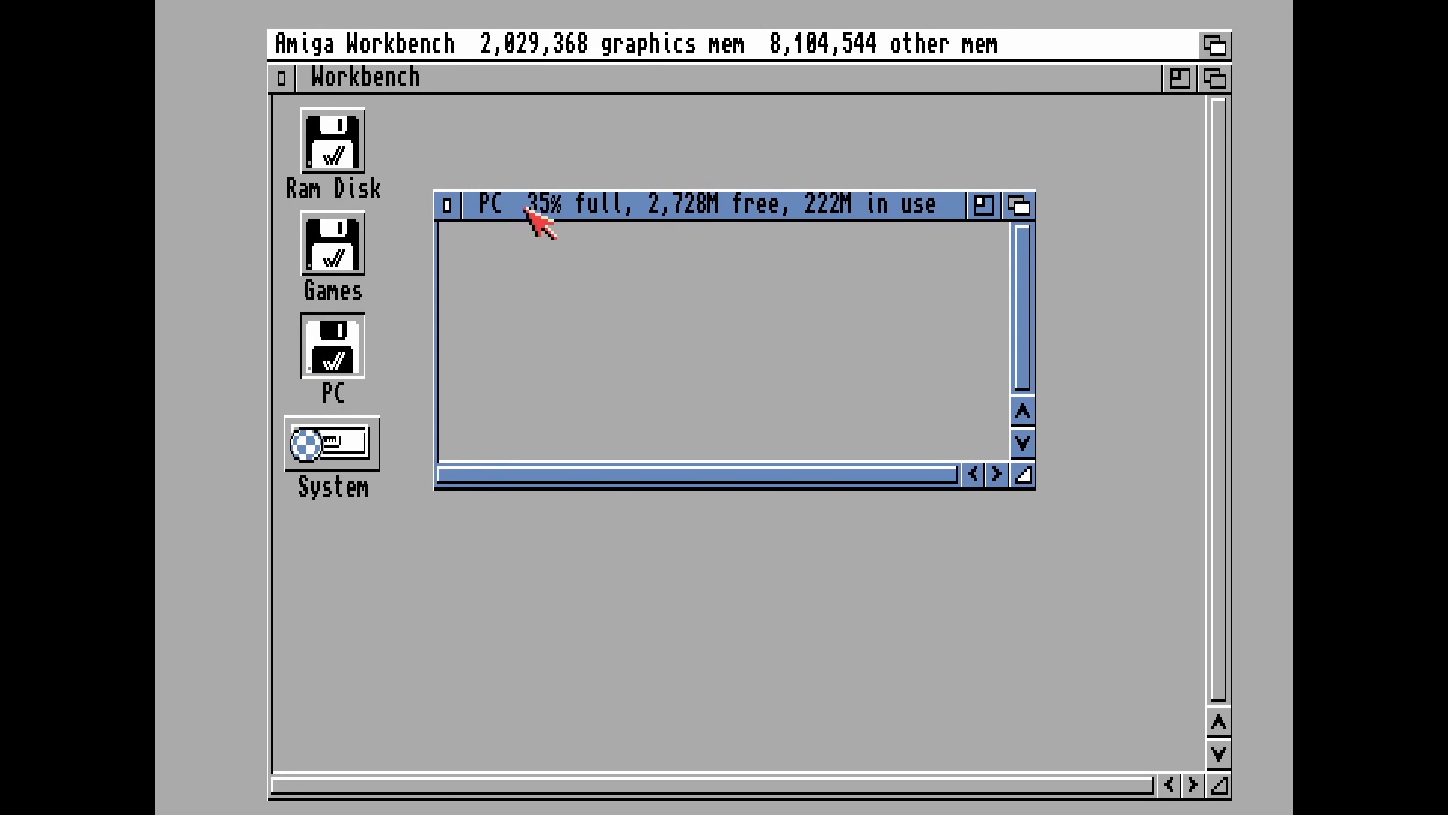
Close the PC drive window and bring up the Workbench menu
click(447, 205)
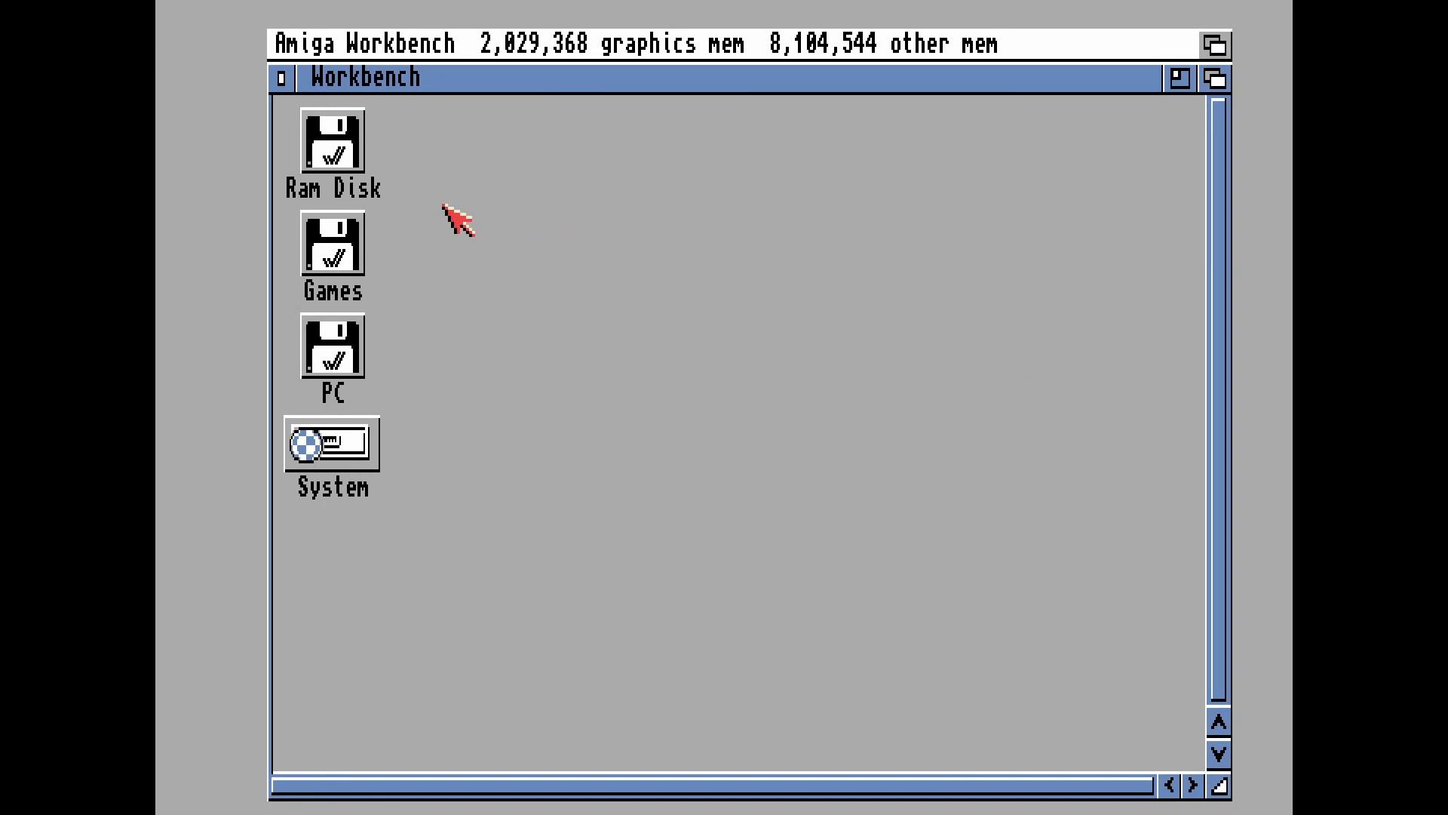
click(318, 42)
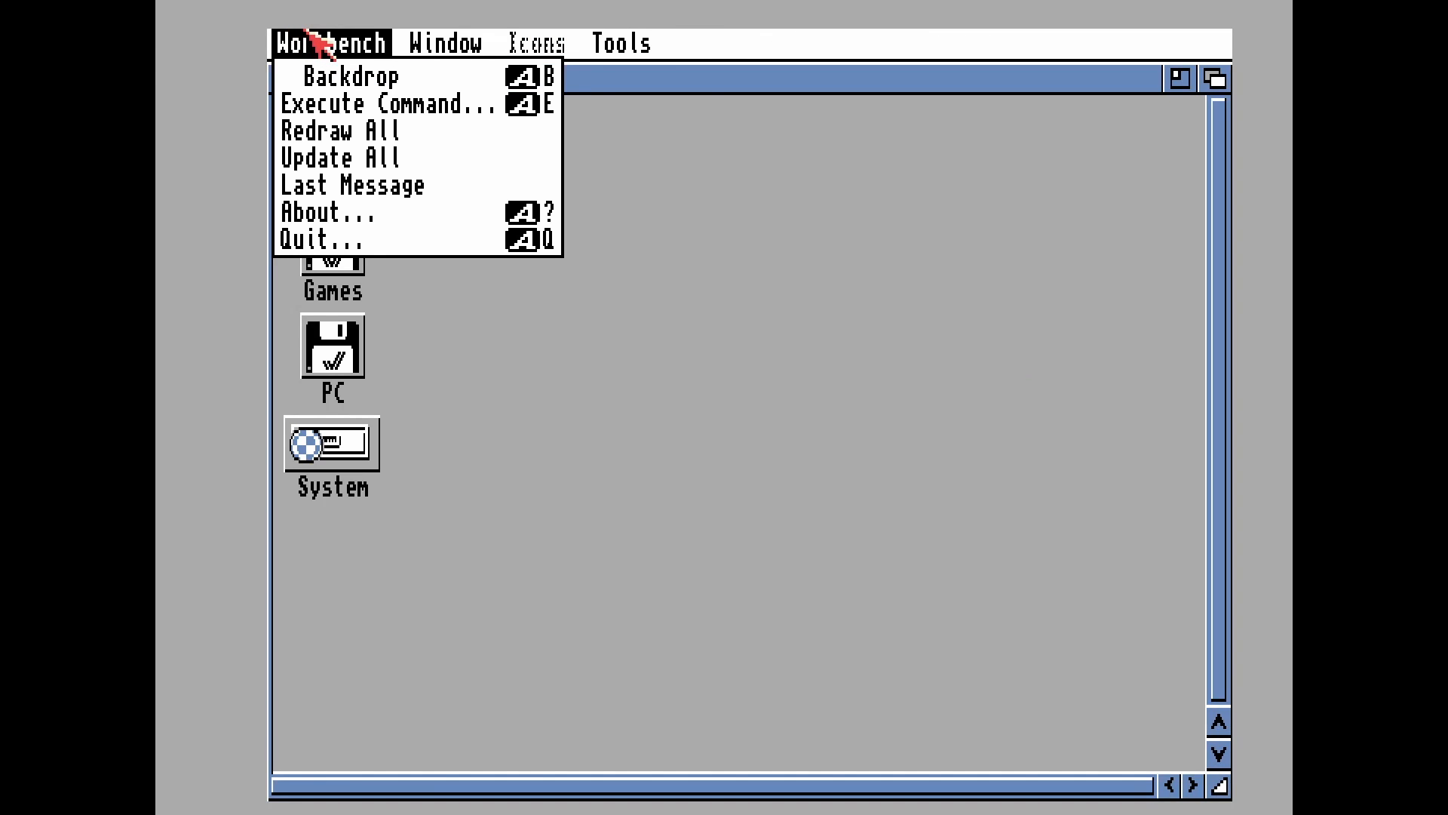
mouse_move(412, 104)
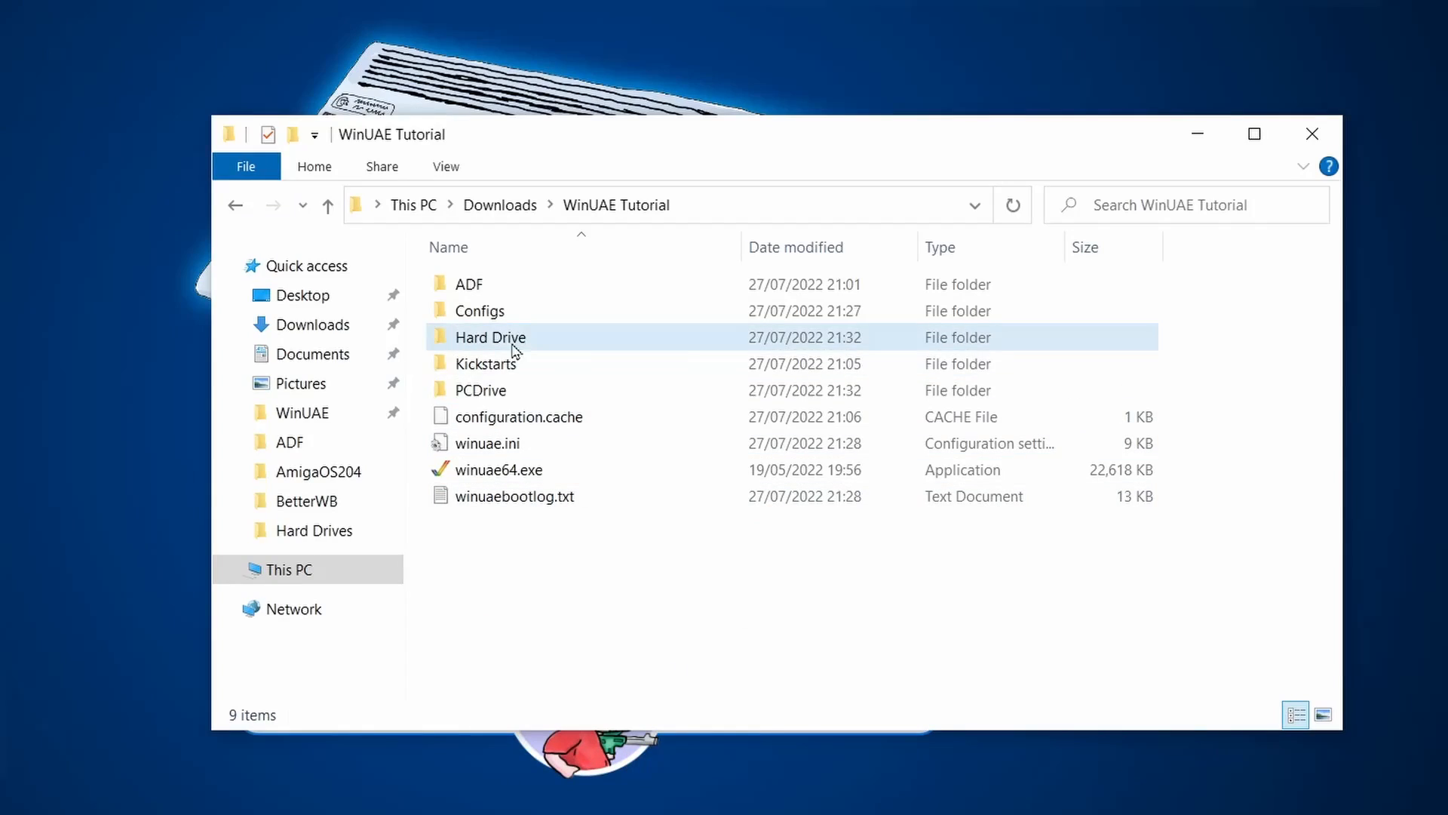
mouse_move(507, 399)
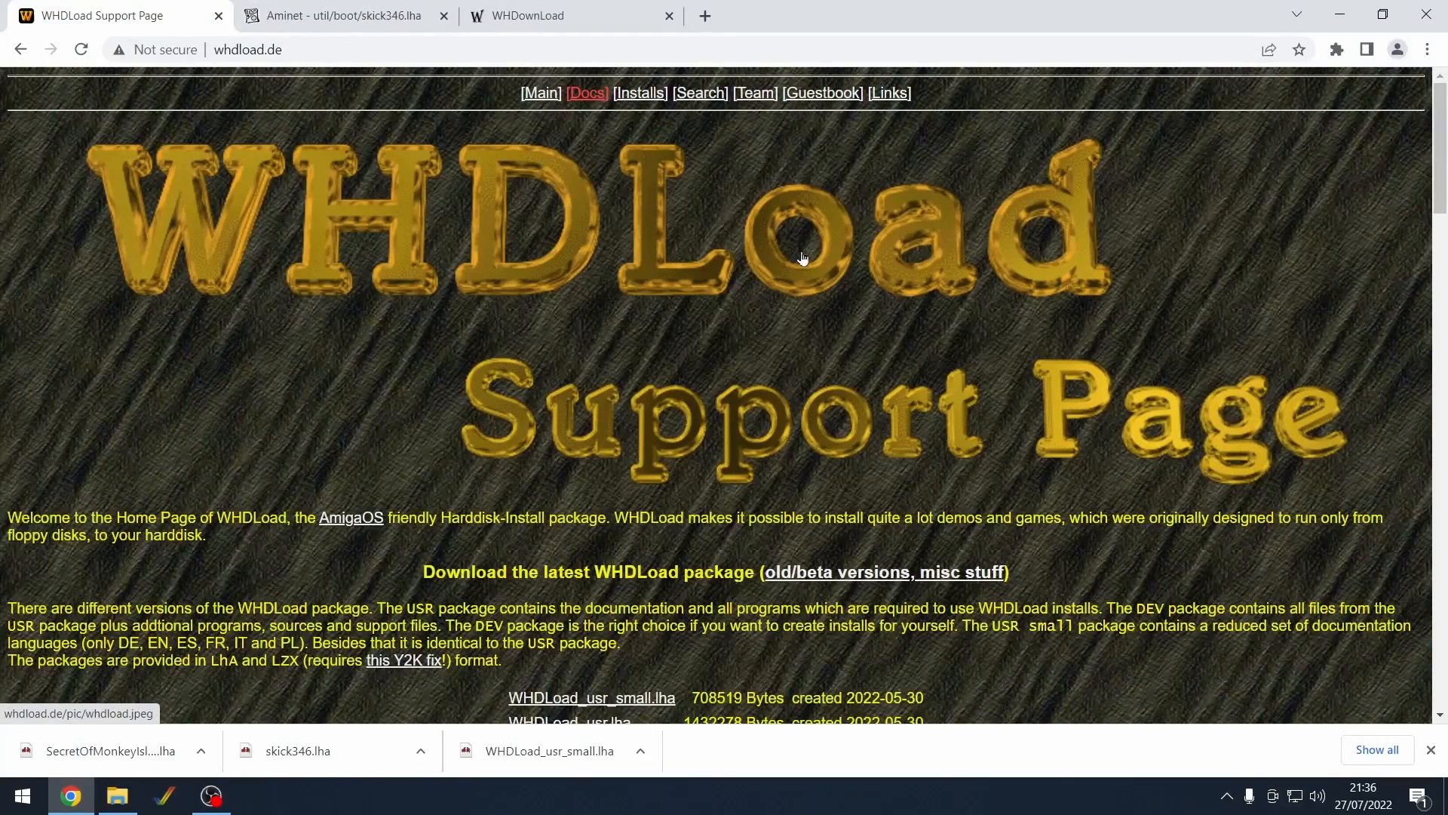
mouse_move(937, 318)
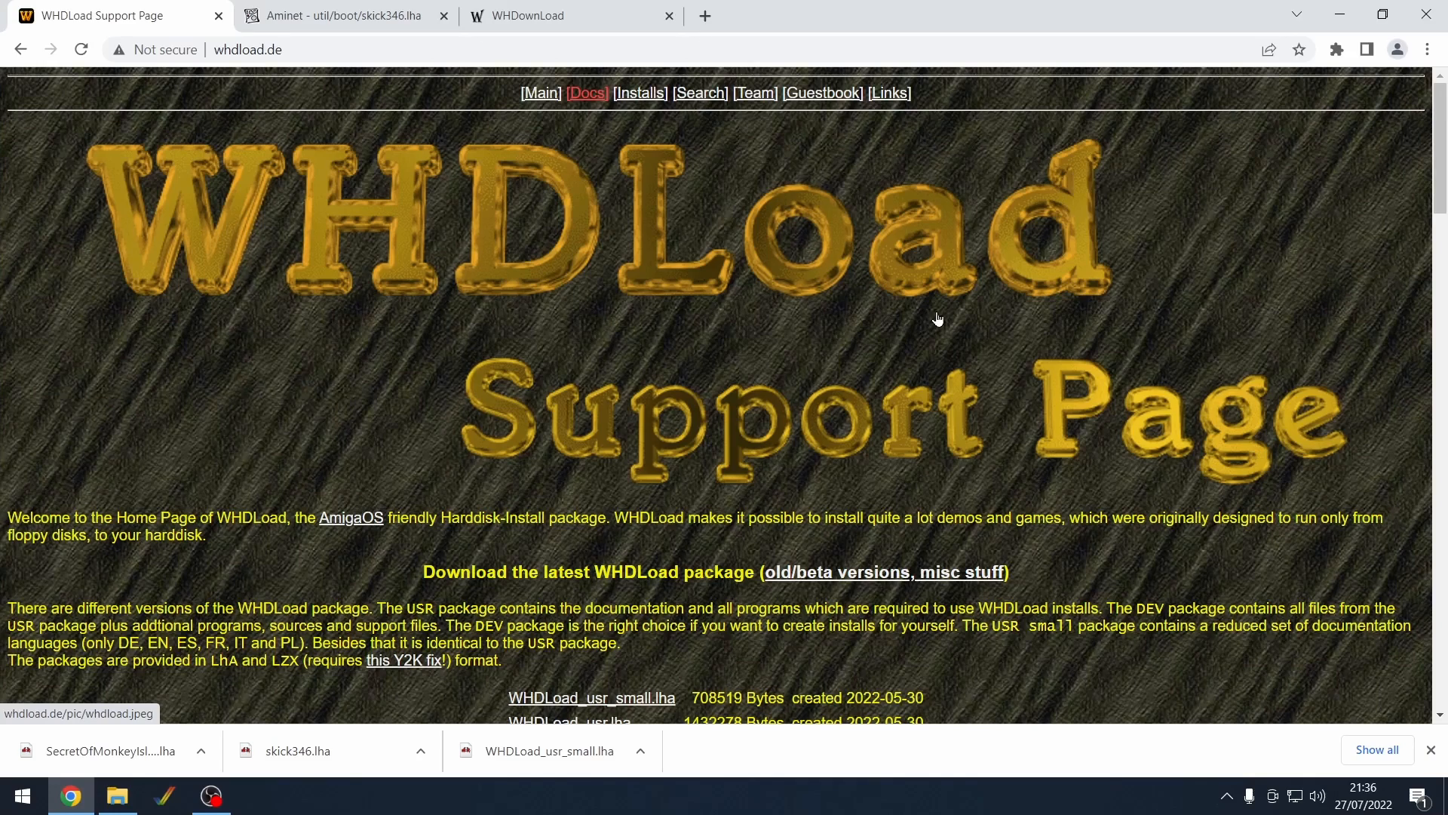
View the WHDLoad downloads, the Aminet skick346 page and the WHDownload S-titles list
scroll(down, 3)
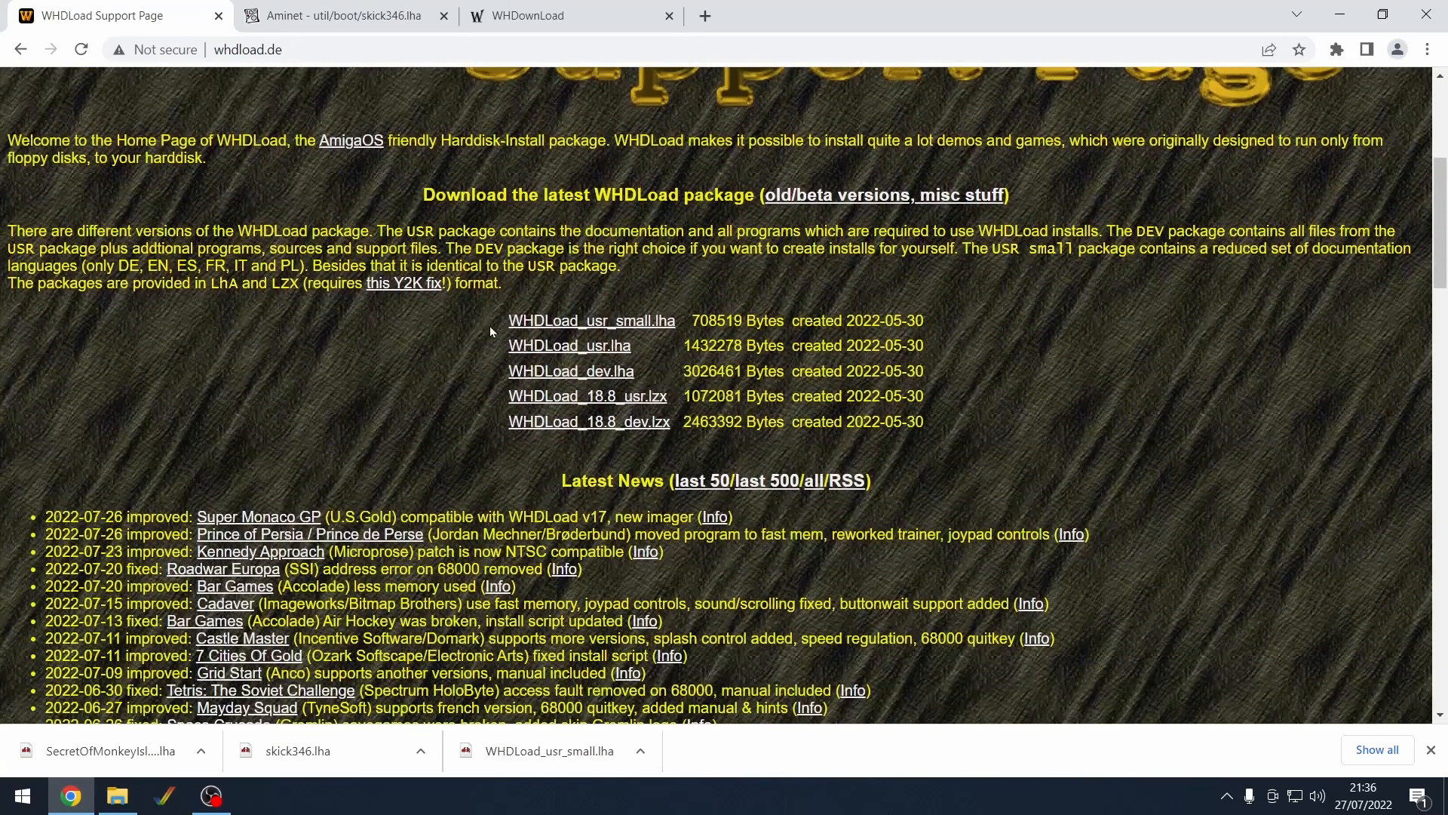
mouse_move(576, 332)
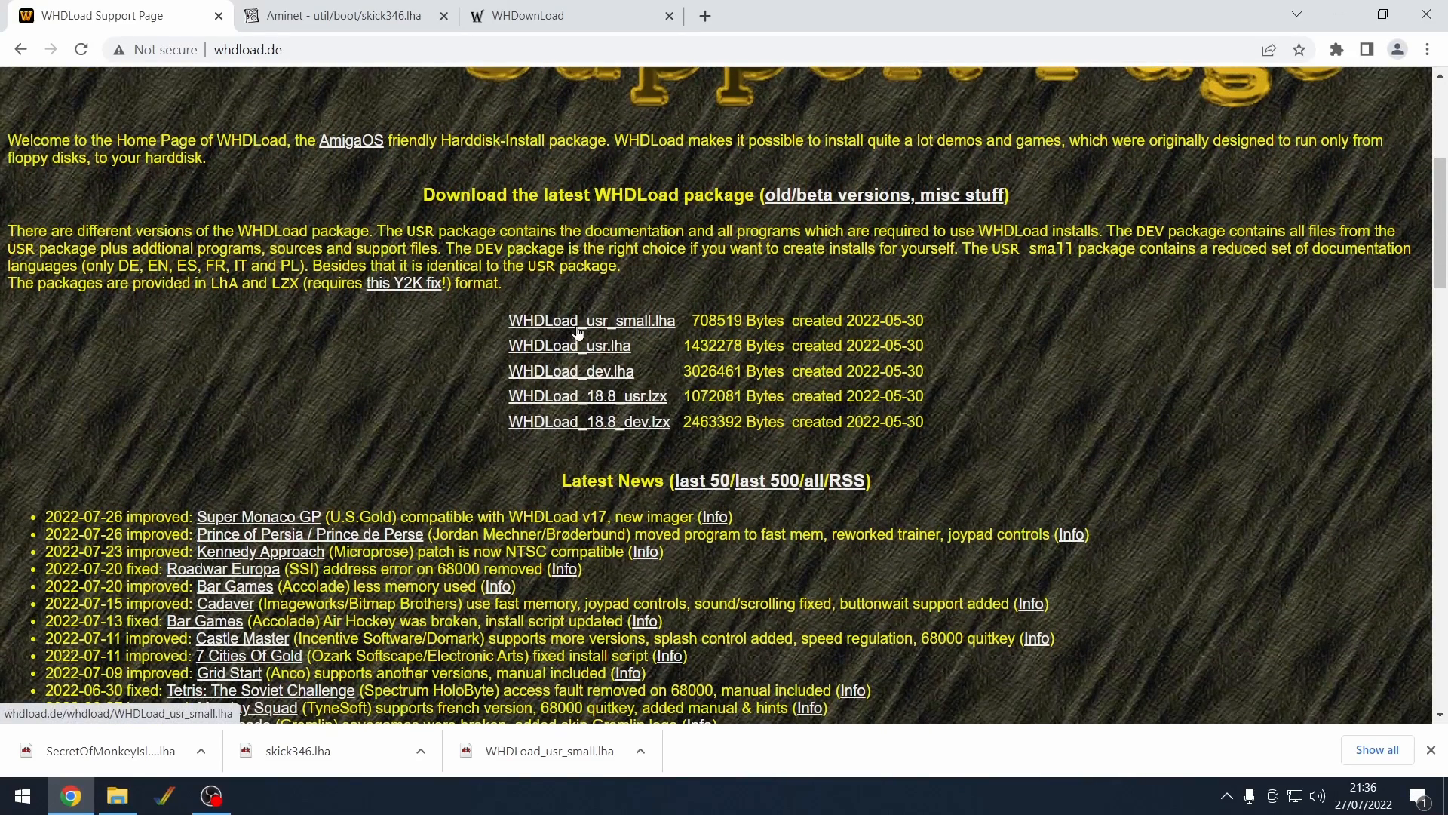
click(341, 16)
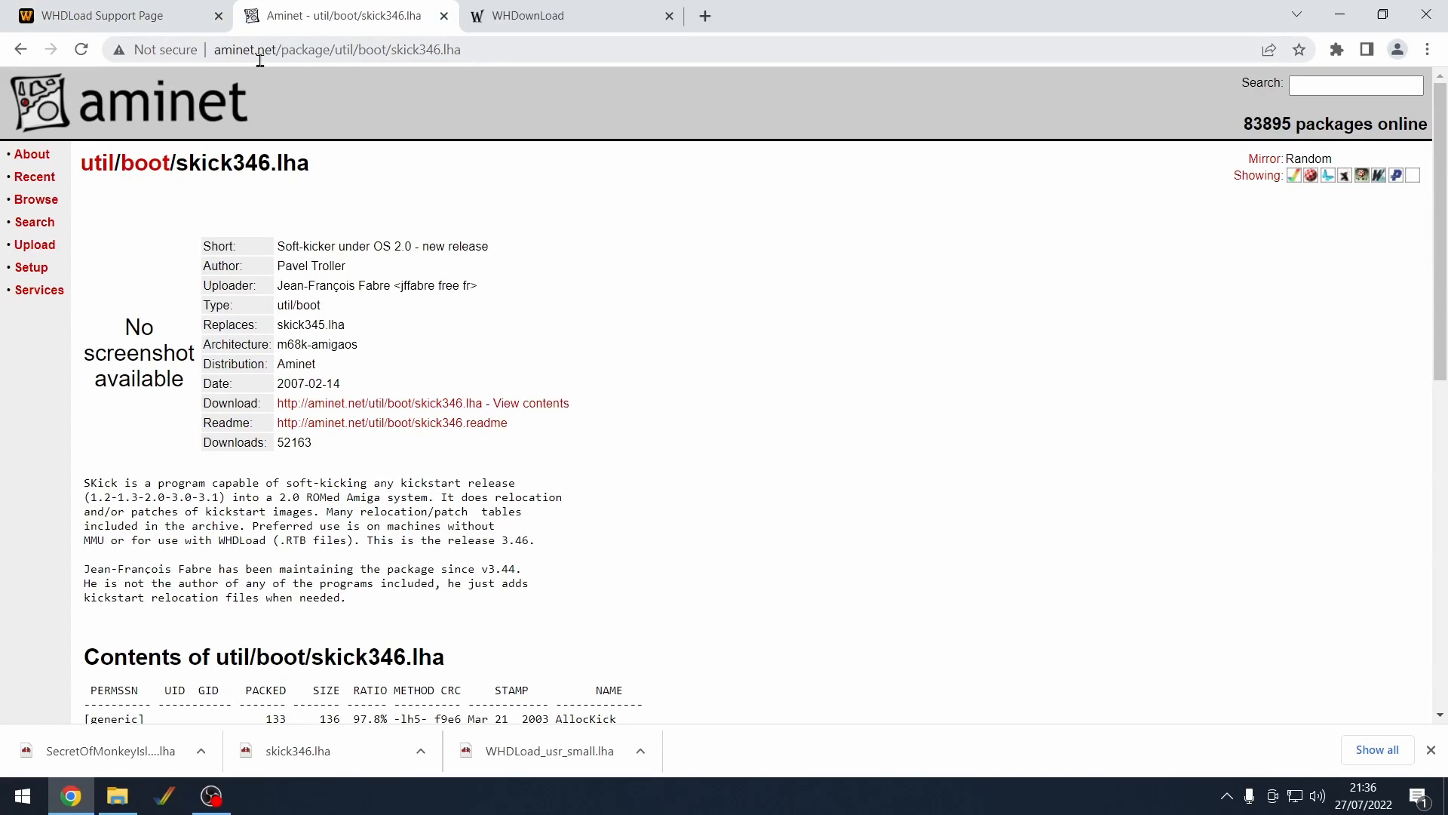
mouse_move(182, 195)
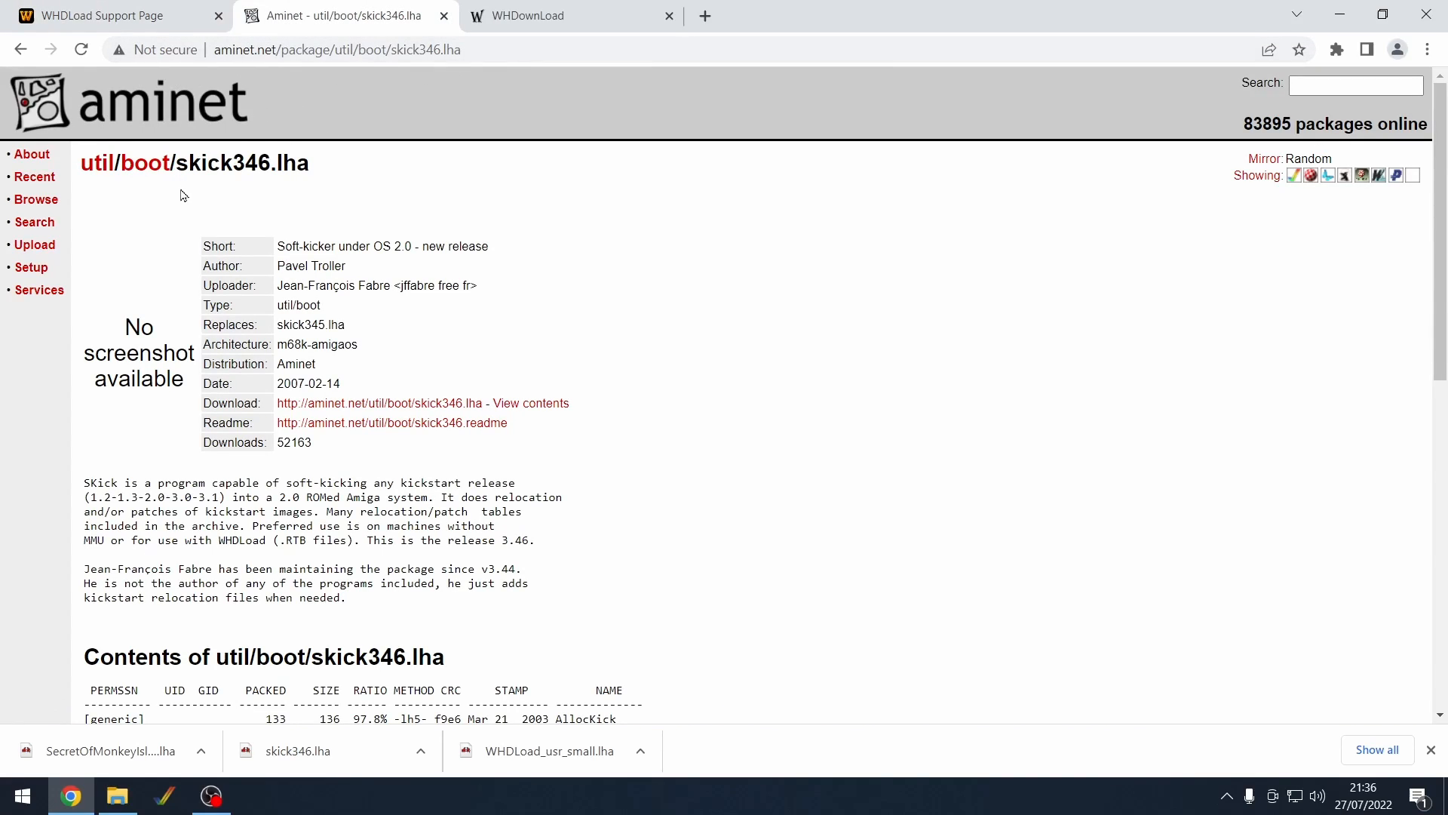
mouse_move(257, 169)
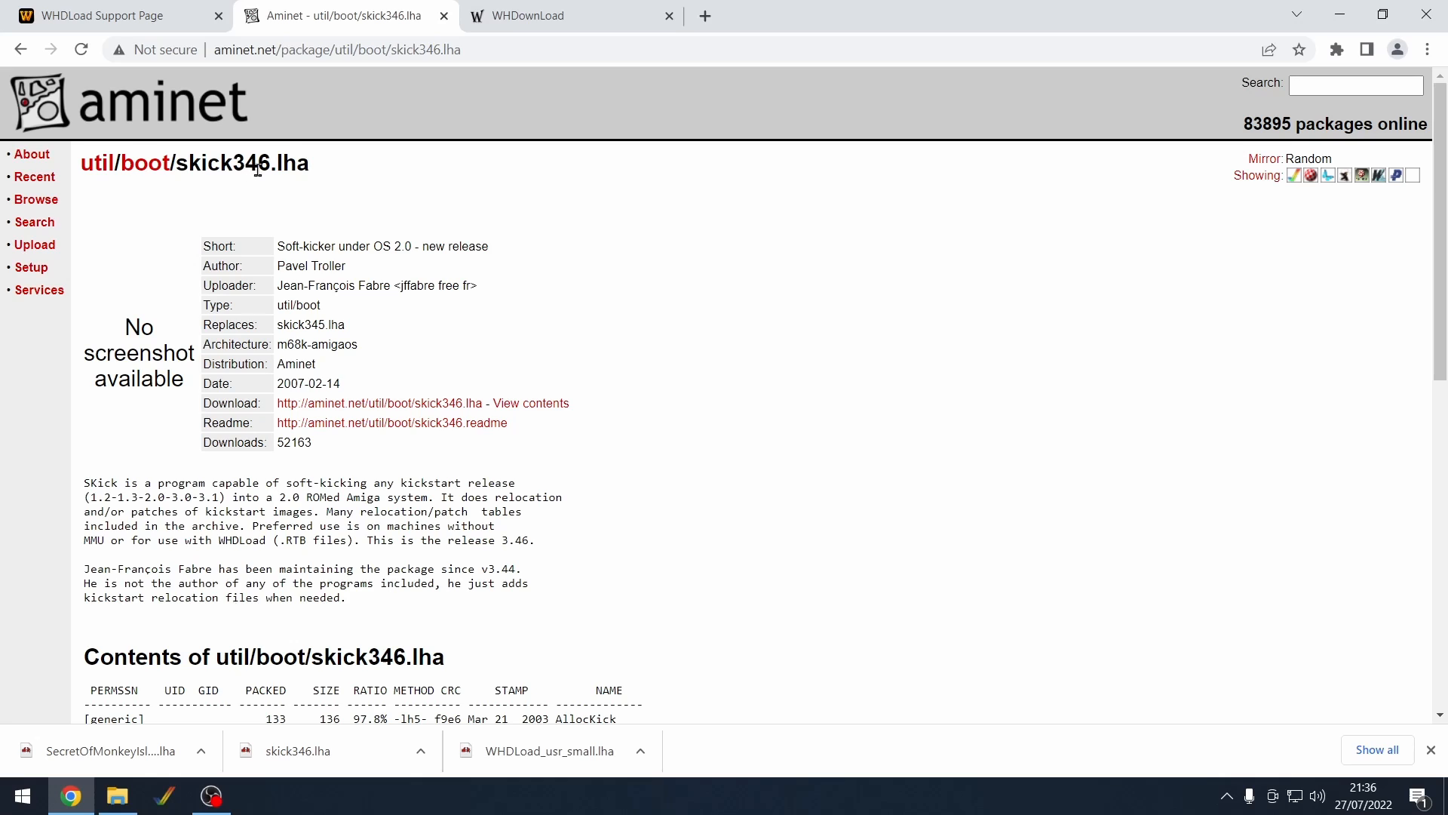
mouse_move(601, 361)
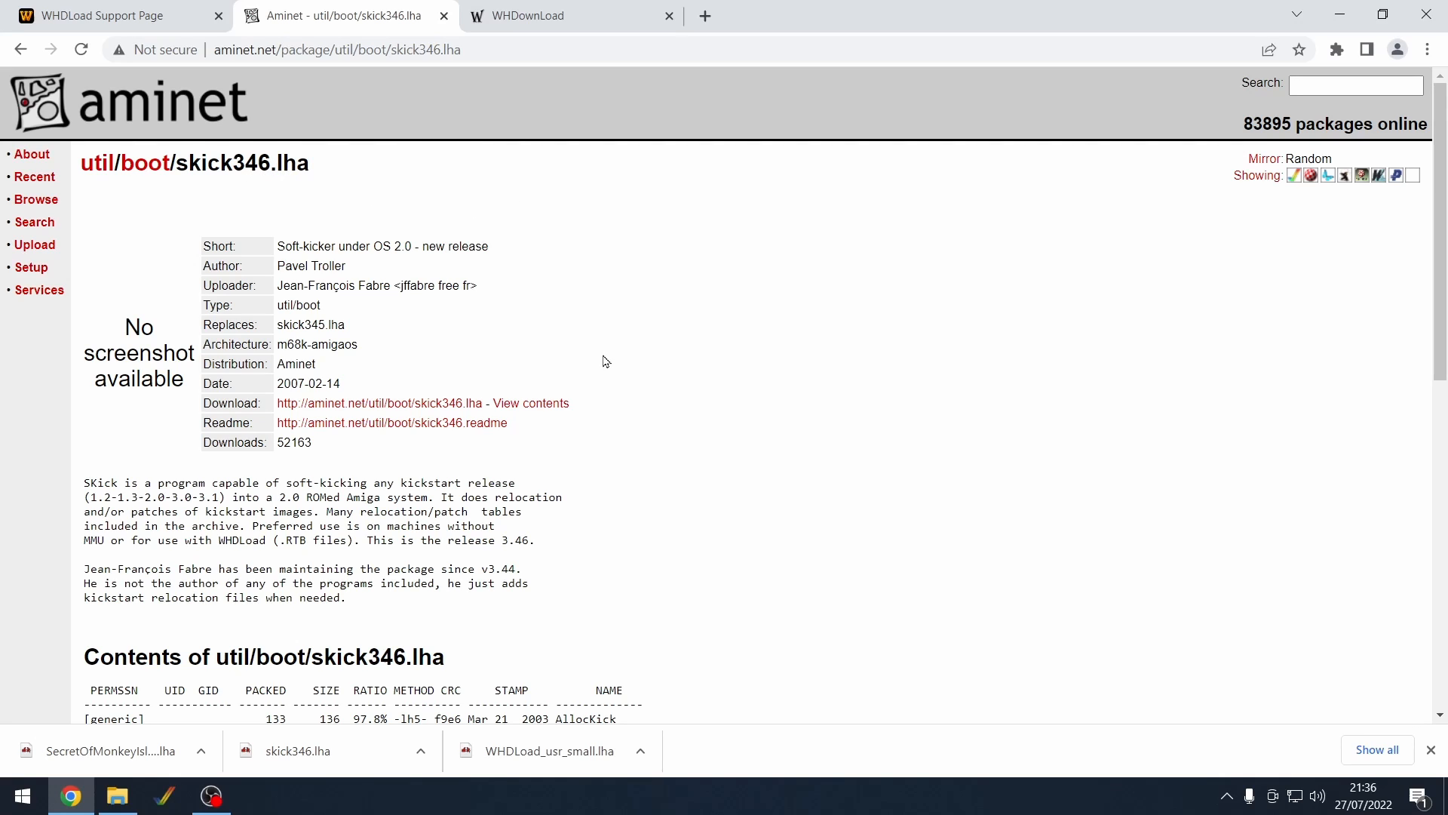
mouse_move(581, 237)
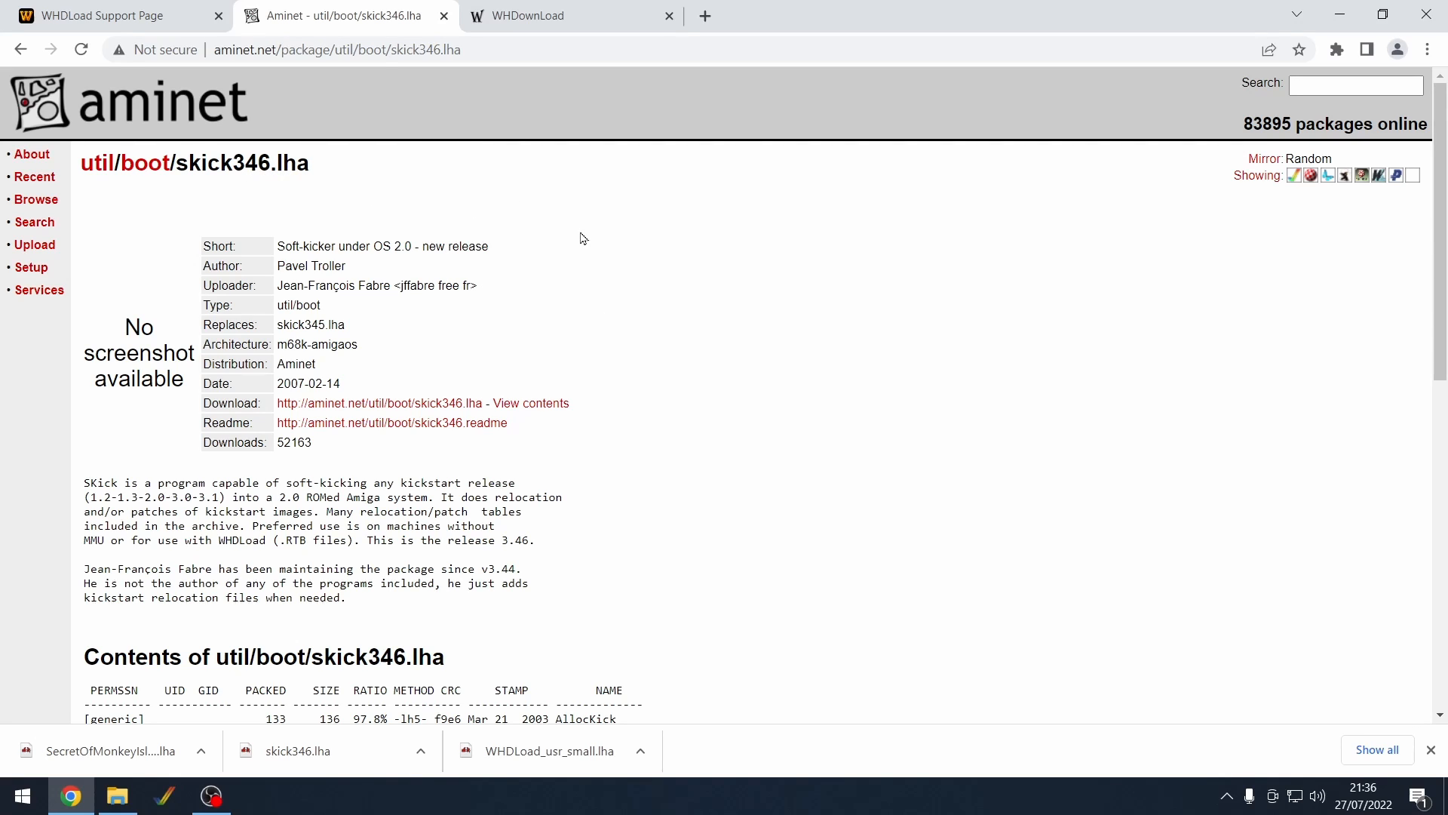
click(545, 16)
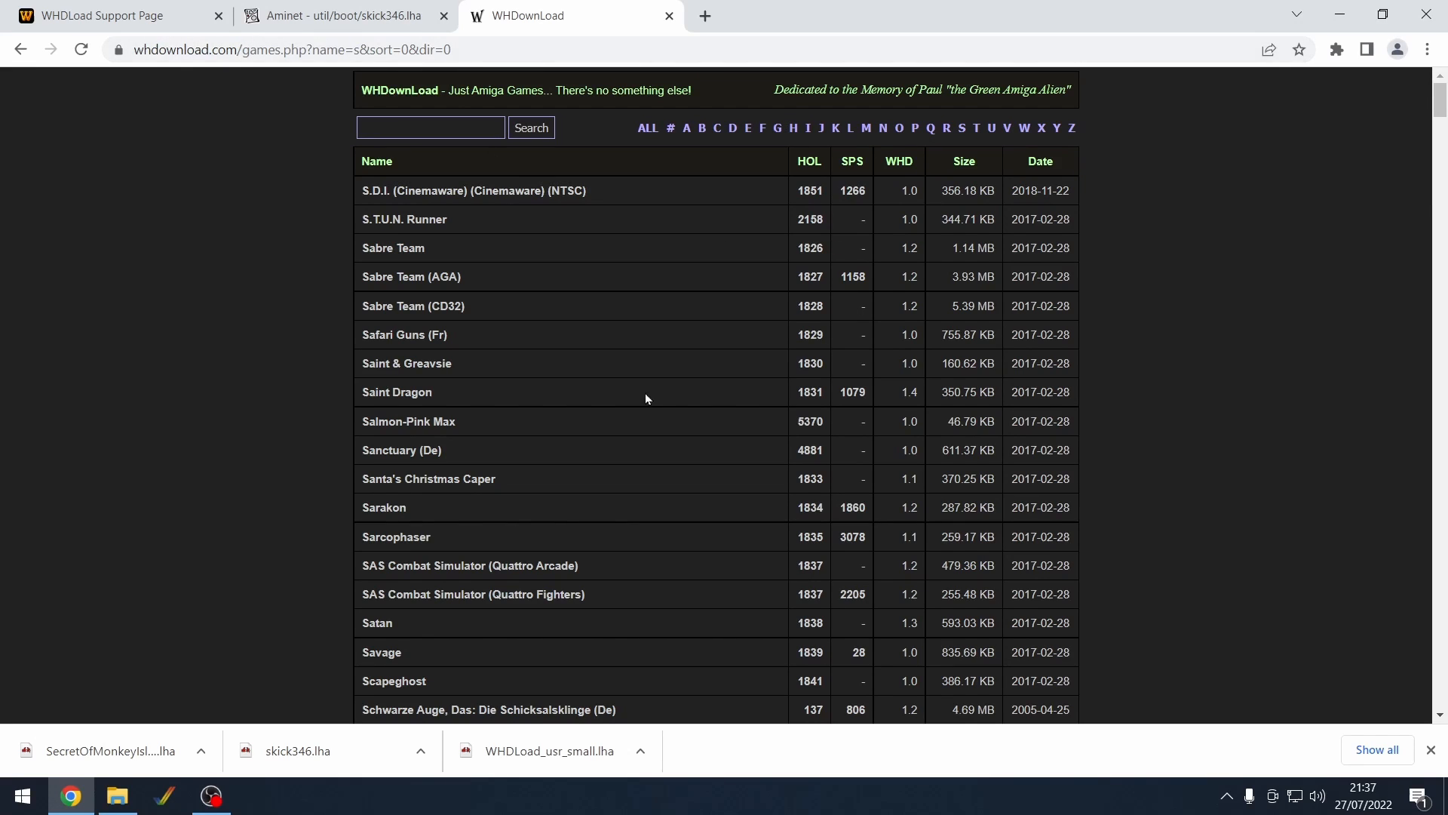
scroll(down, 3)
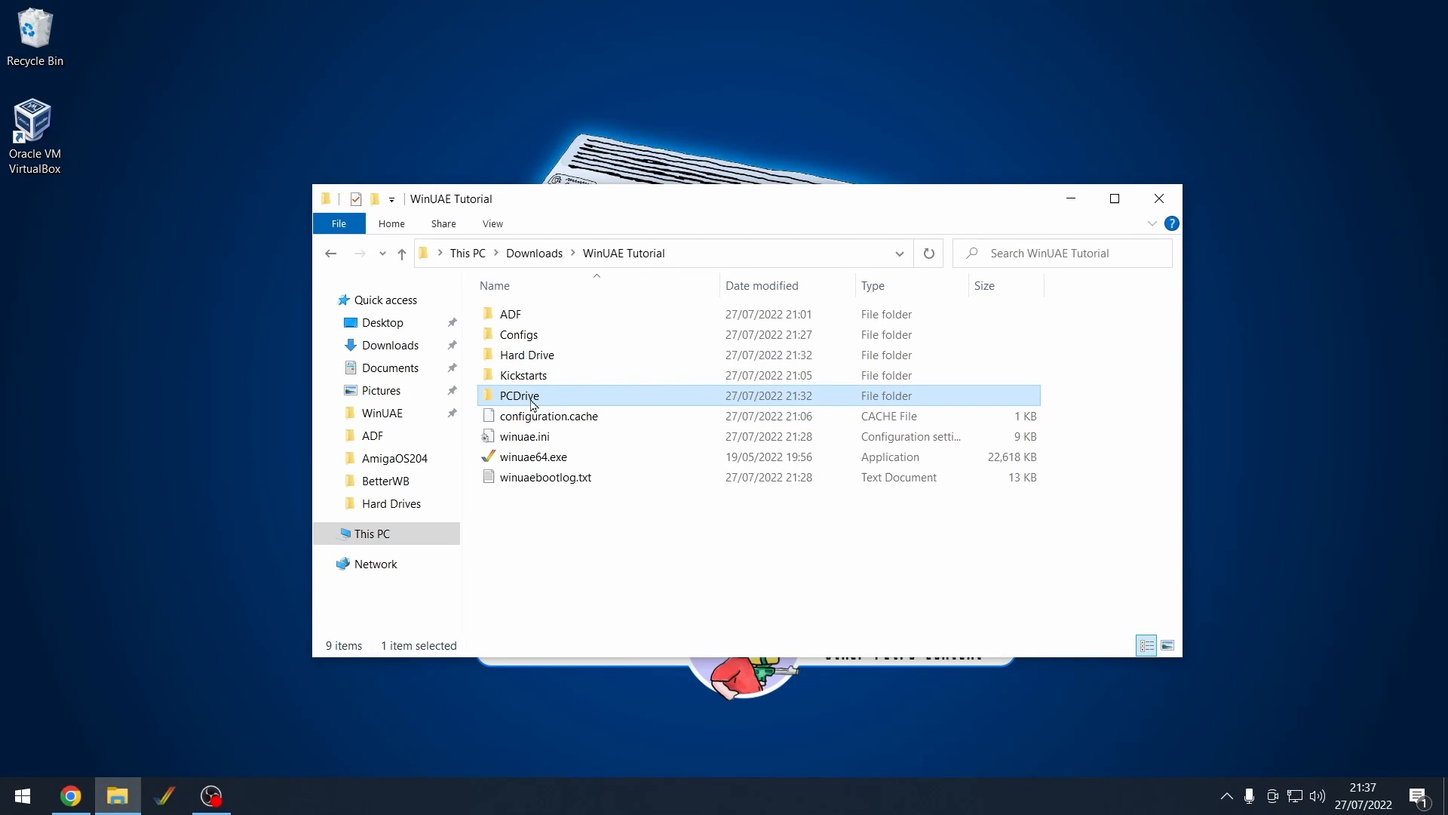
Create a Kickstarts folder inside PCDrive and open the main Kickstarts ROM folder
double_click(519, 396)
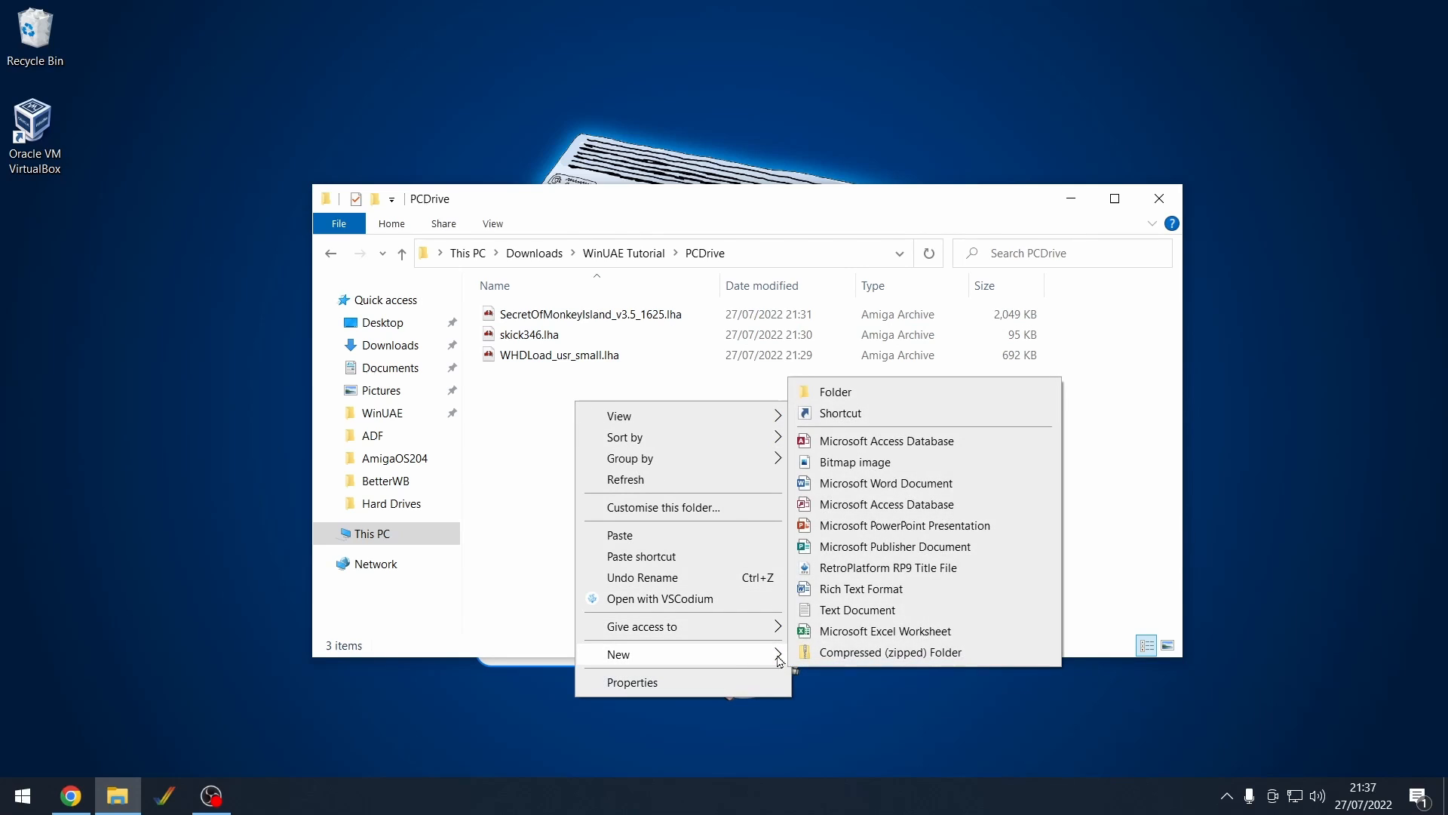
click(835, 391)
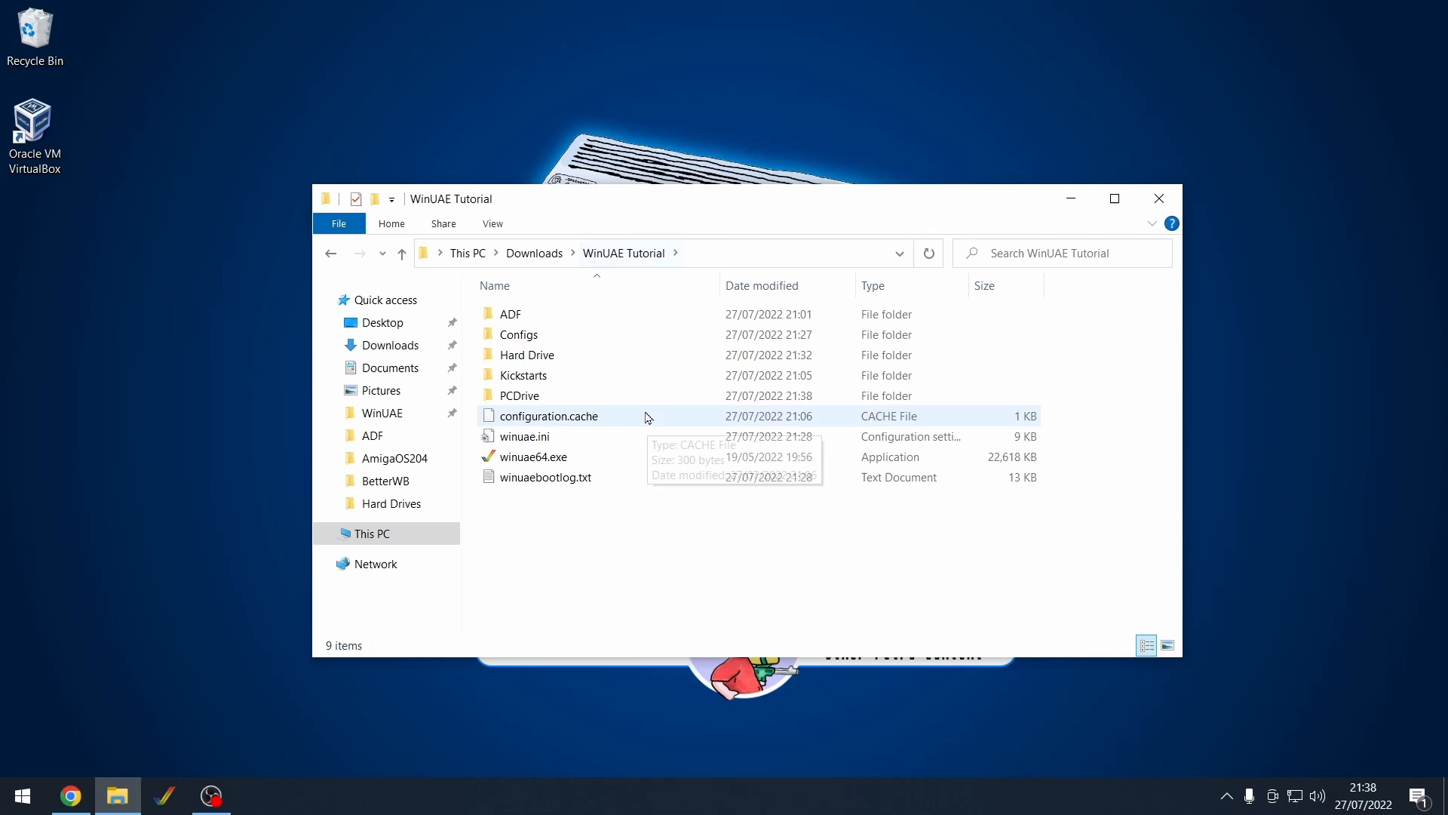
click(522, 375)
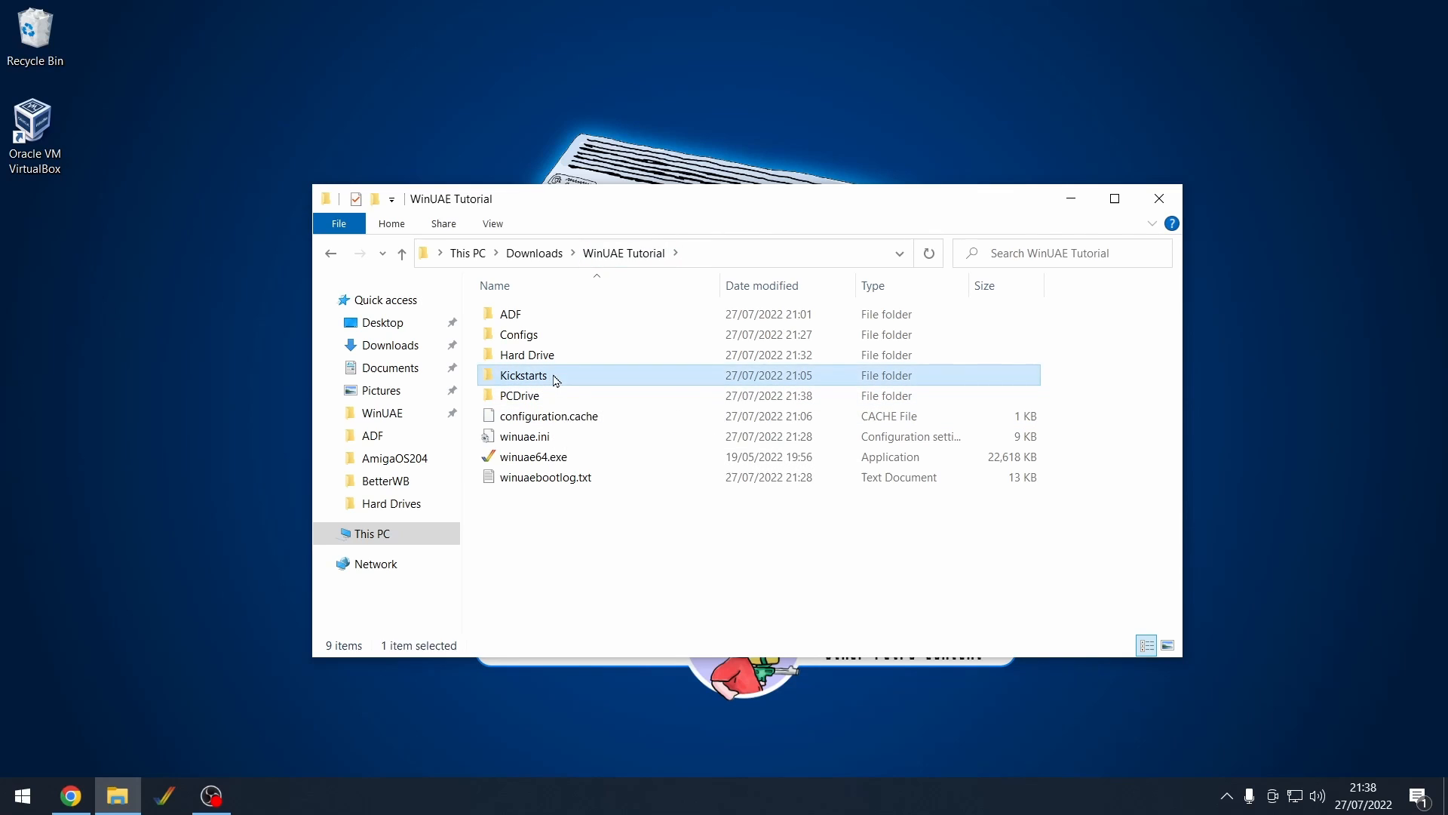
double_click(523, 375)
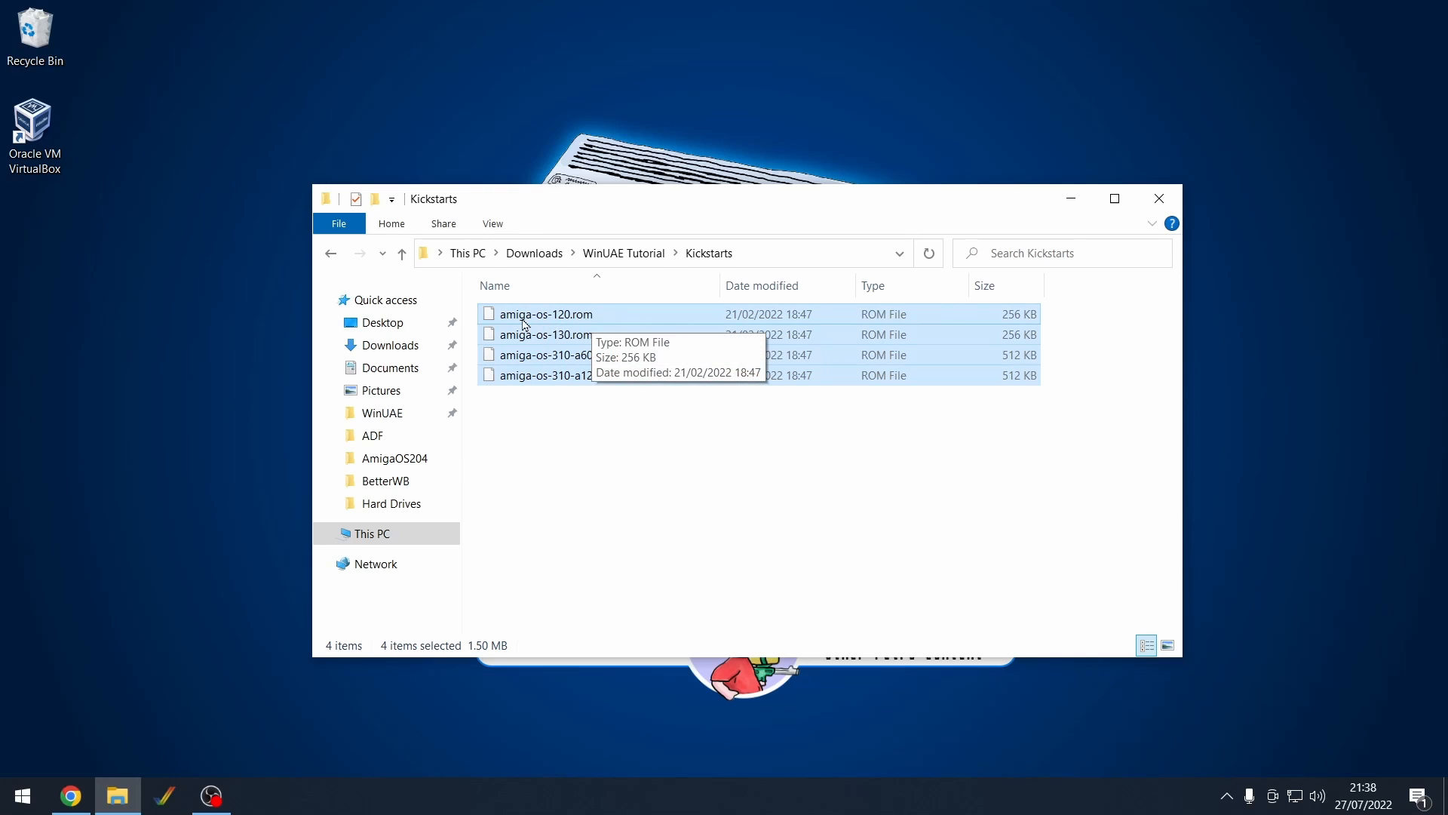
mouse_move(543, 334)
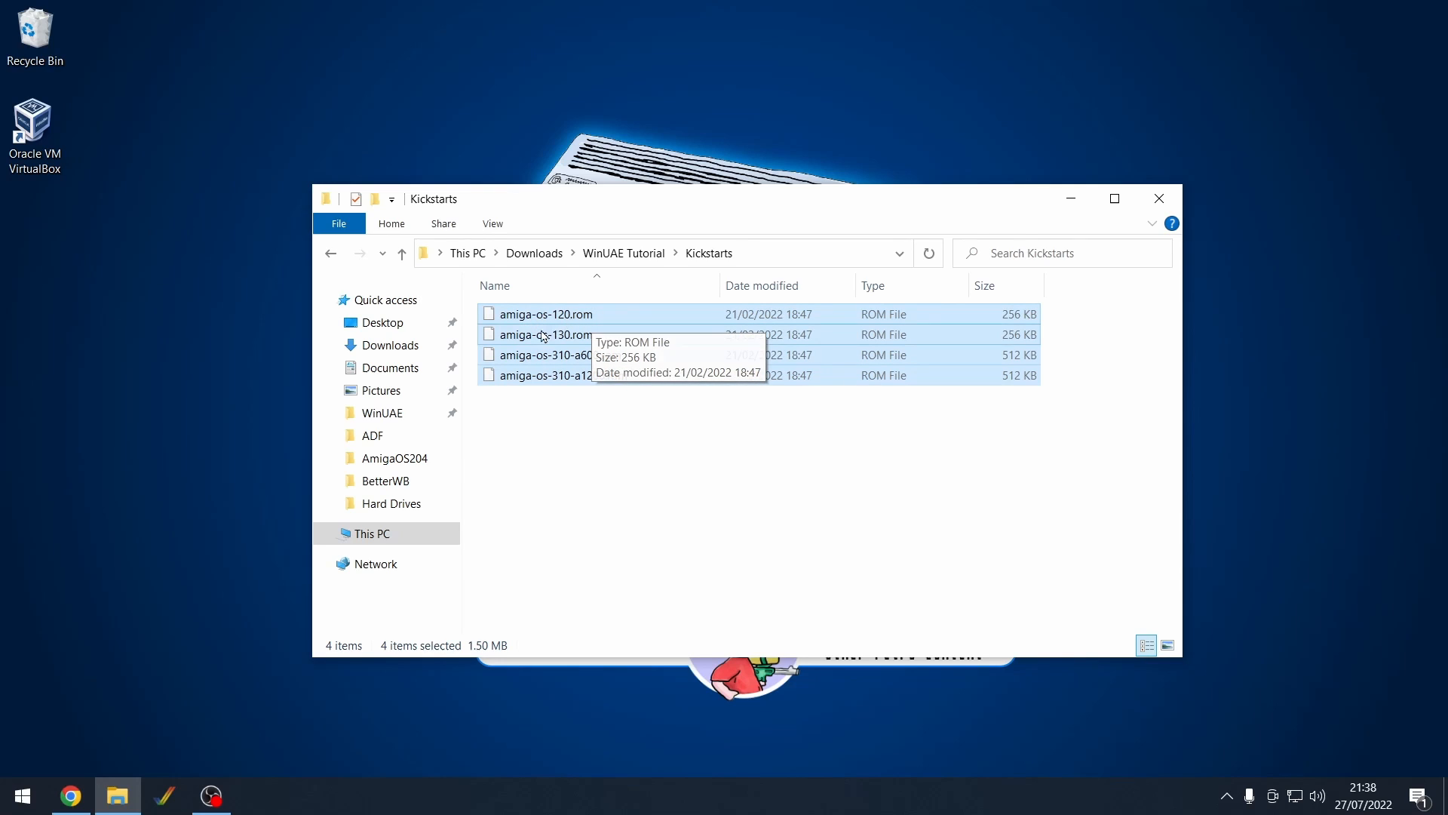
mouse_move(554, 364)
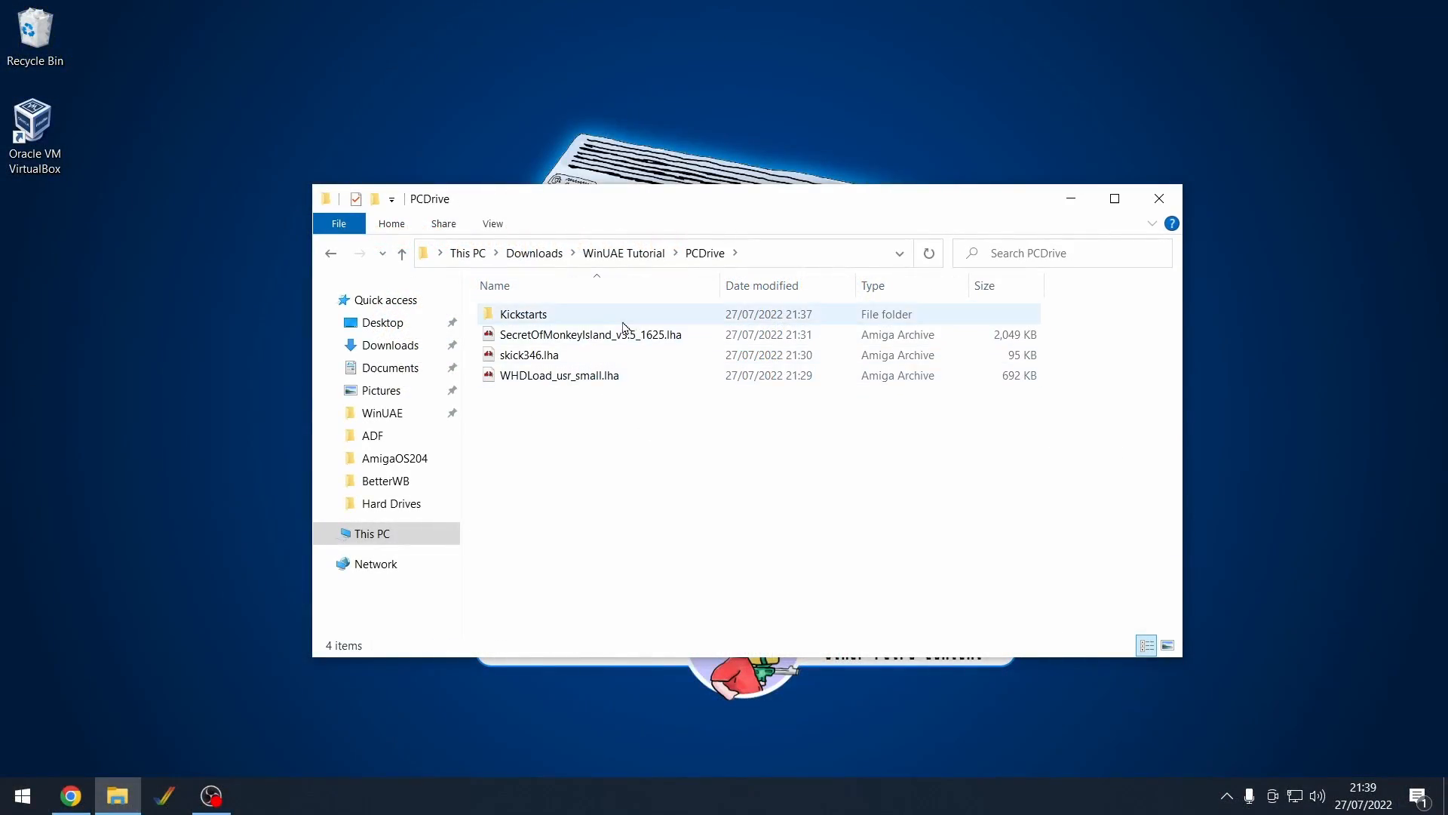
Rename the ROMs in PCDrive\Kickstarts, then return to WinUAE Tutorial and select winuae64.exe
double_click(523, 314)
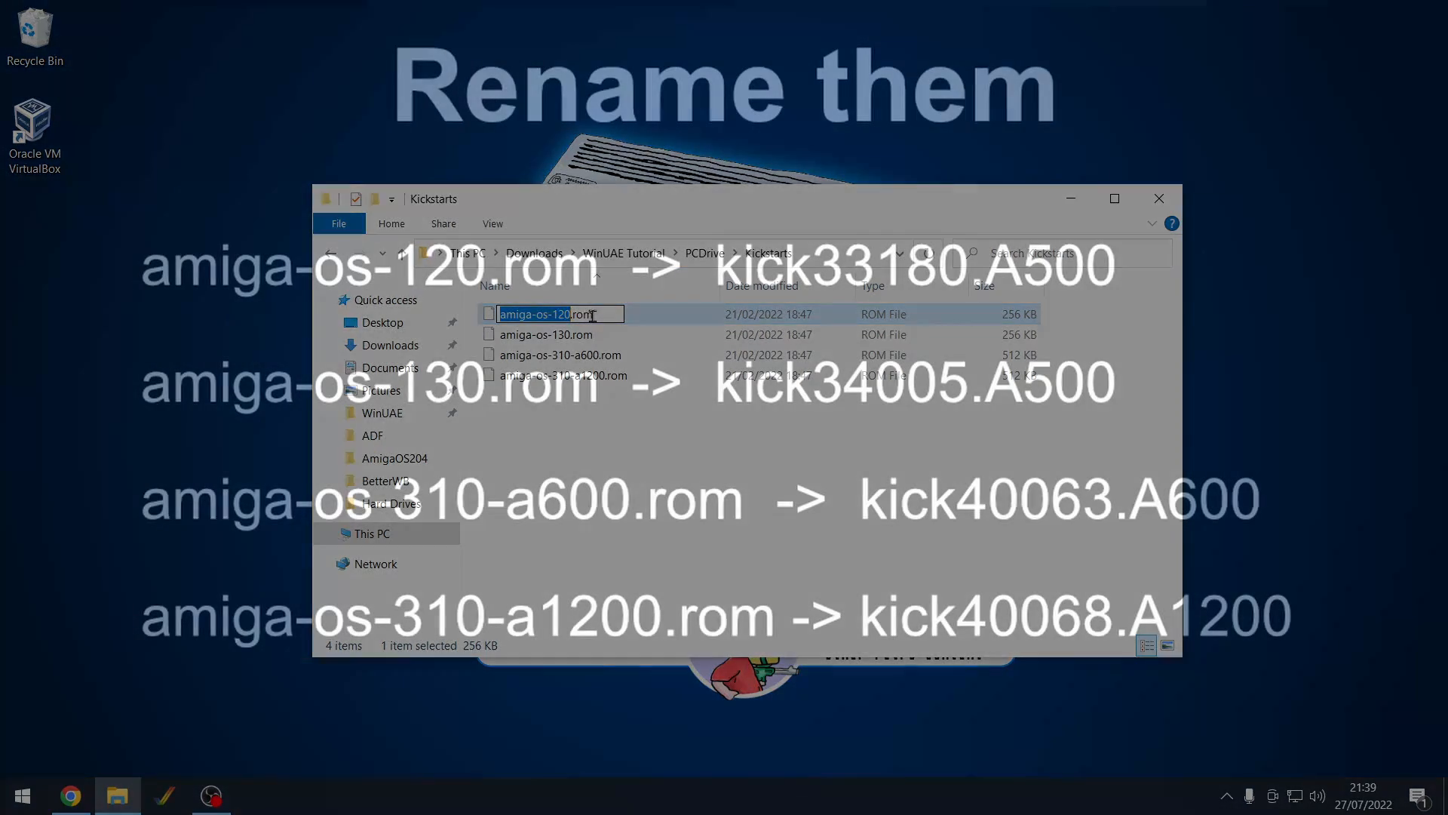
click(704, 253)
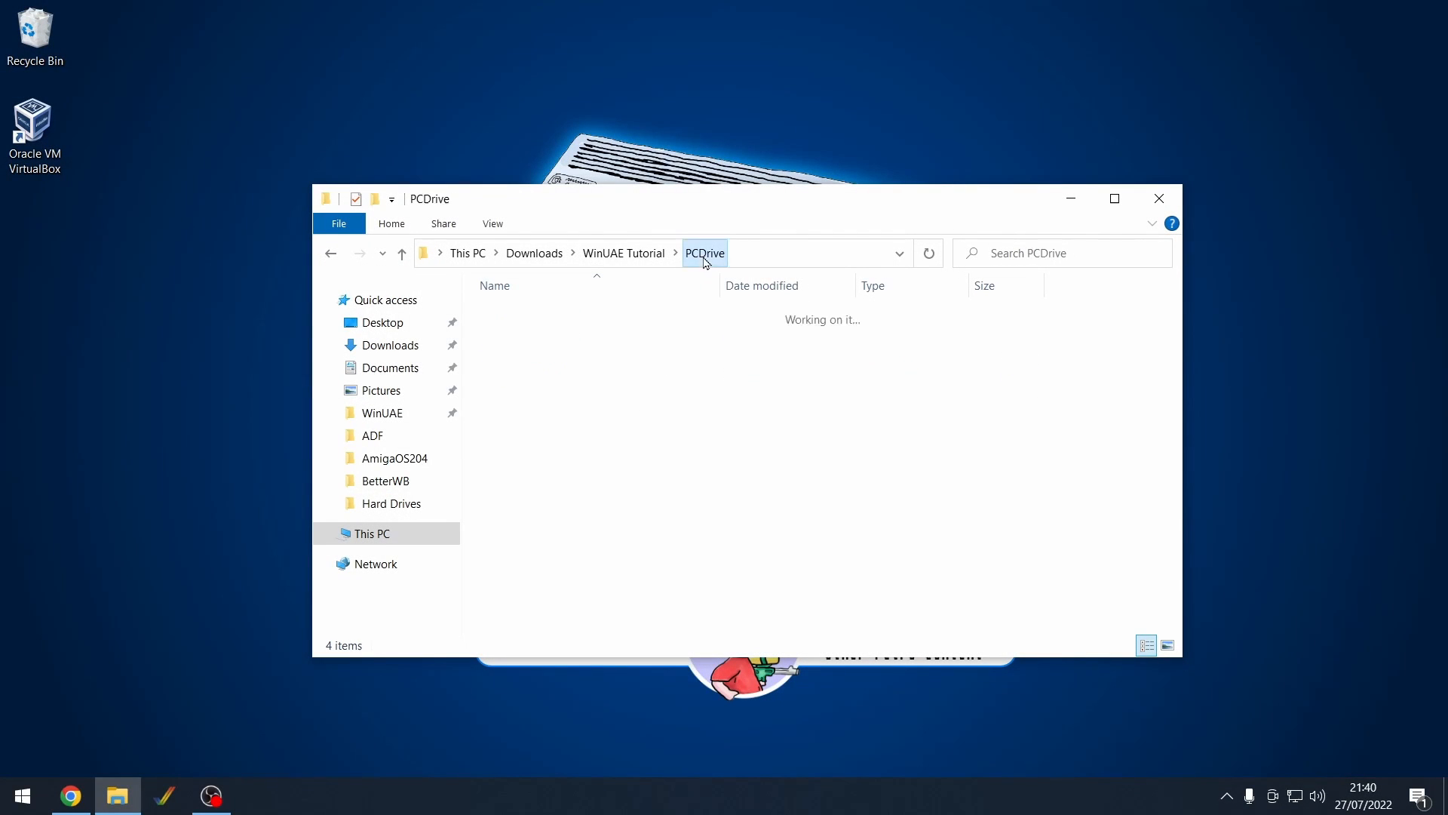
click(625, 253)
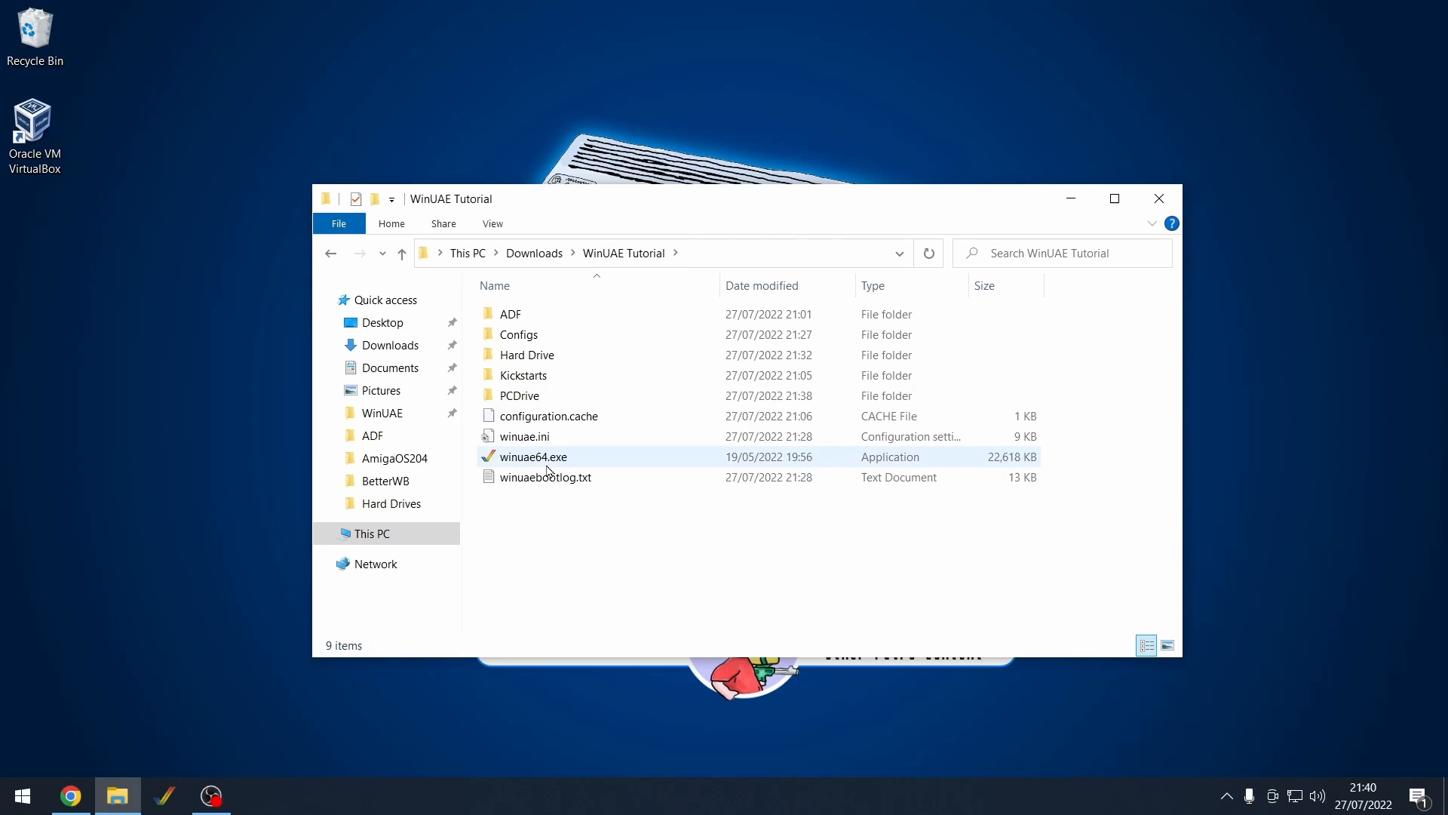
click(532, 457)
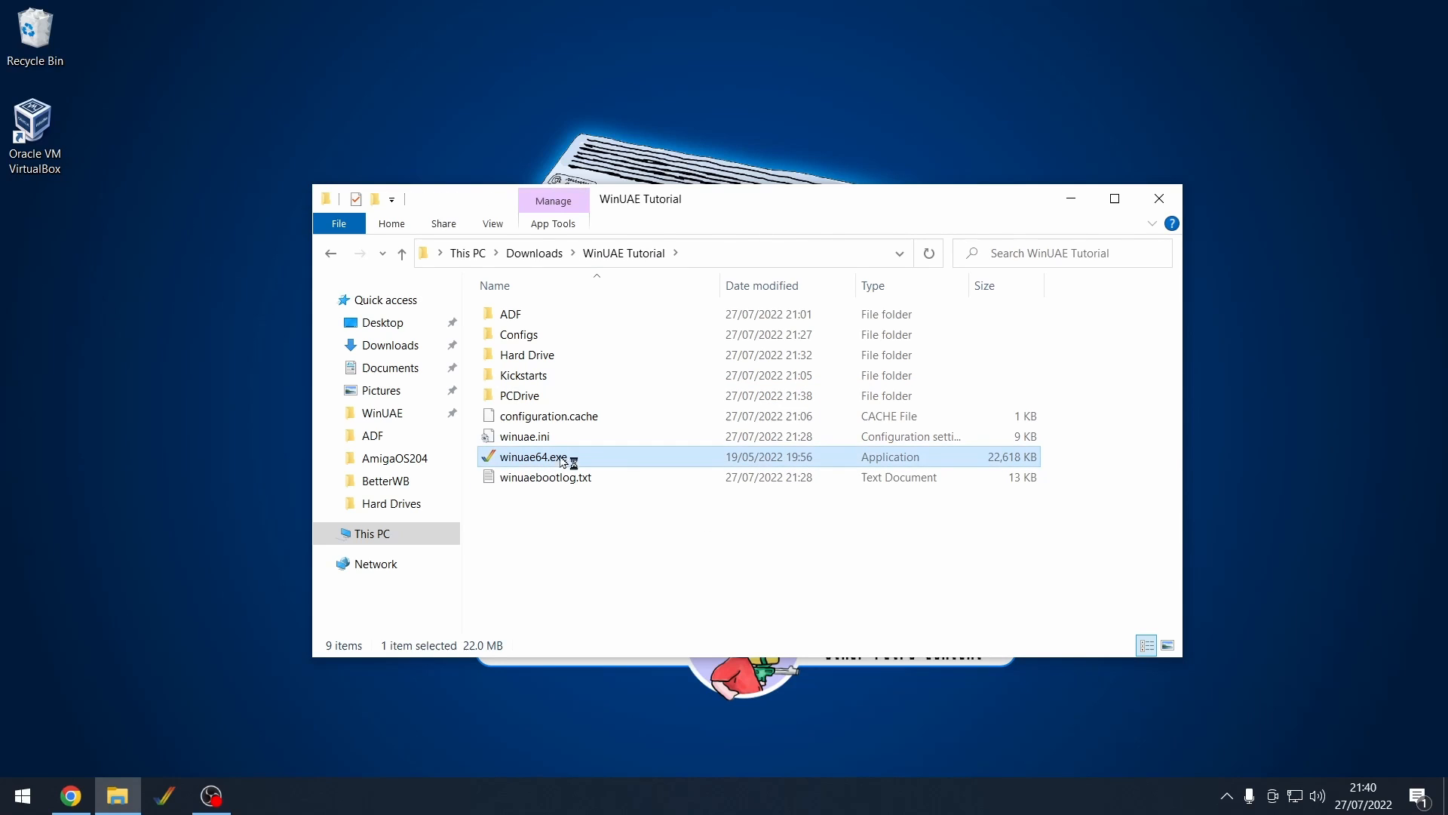
Launch WinUAE, load the Betterwb configuration and save it as 'WHDLoad'
double_click(526, 457)
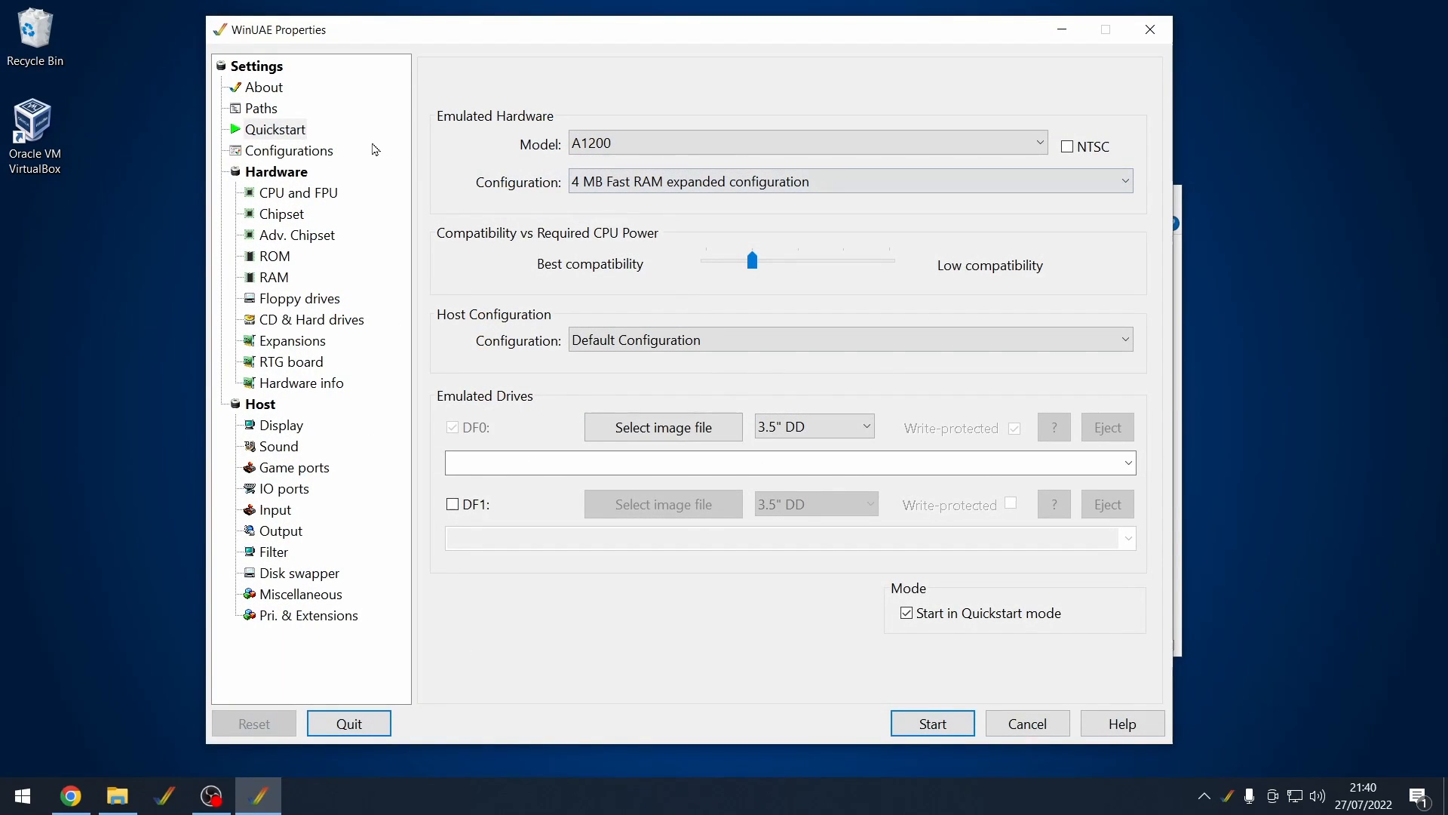
click(289, 149)
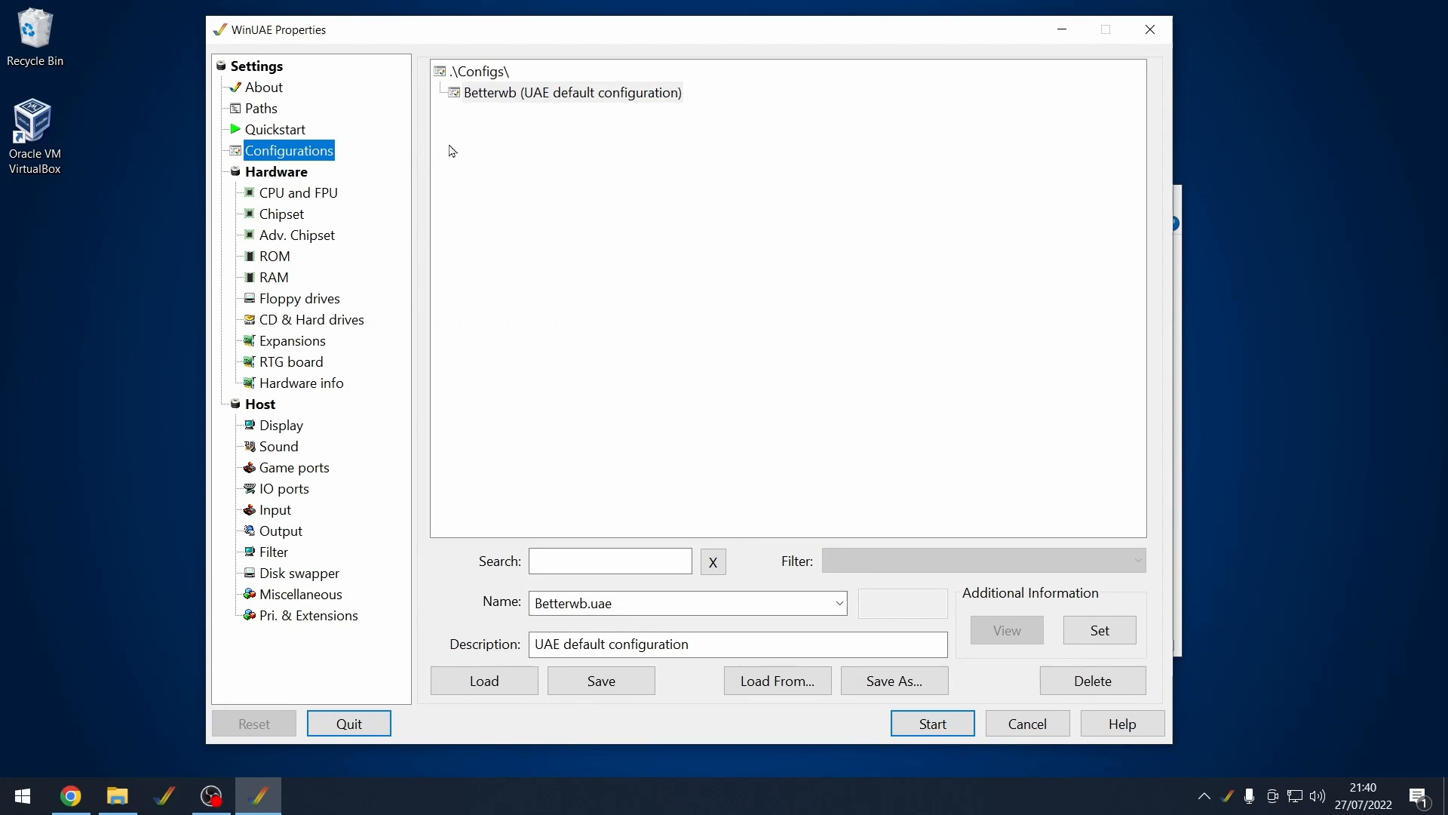
click(572, 92)
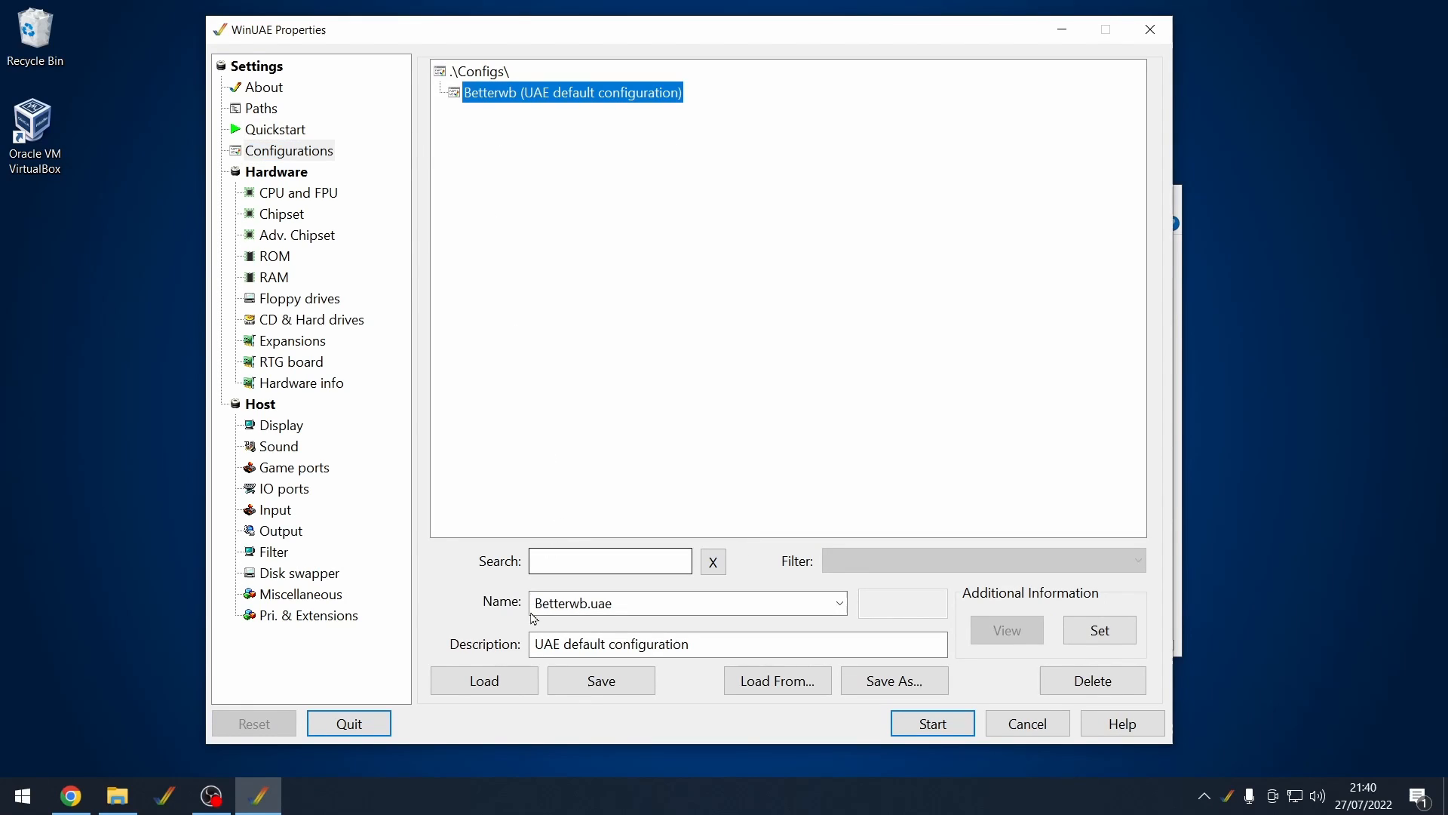
click(484, 681)
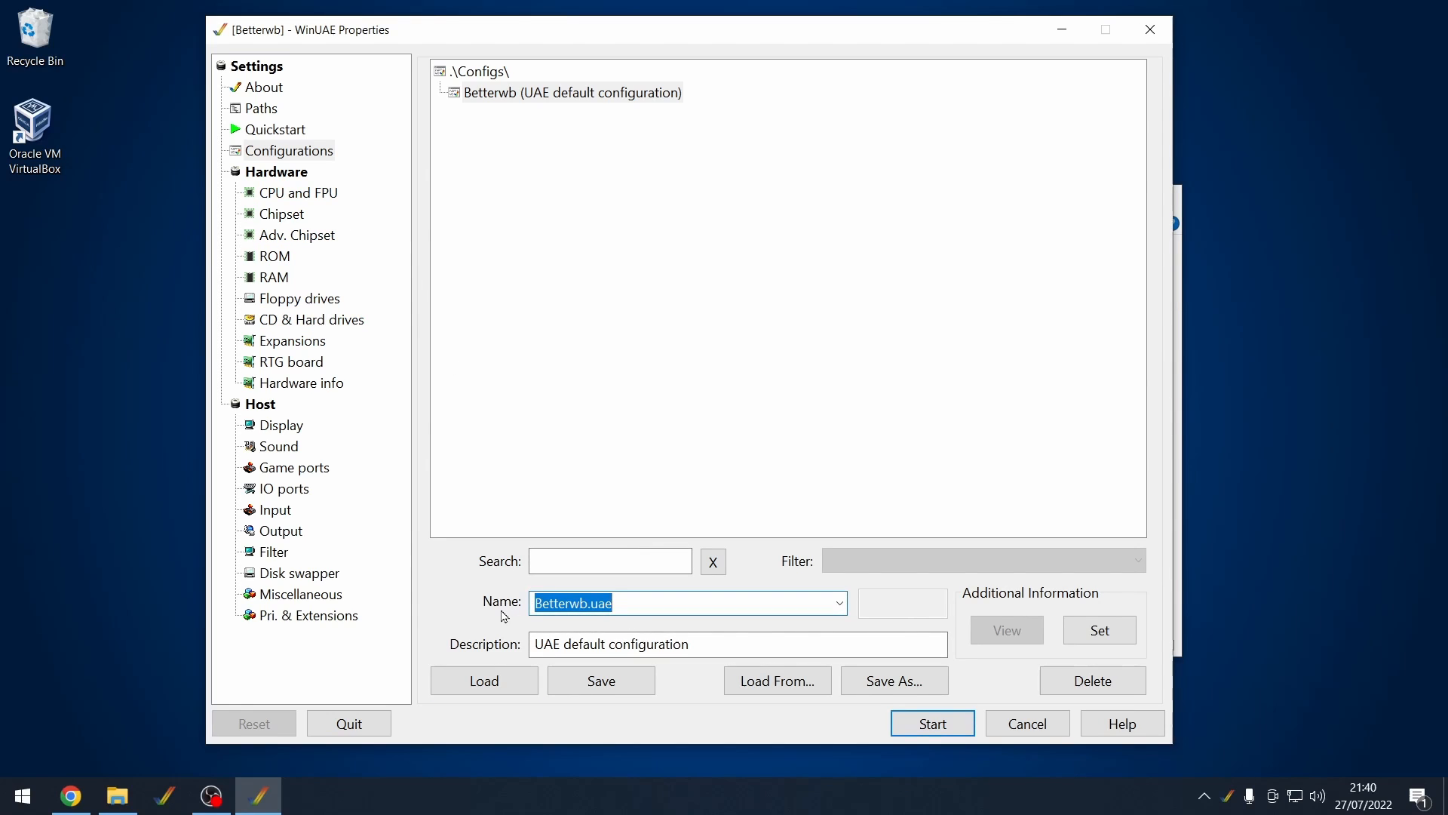
text(WHDLoad.uae)
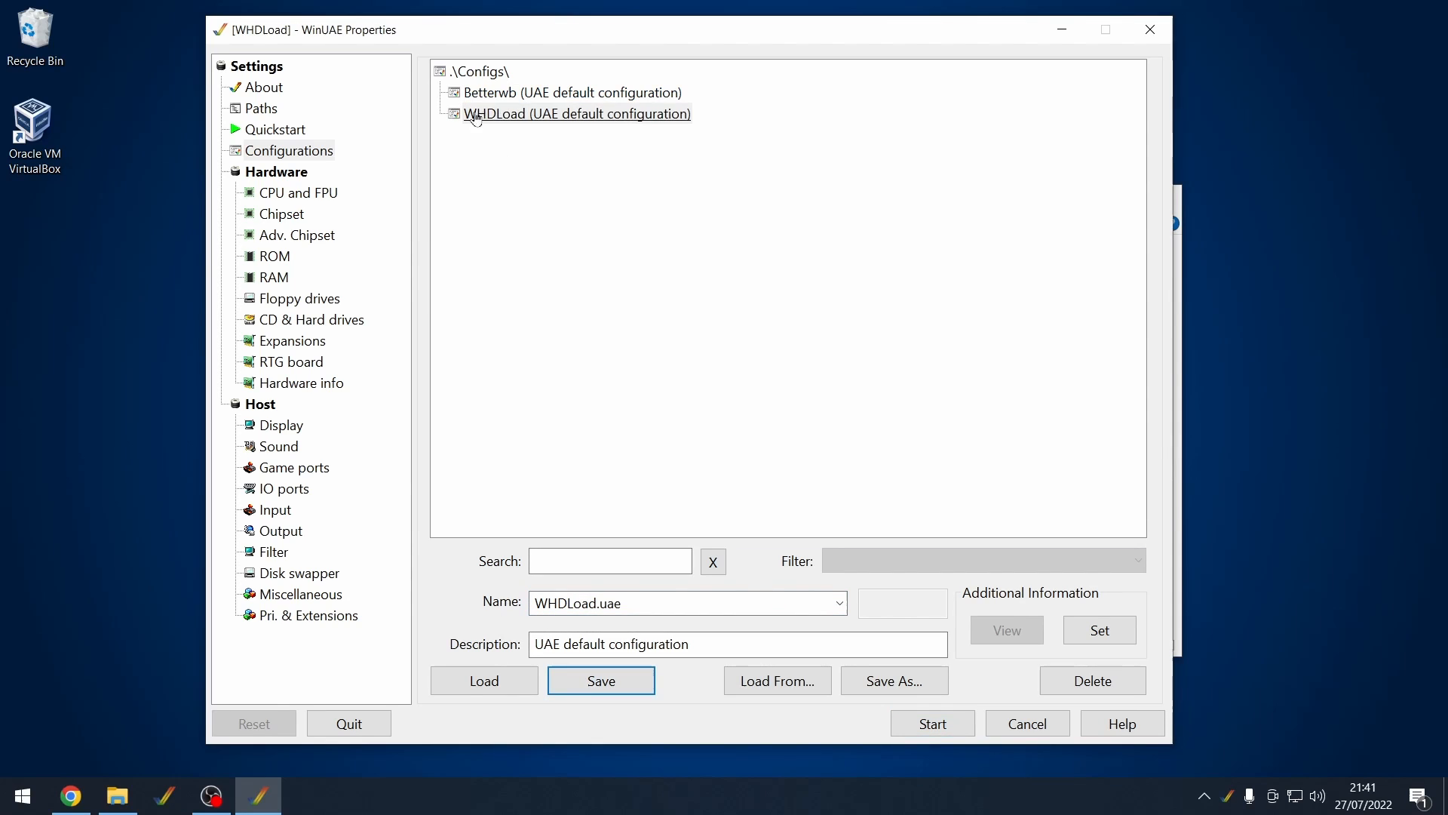
click(311, 318)
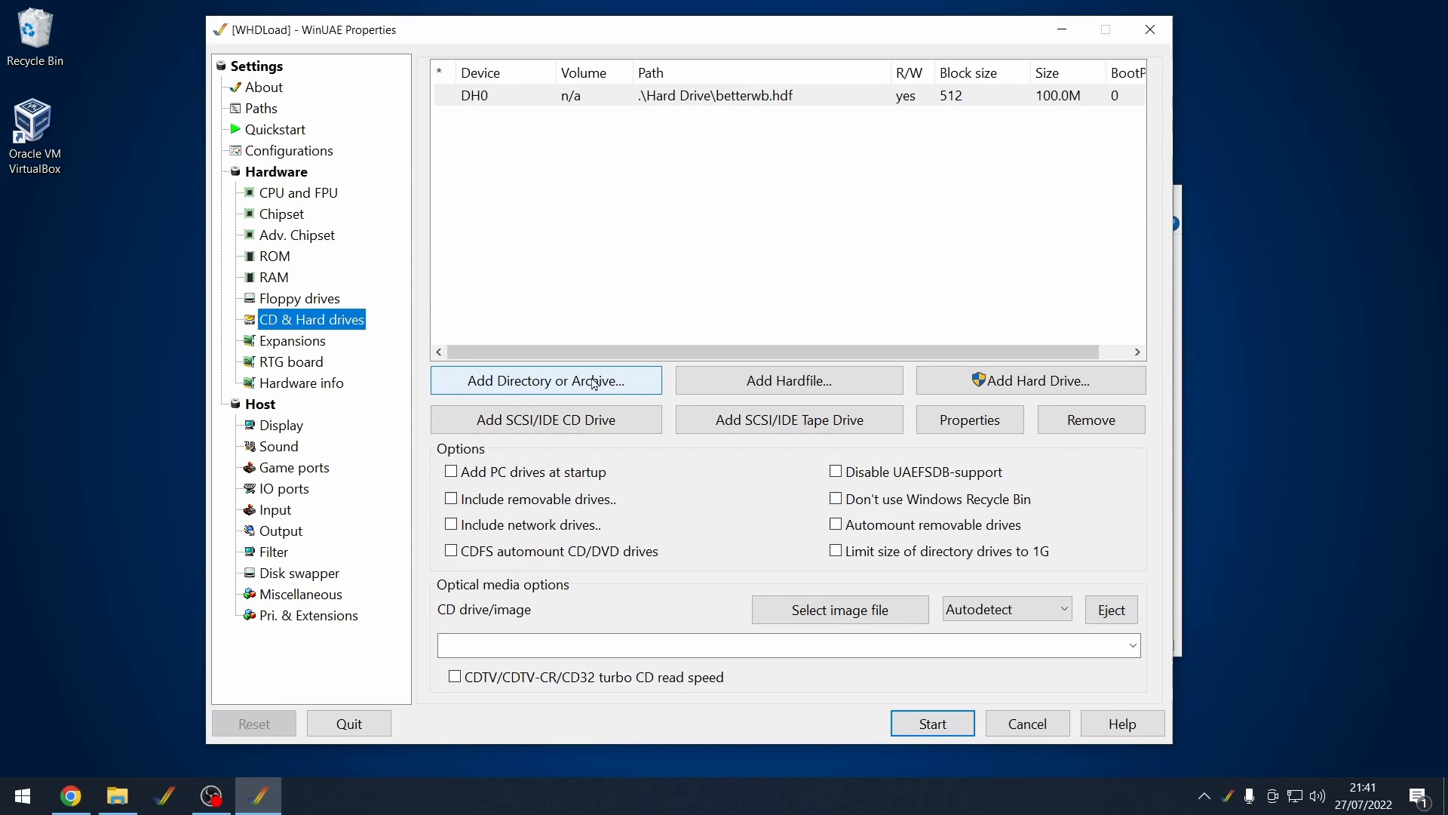
Add the PCDrive folder as drive PC0 with volume label PC
click(545, 380)
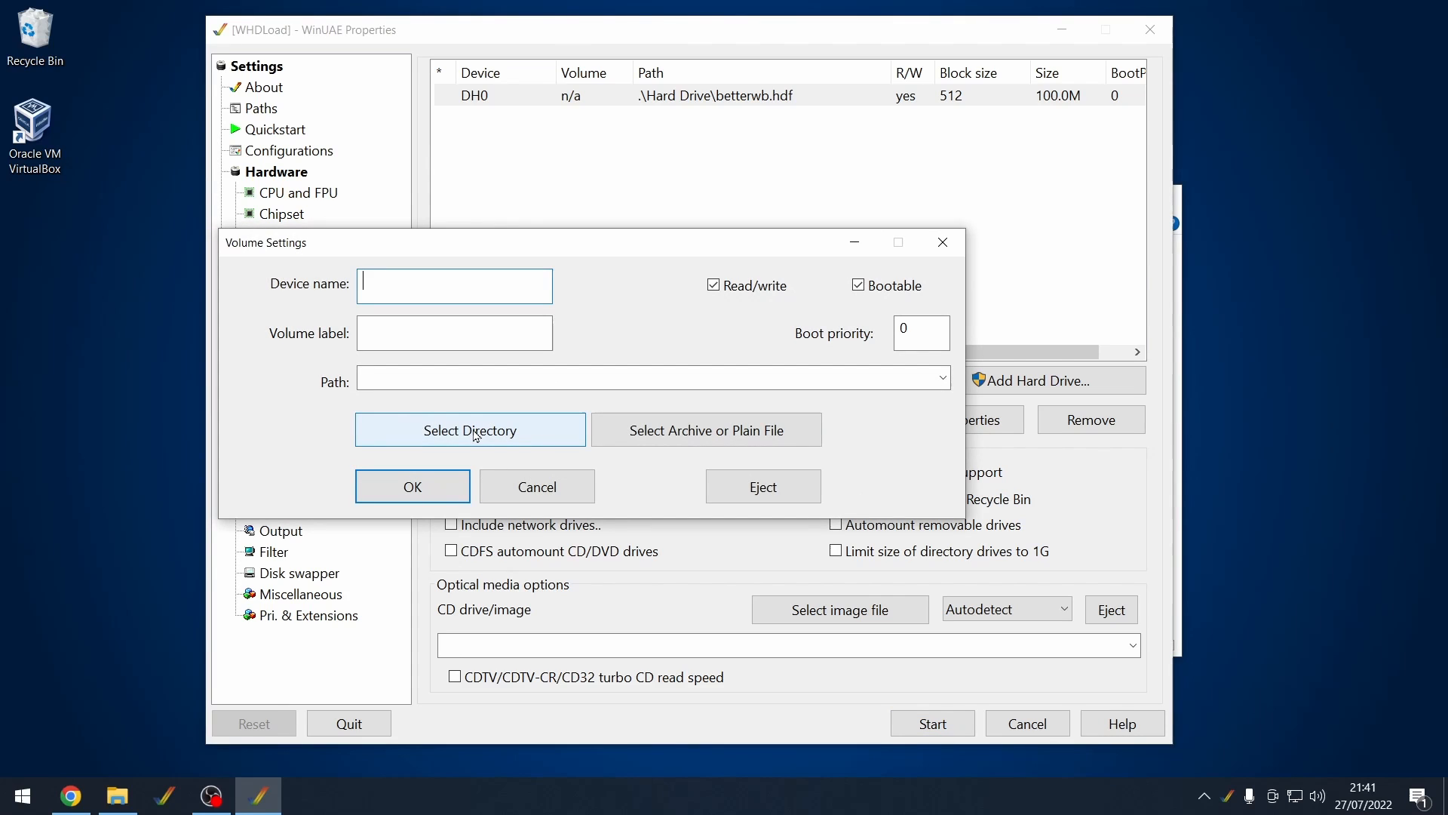
click(469, 429)
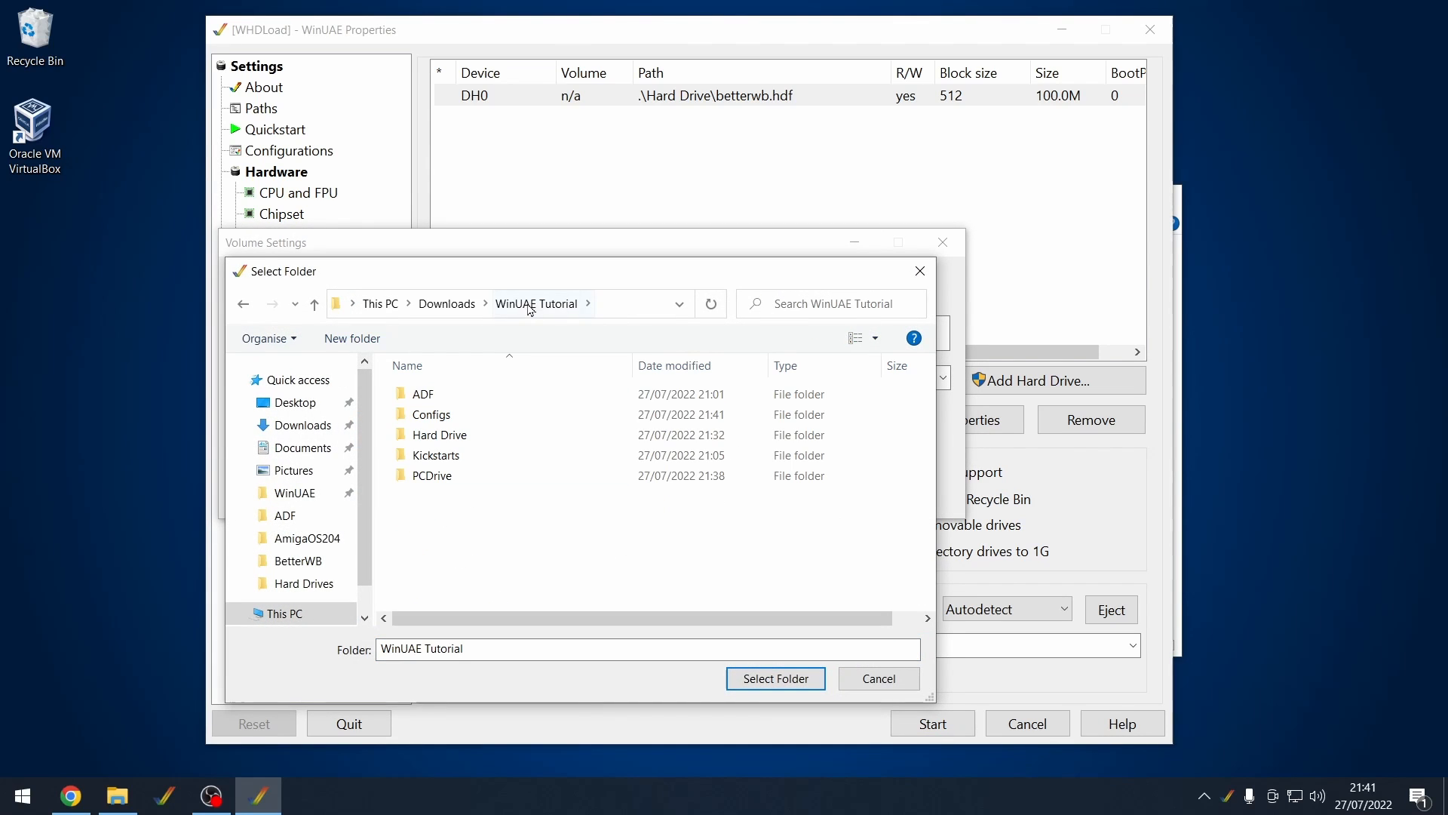
click(431, 474)
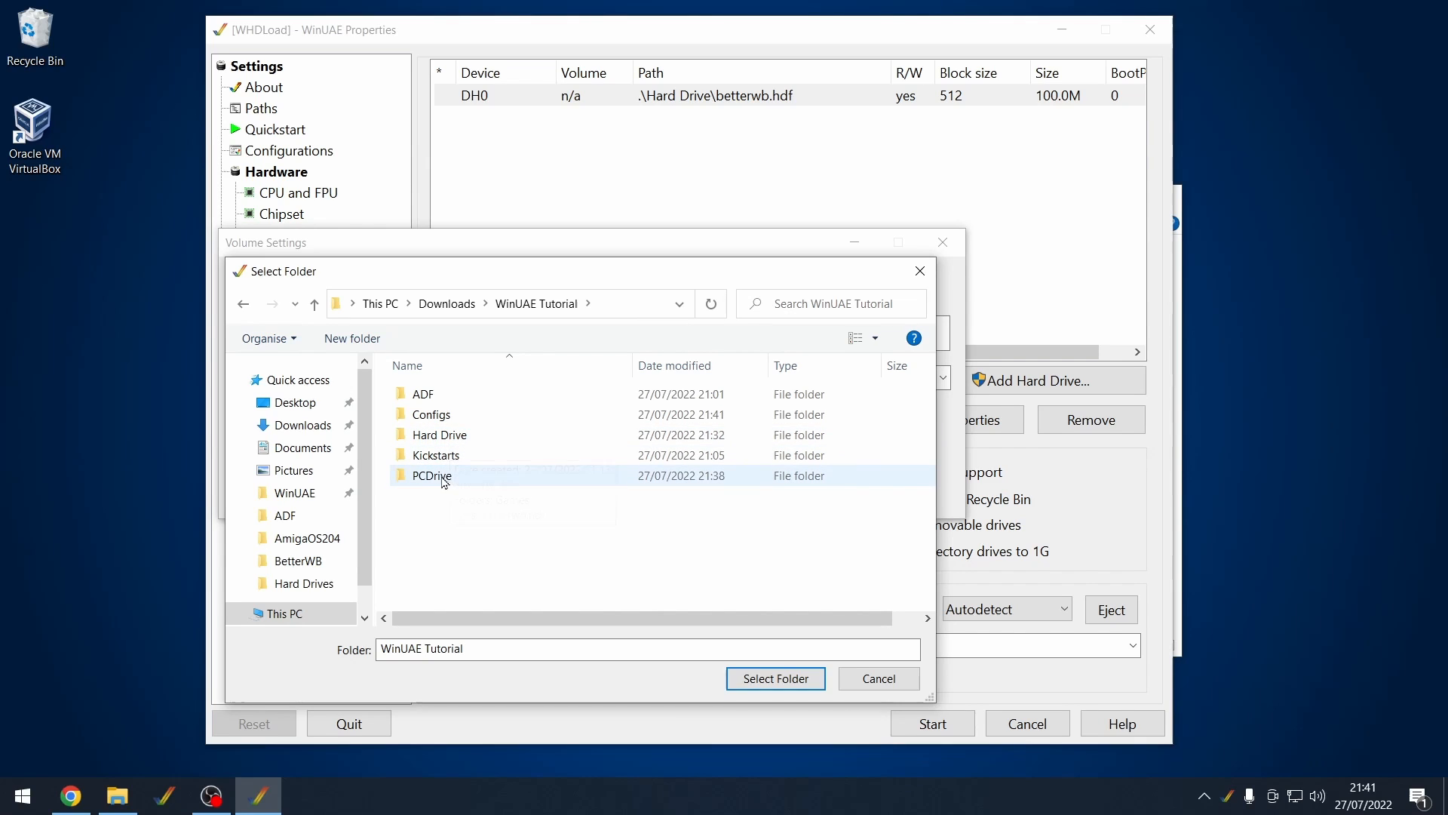
click(774, 678)
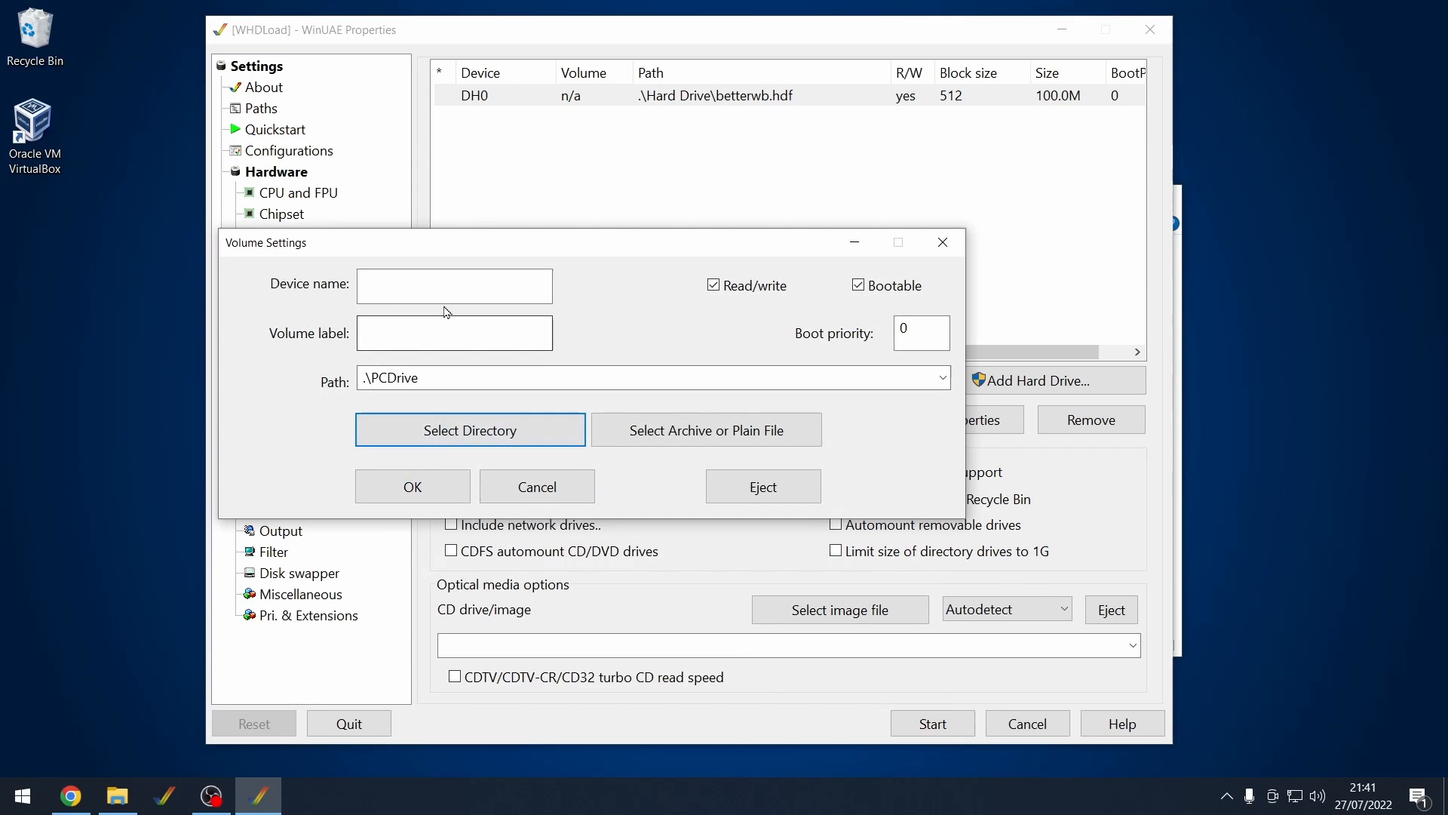
text(PC0)
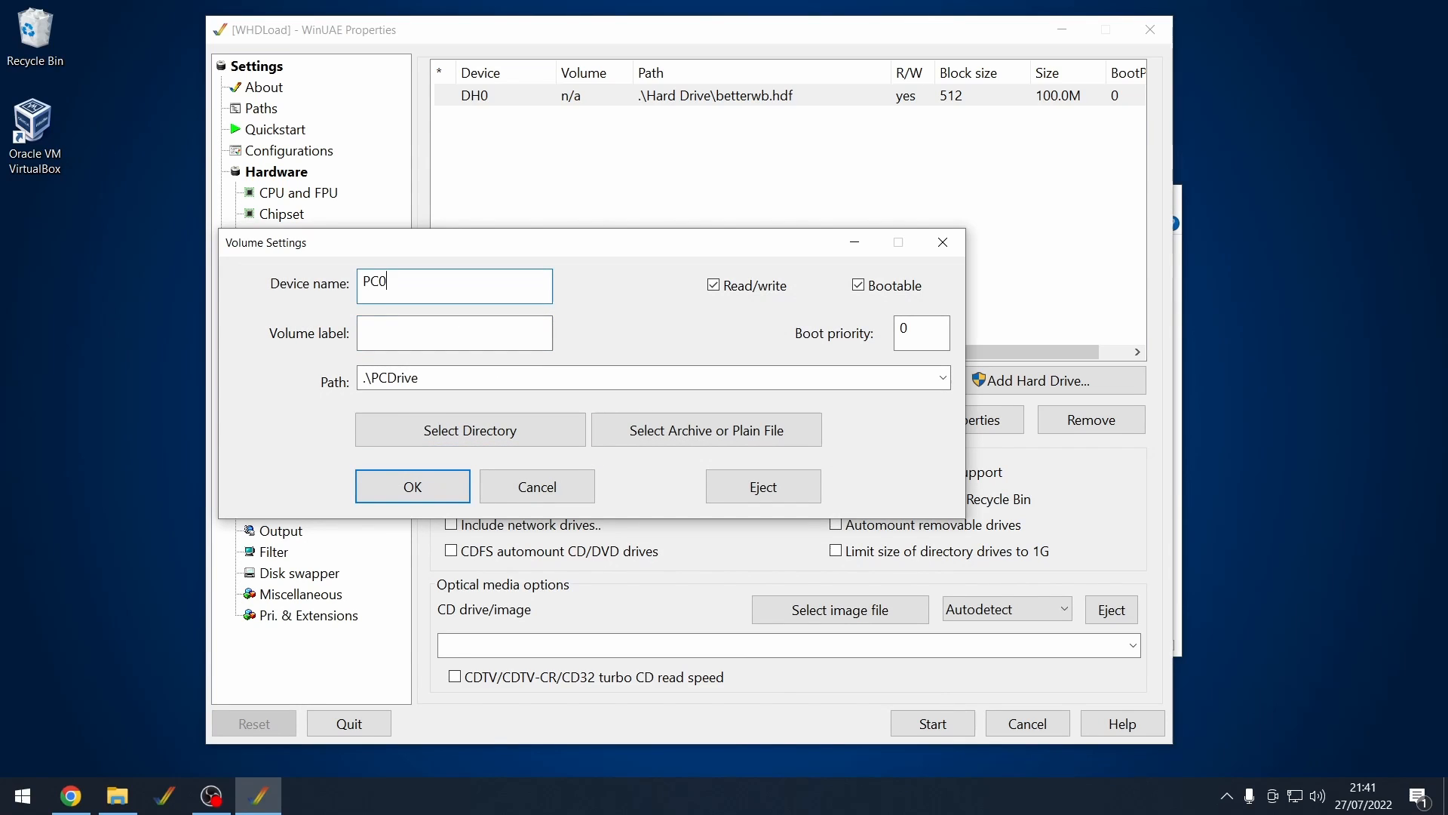
text(PC)
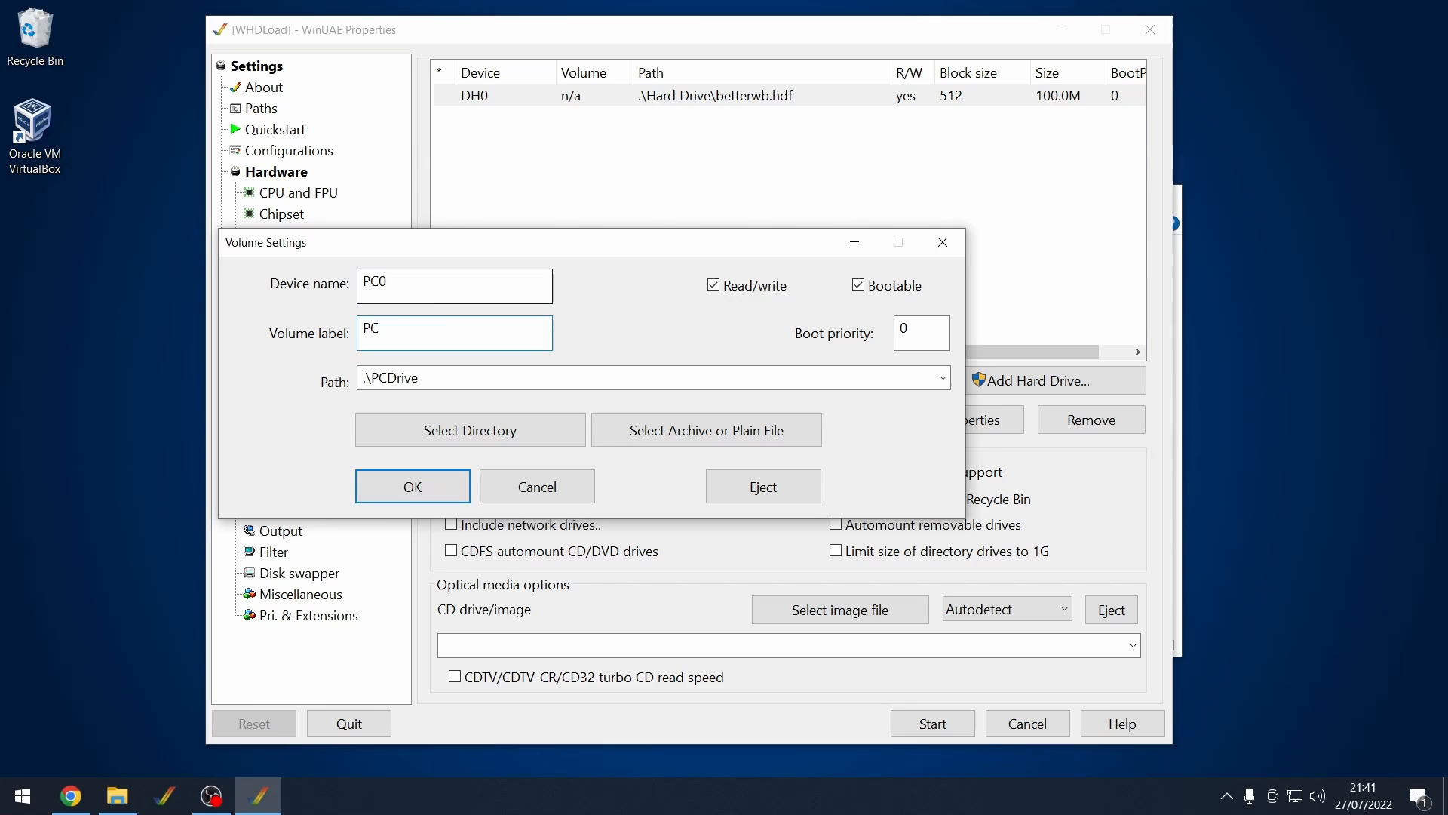
click(412, 486)
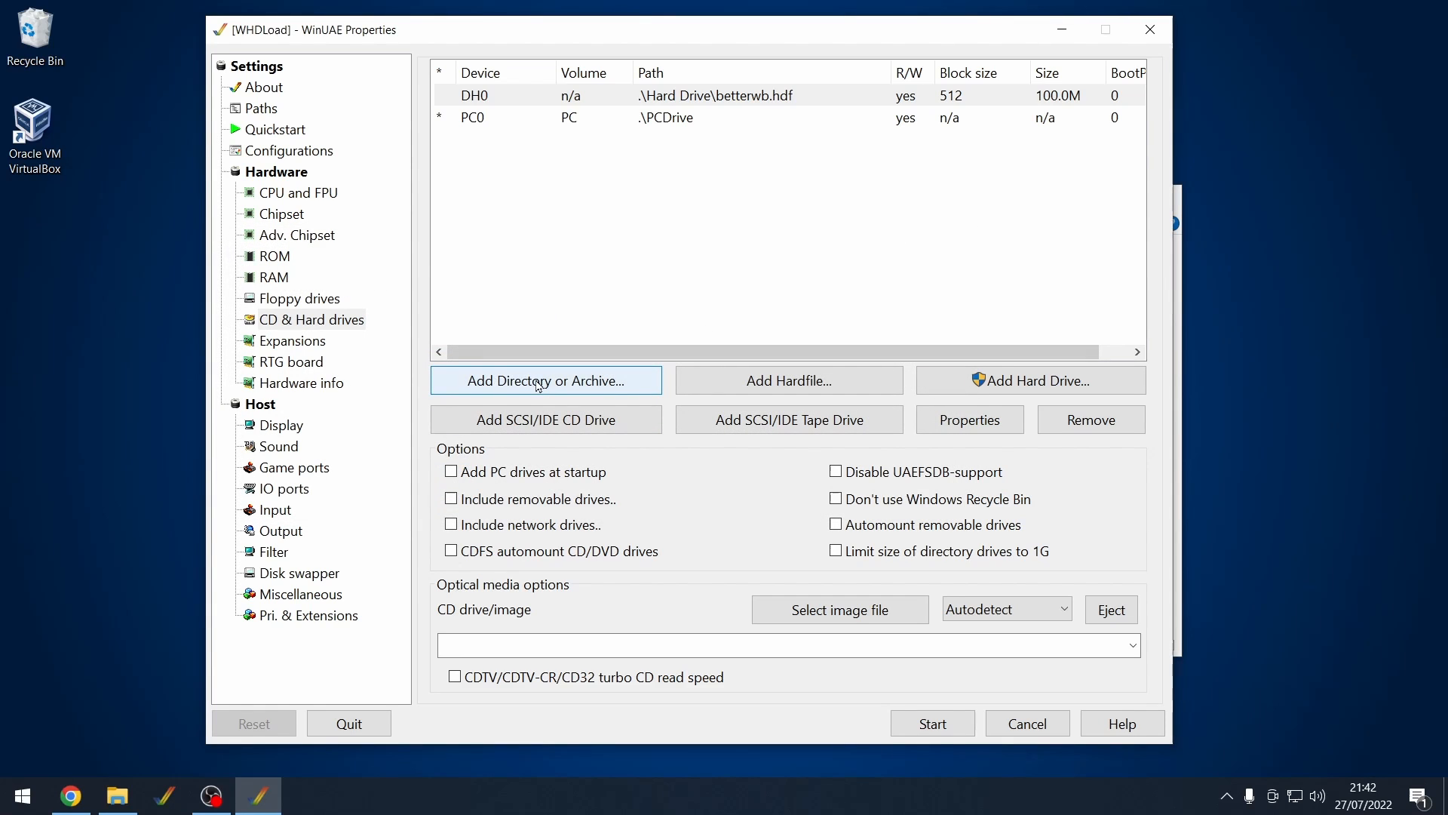
Add the Hard Drive\Games folder as drive DH1 with volume label Games
click(546, 379)
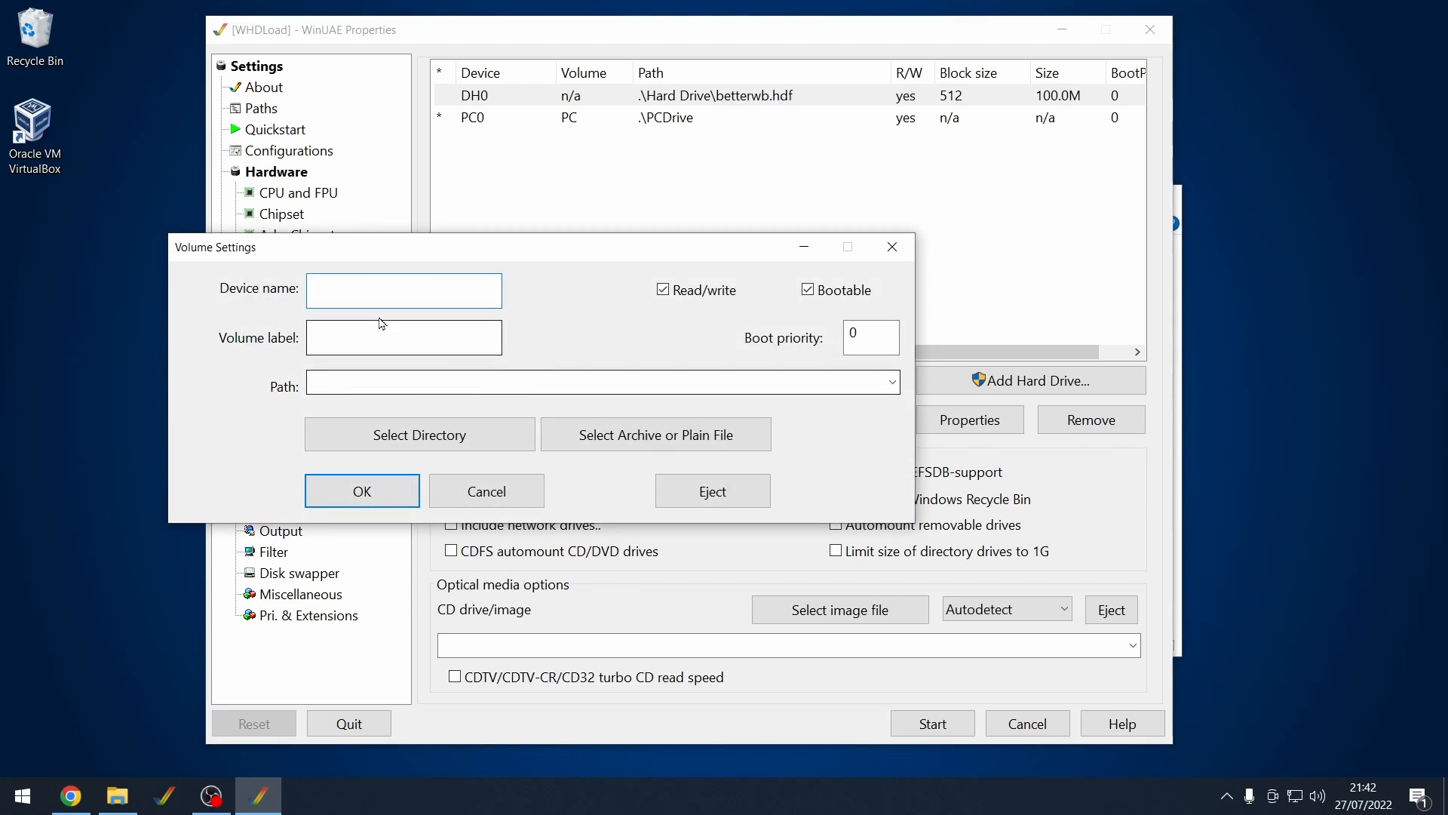
click(403, 289)
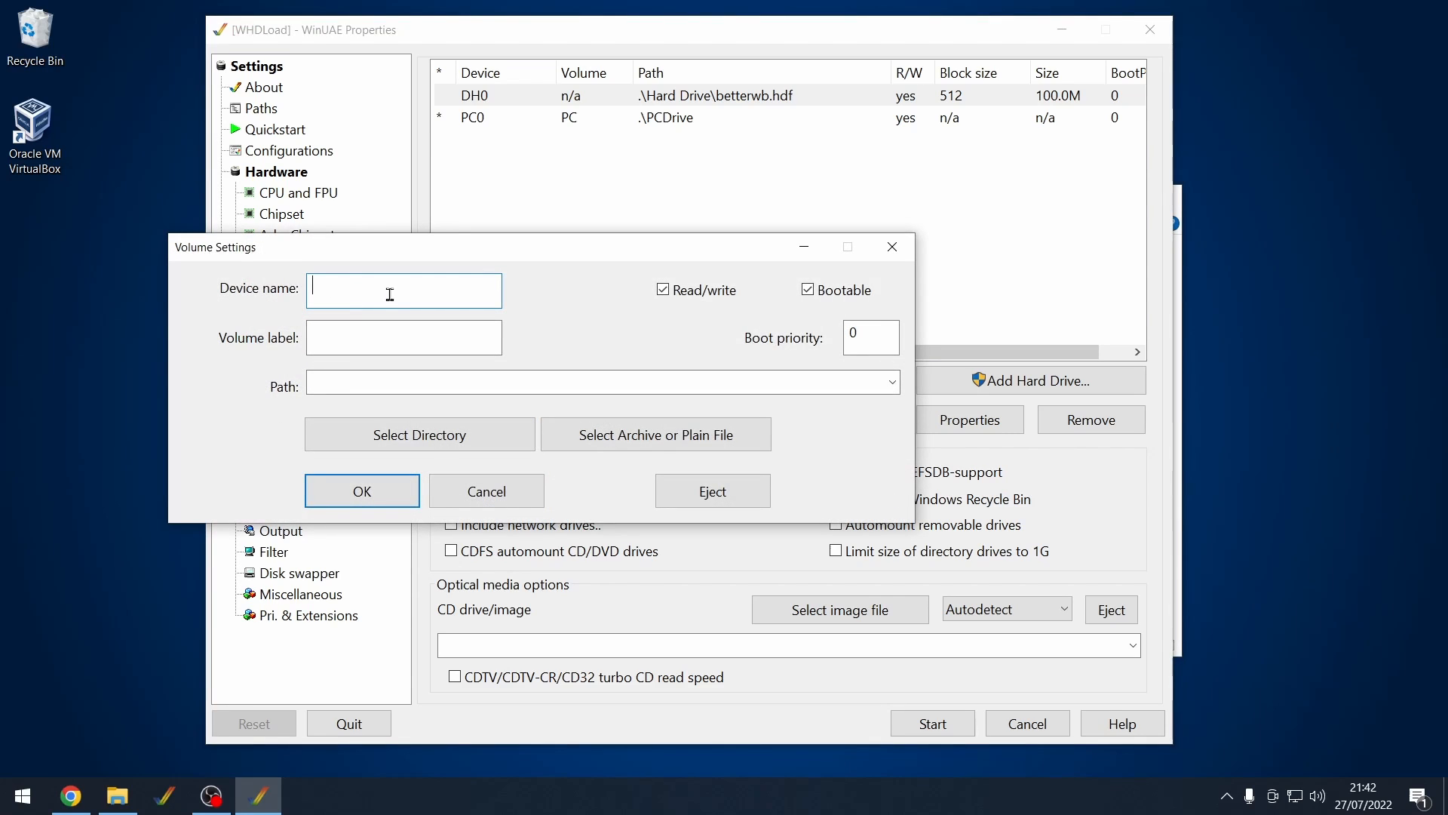
text(DH1)
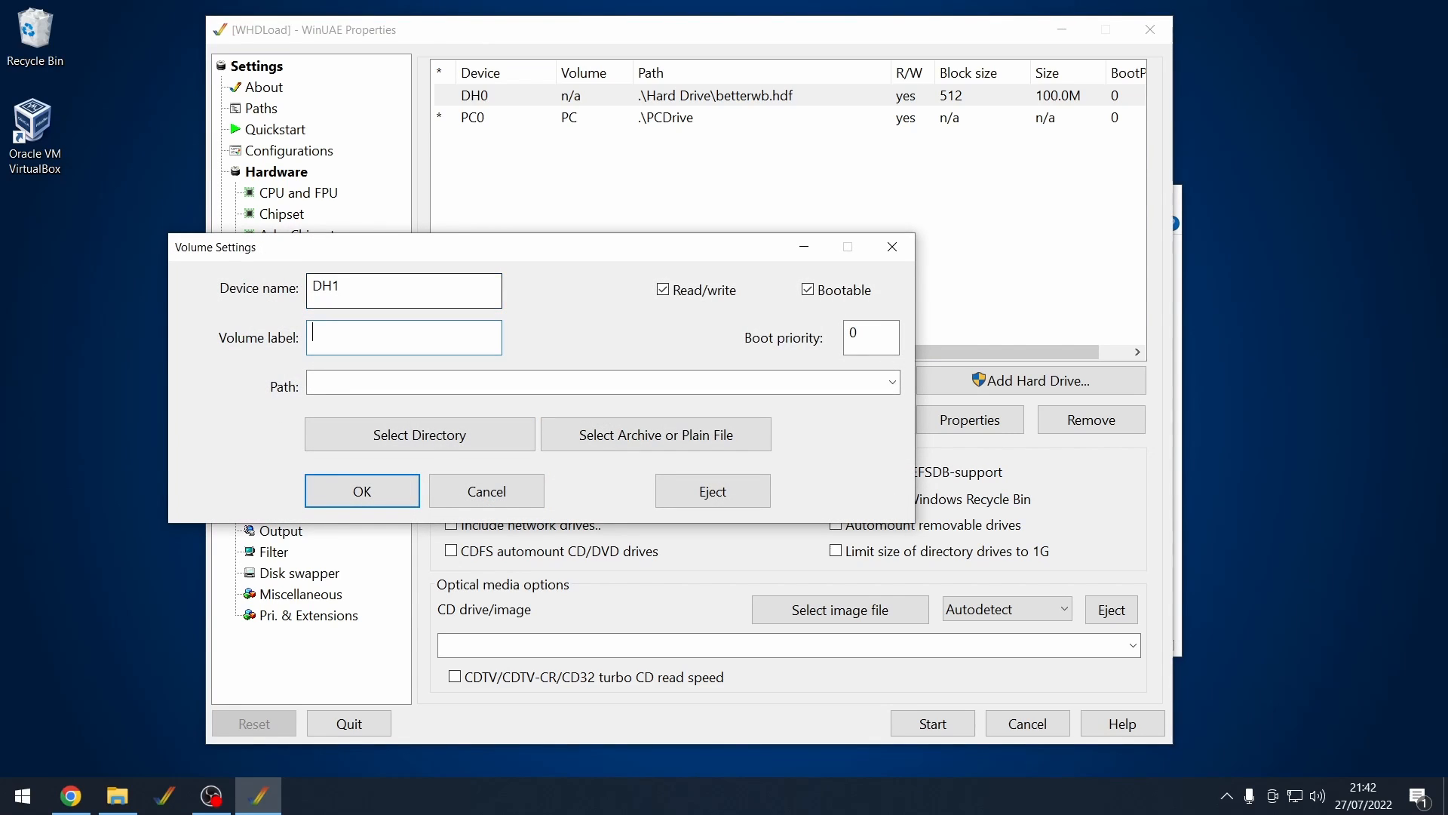
text(Gam)
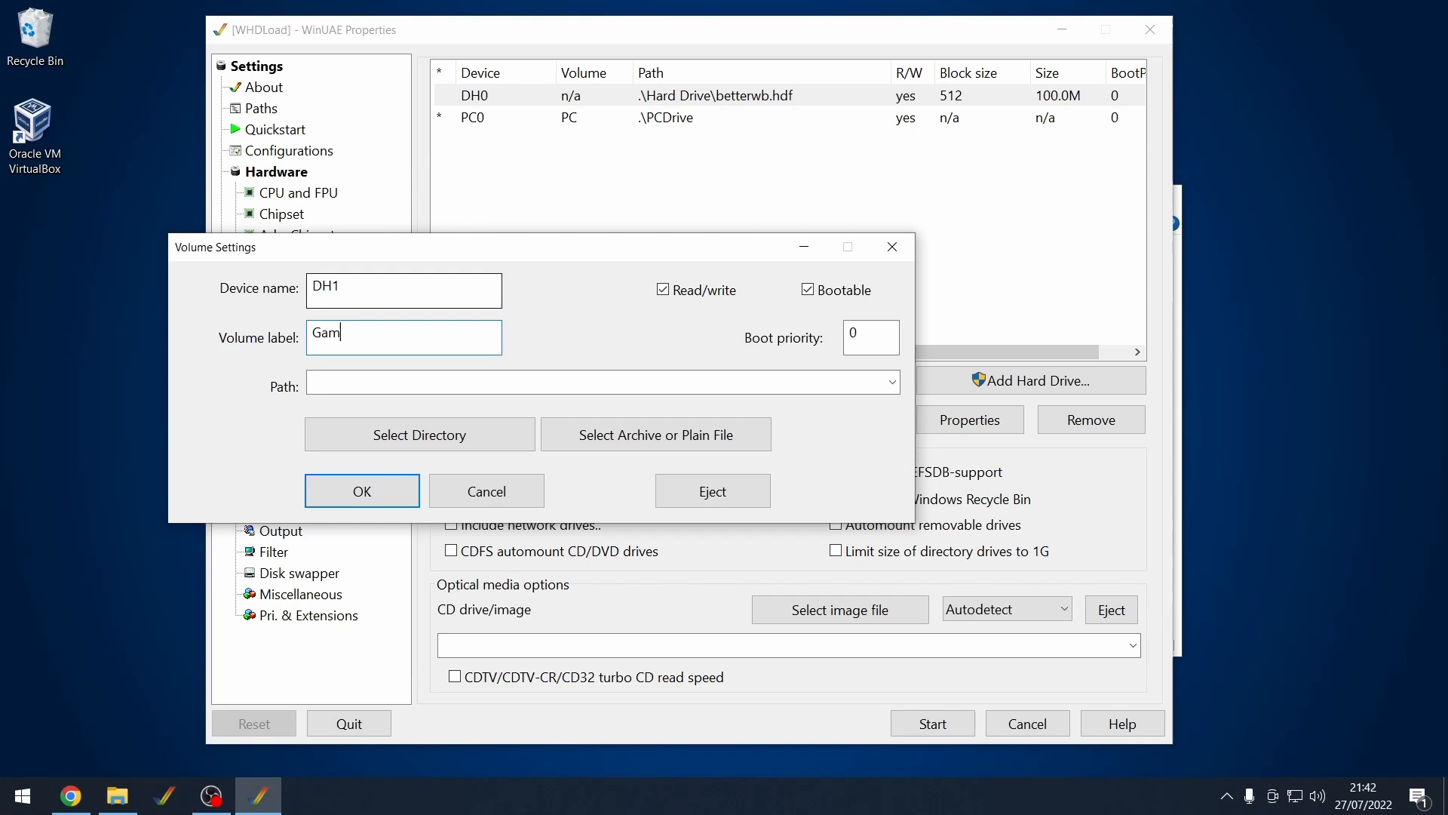
click(419, 434)
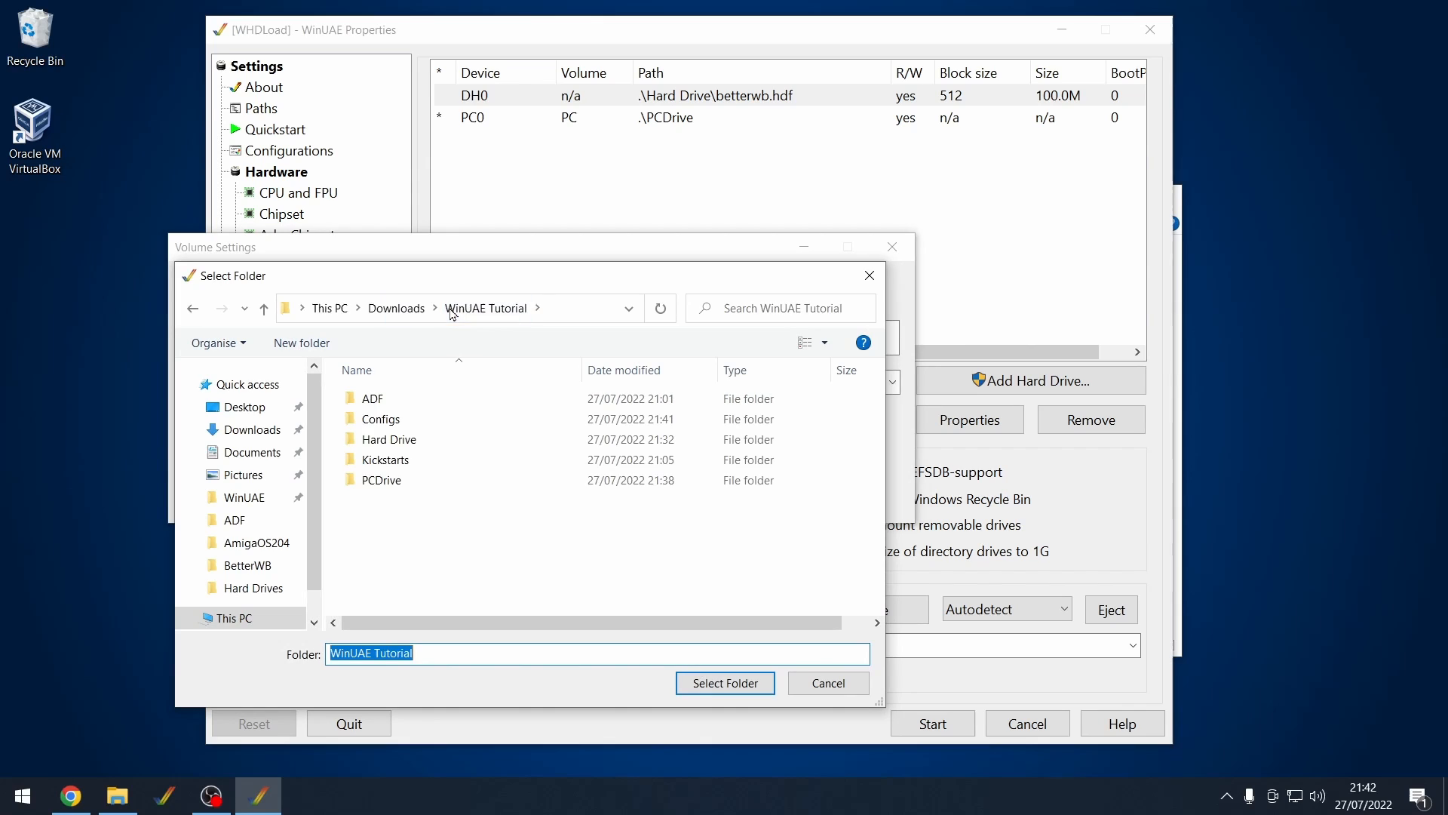
click(387, 439)
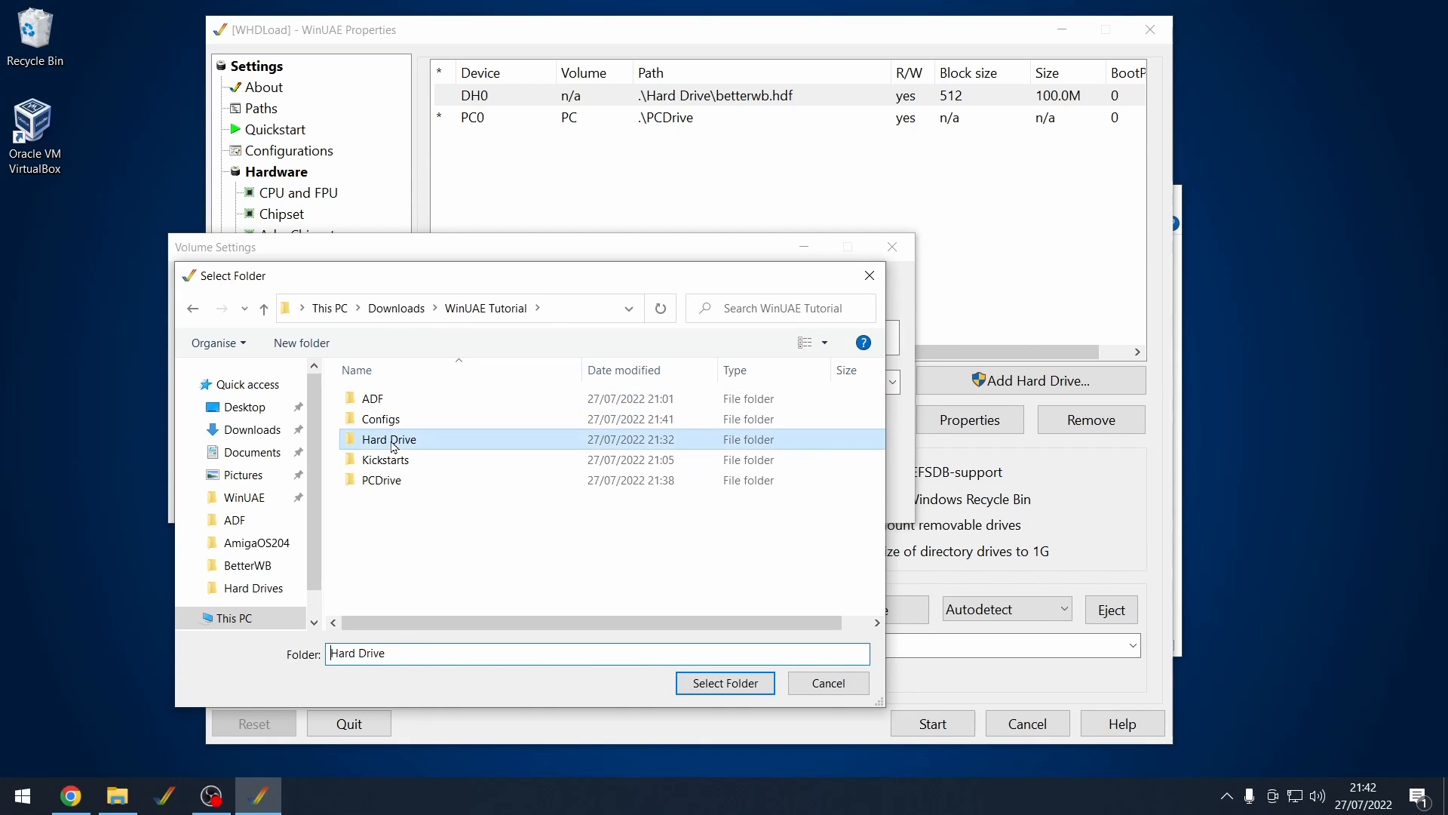
double_click(388, 439)
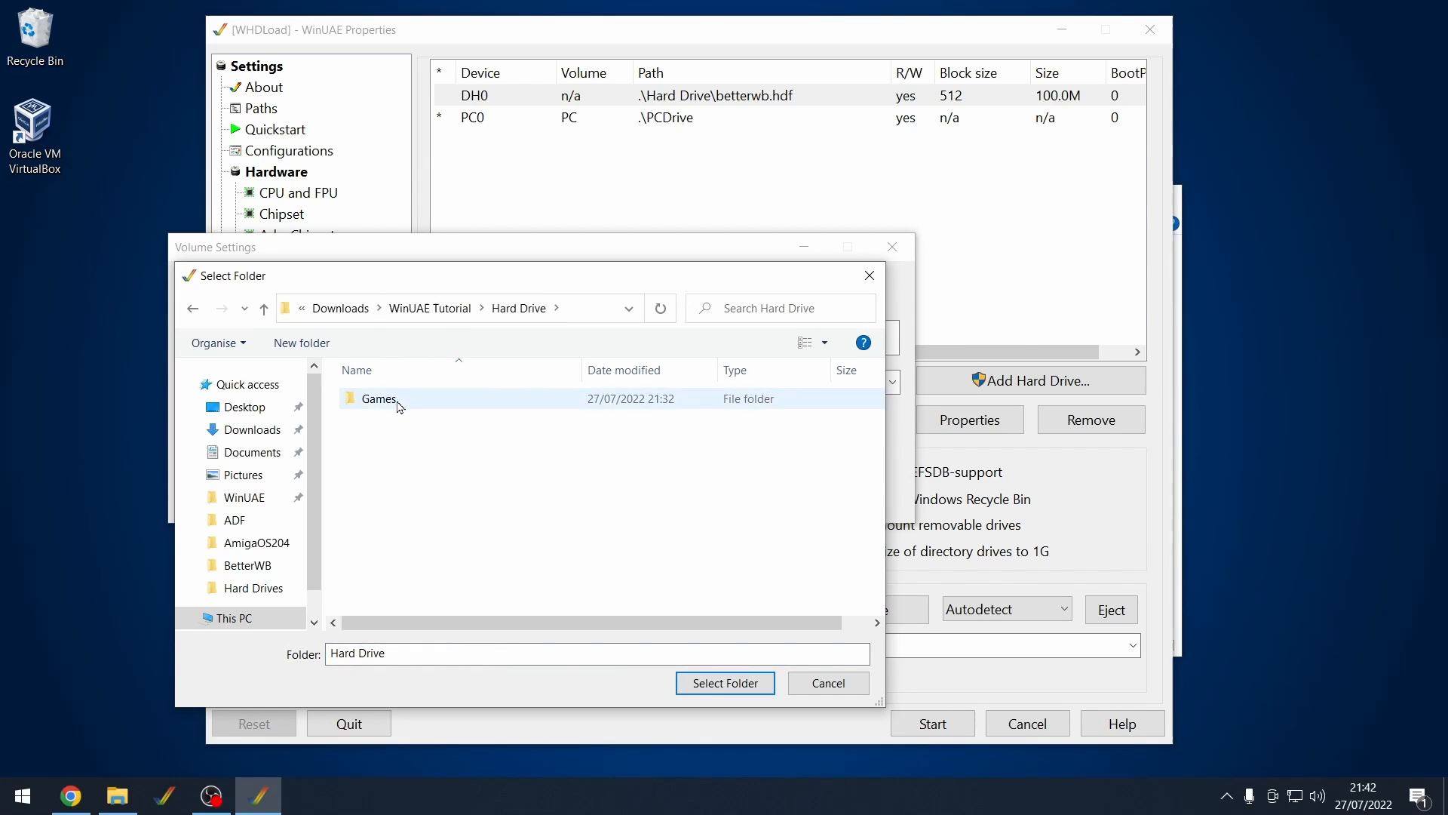
click(725, 682)
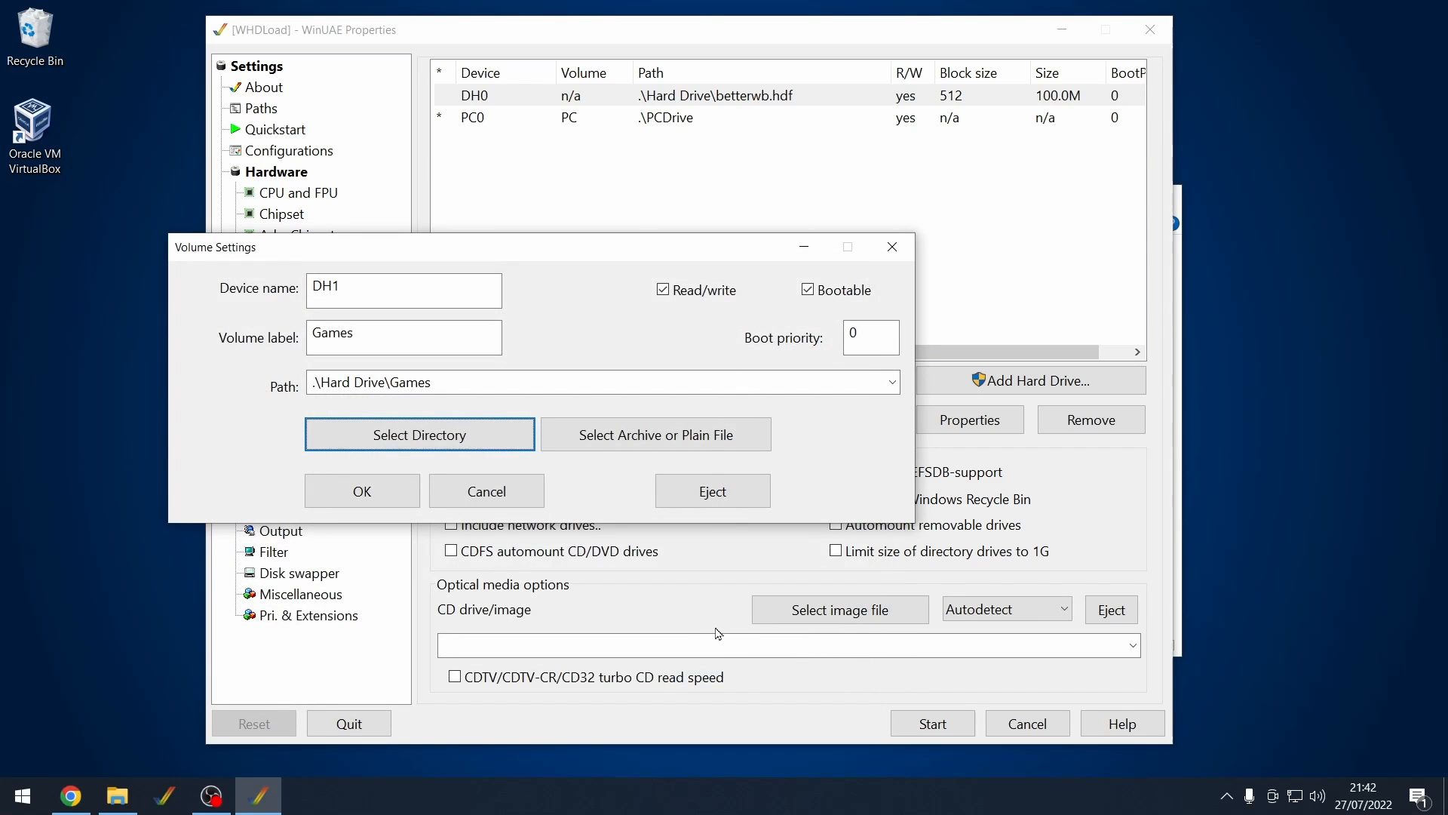
click(362, 490)
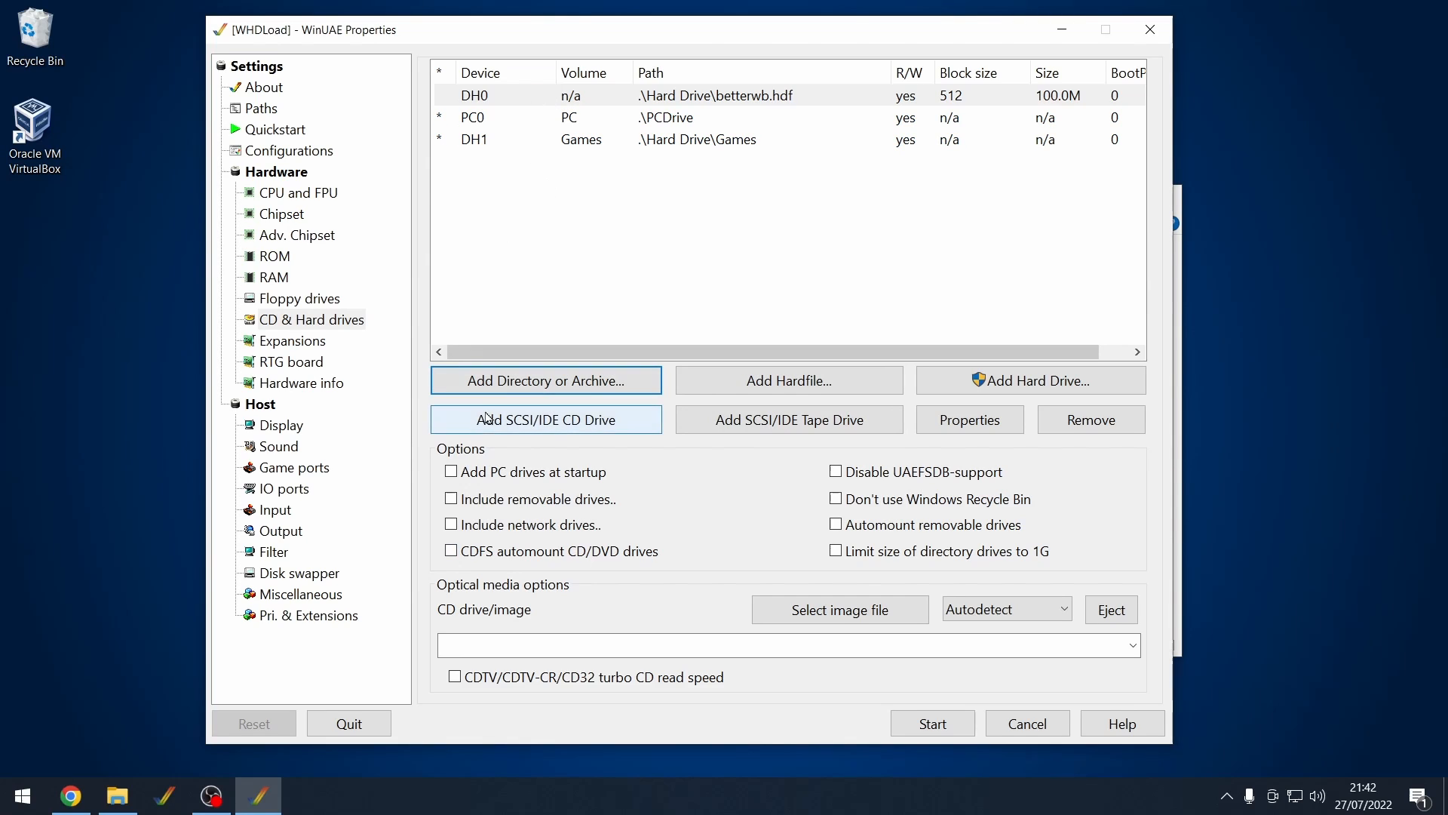
Save the WHDLoad configuration and start the emulated Amiga
click(289, 149)
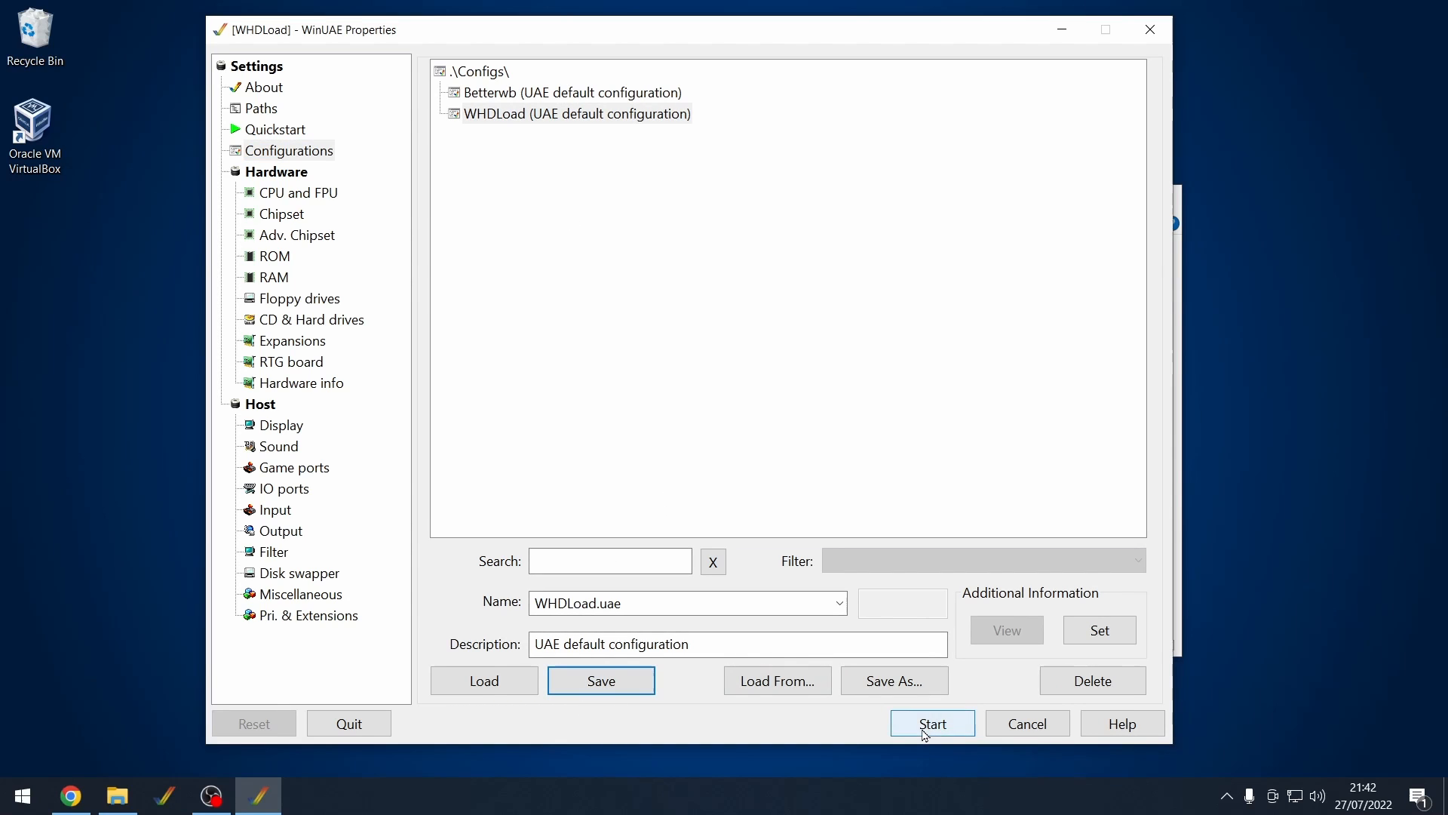
click(931, 723)
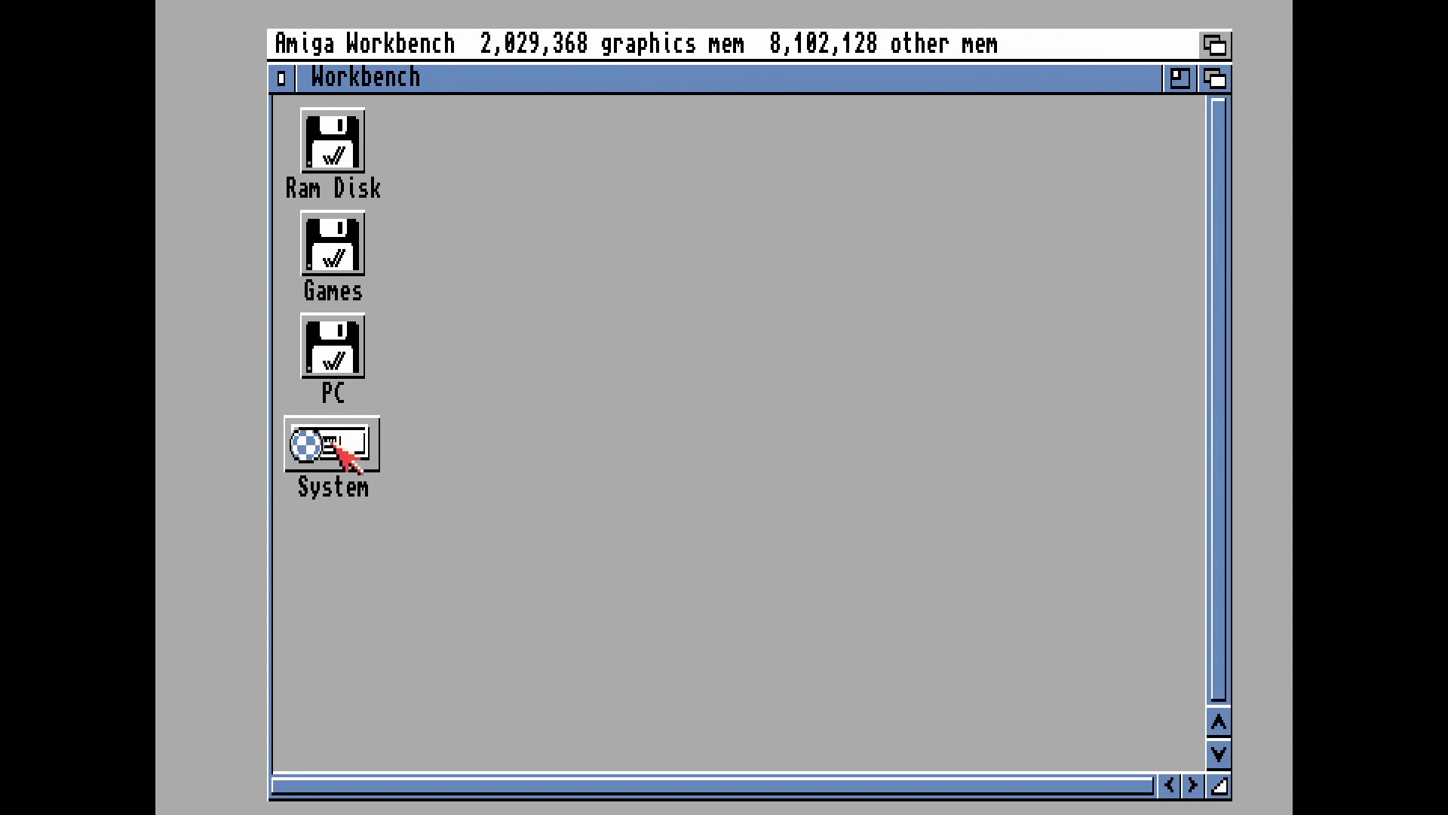
mouse_move(367, 259)
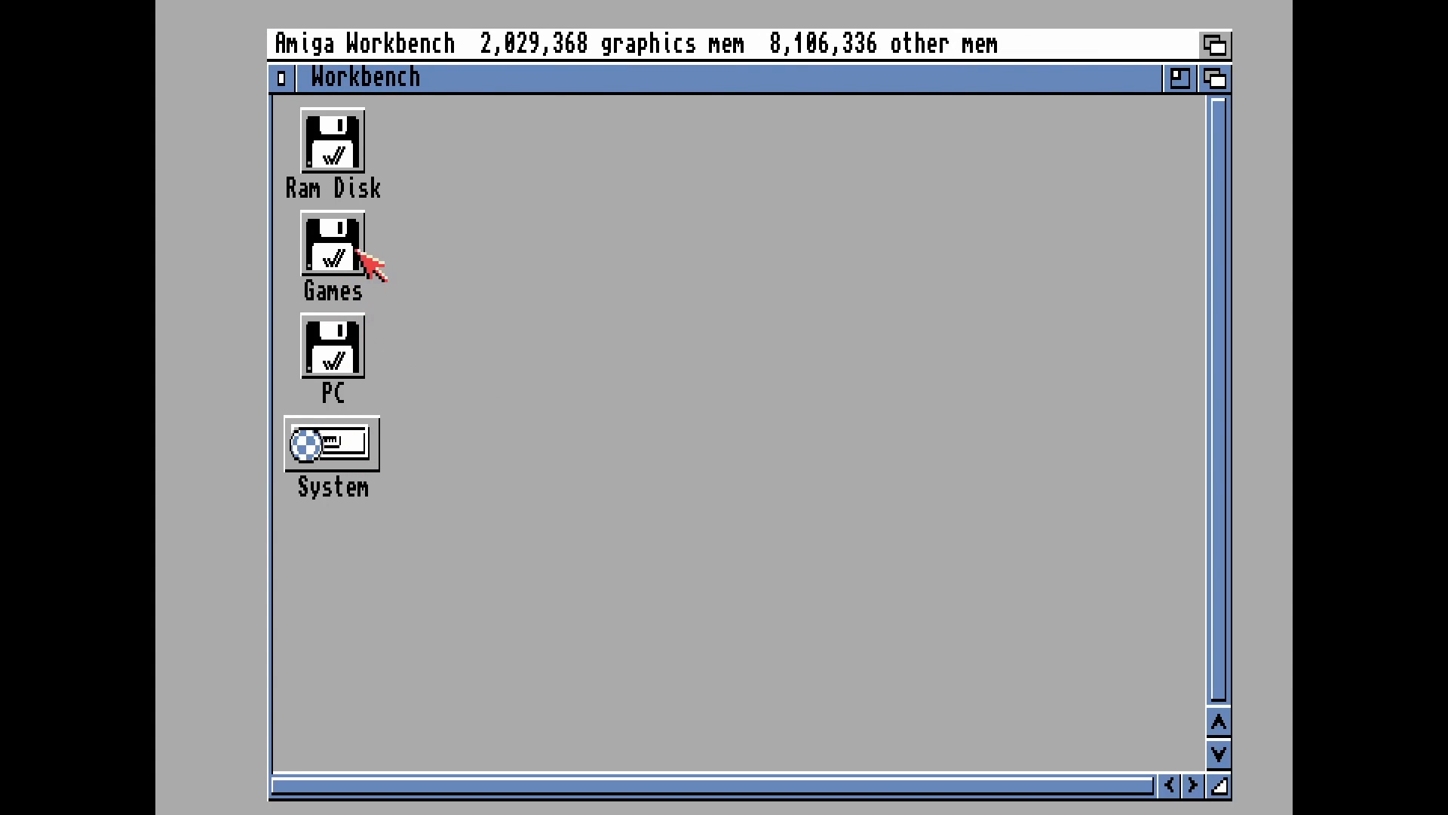
mouse_move(429, 145)
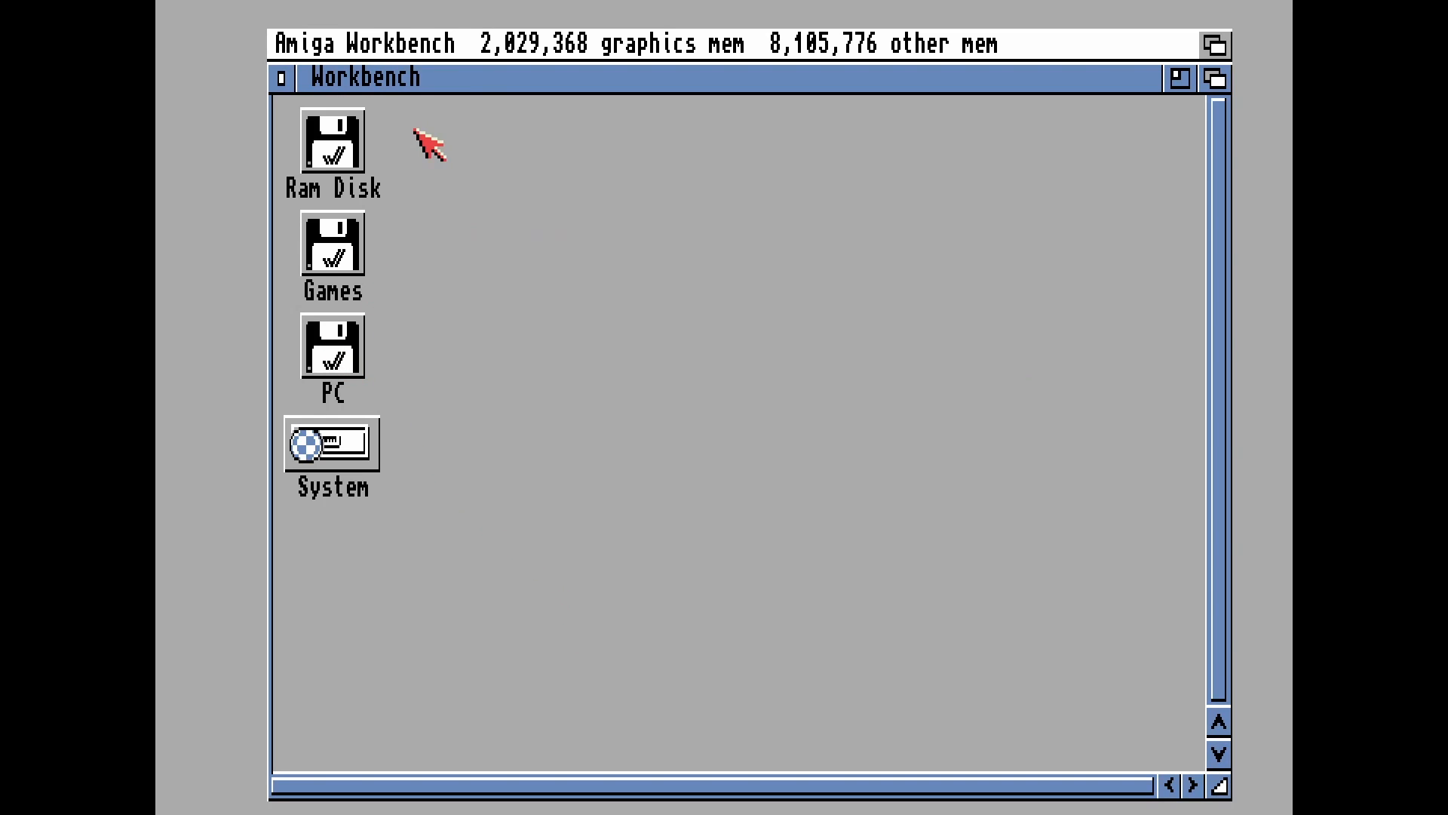
Run newshell through Workbench's Execute Command to open an AmigaShell
click(330, 43)
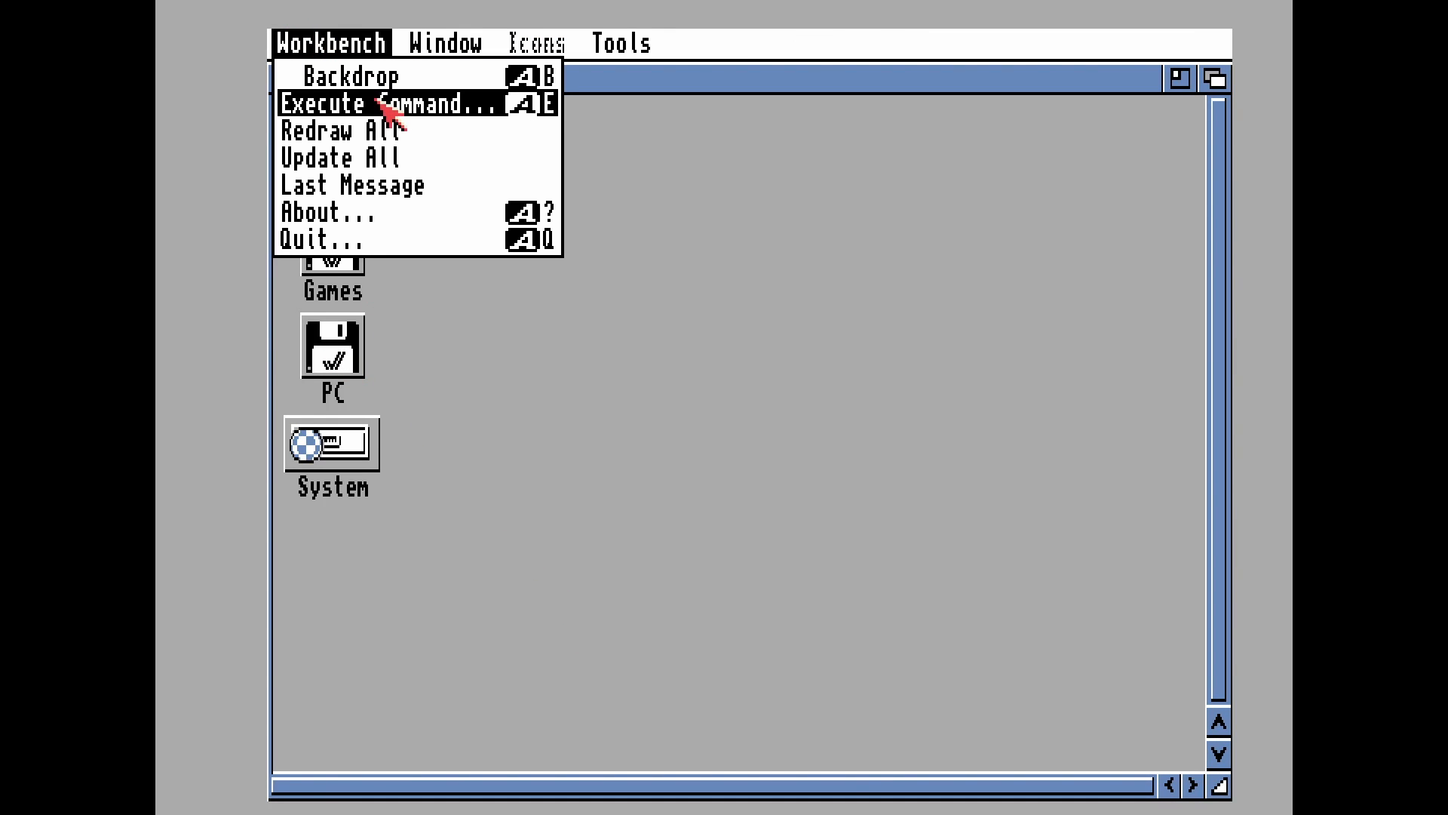
mouse_move(422, 125)
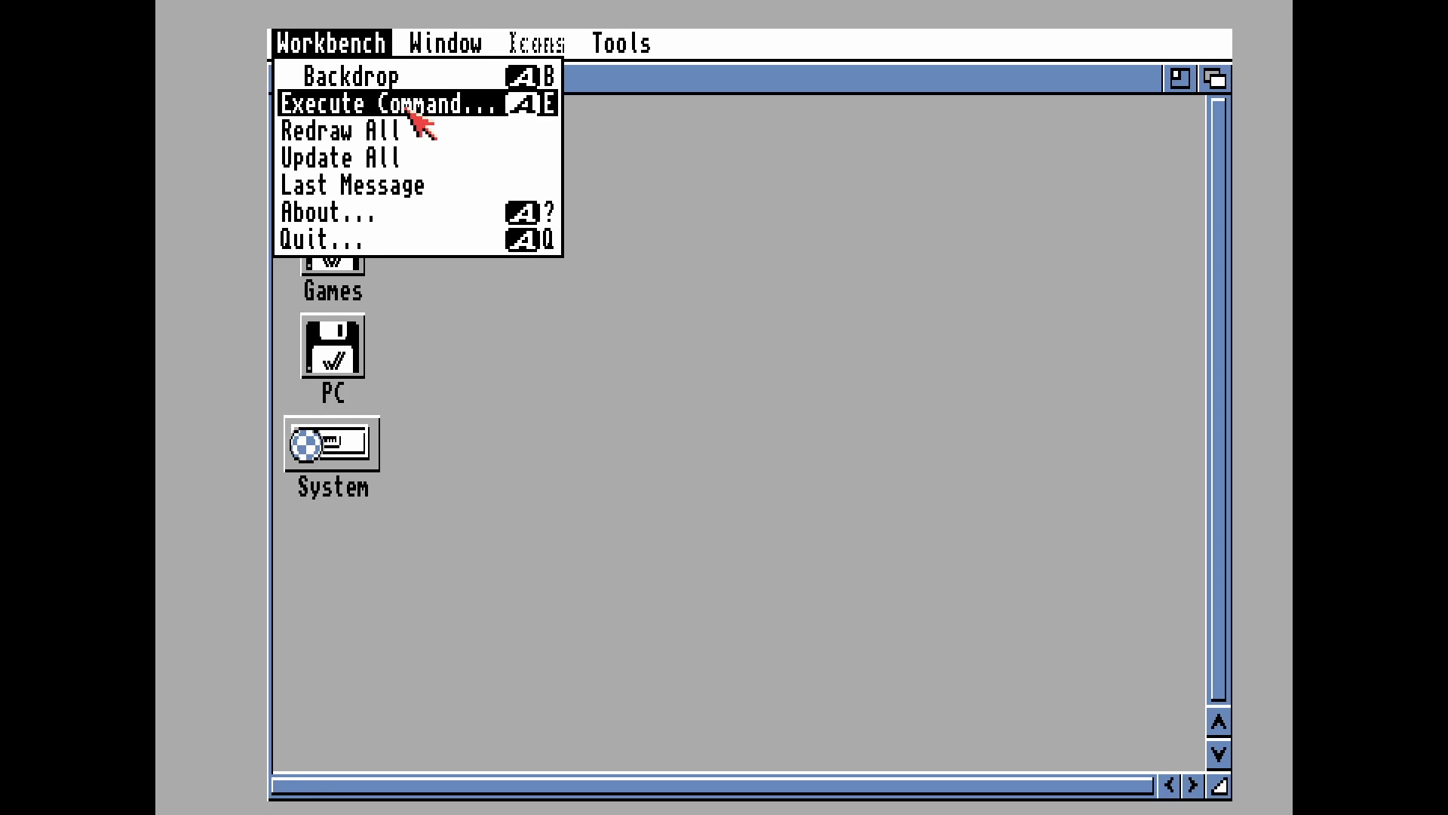
click(387, 103)
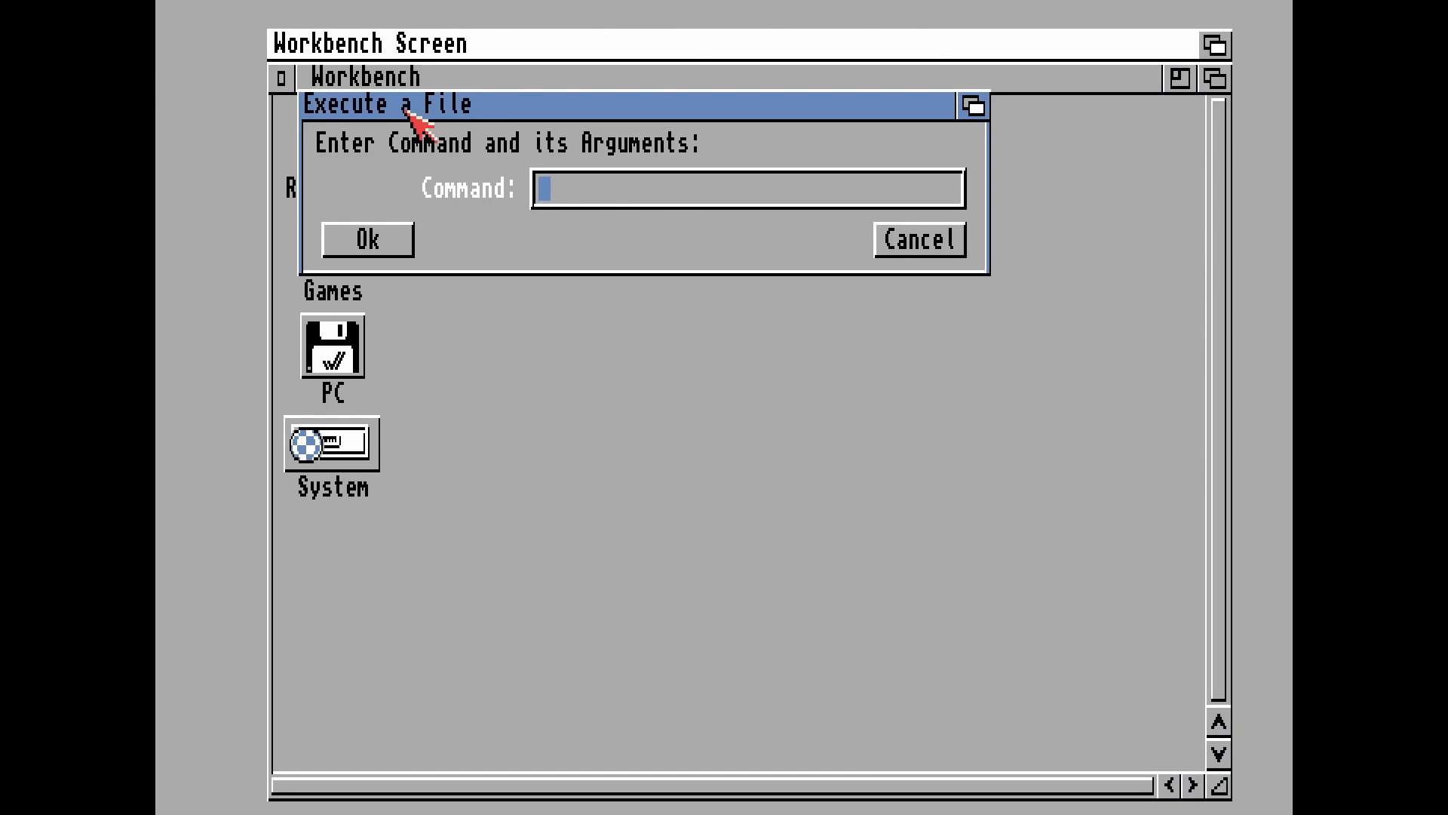
text(news)
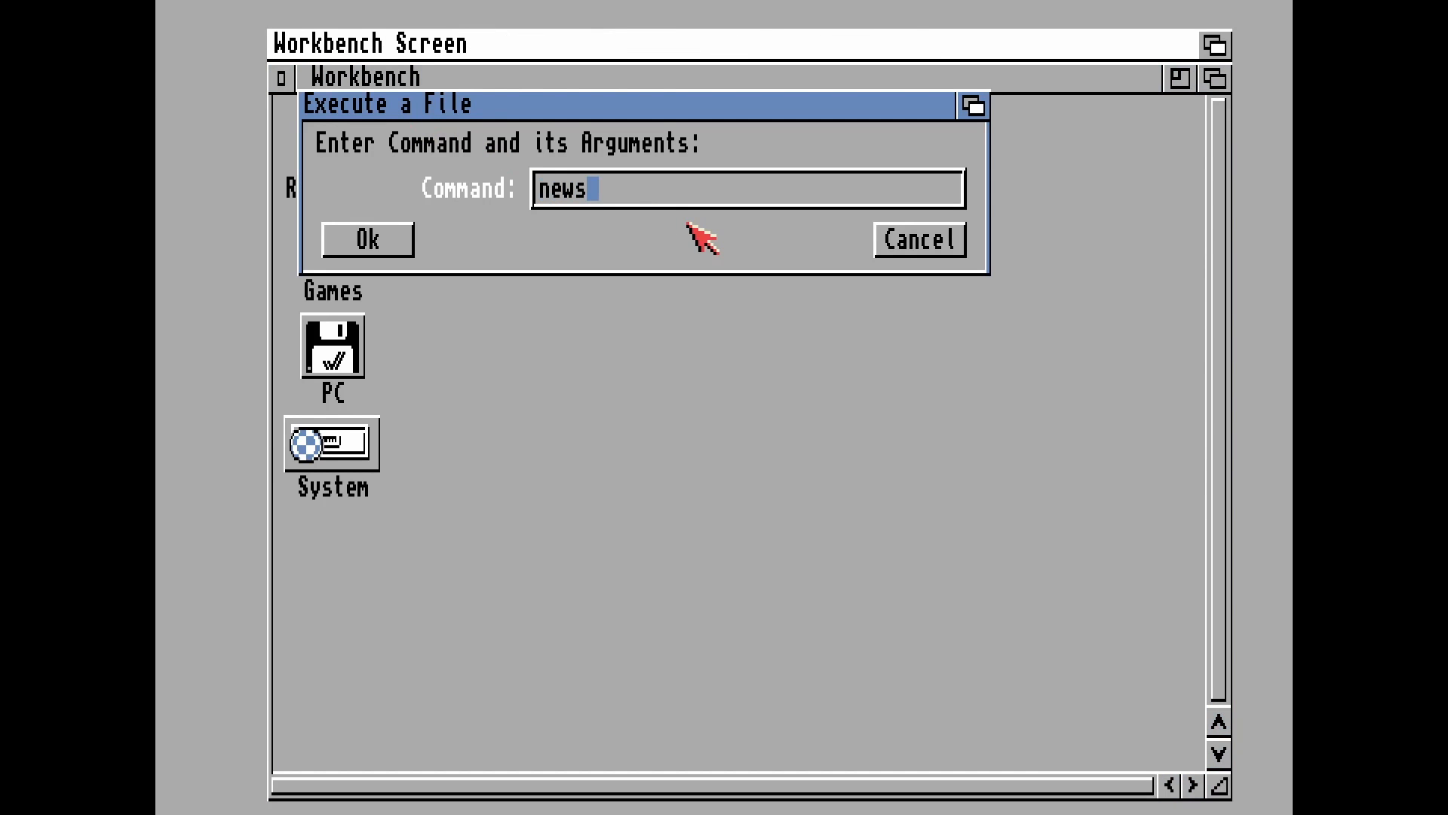
click(366, 239)
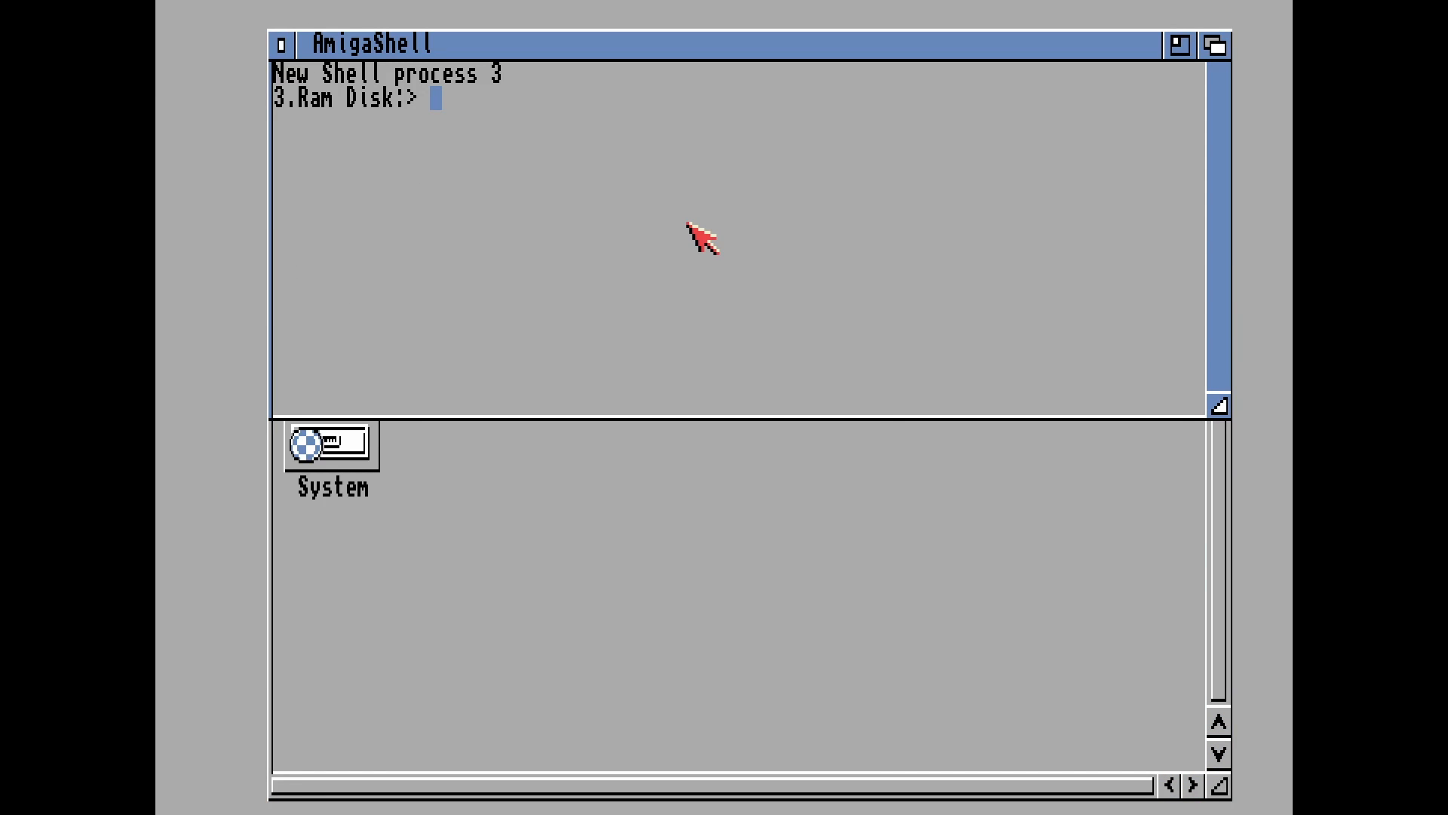
Switch to PC:, list it, and extract WHDLoad_usr_small.lha into RAM: with lha x
text(PC:)
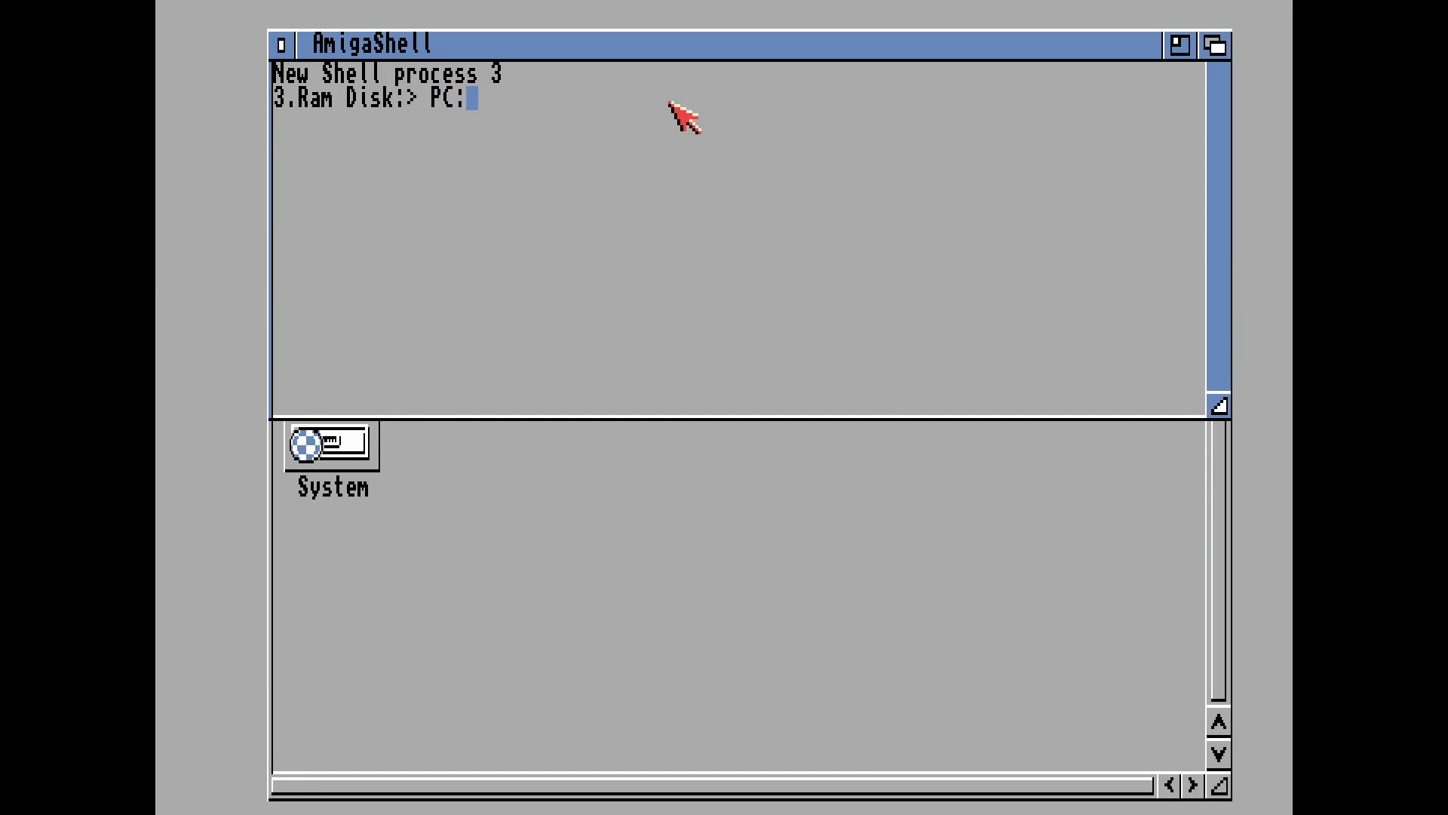
text(dir)
text(lha x)
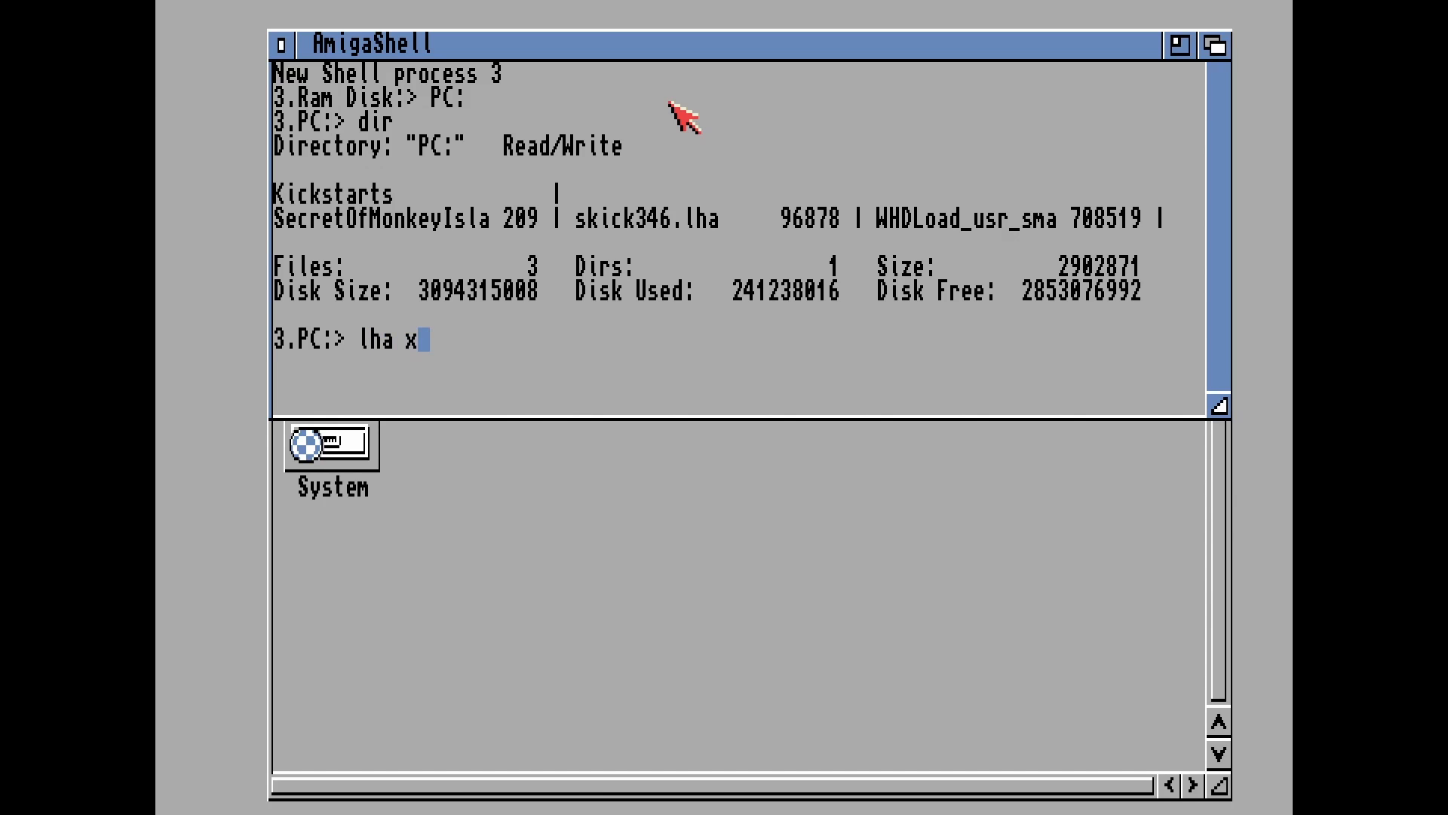
text(WH)
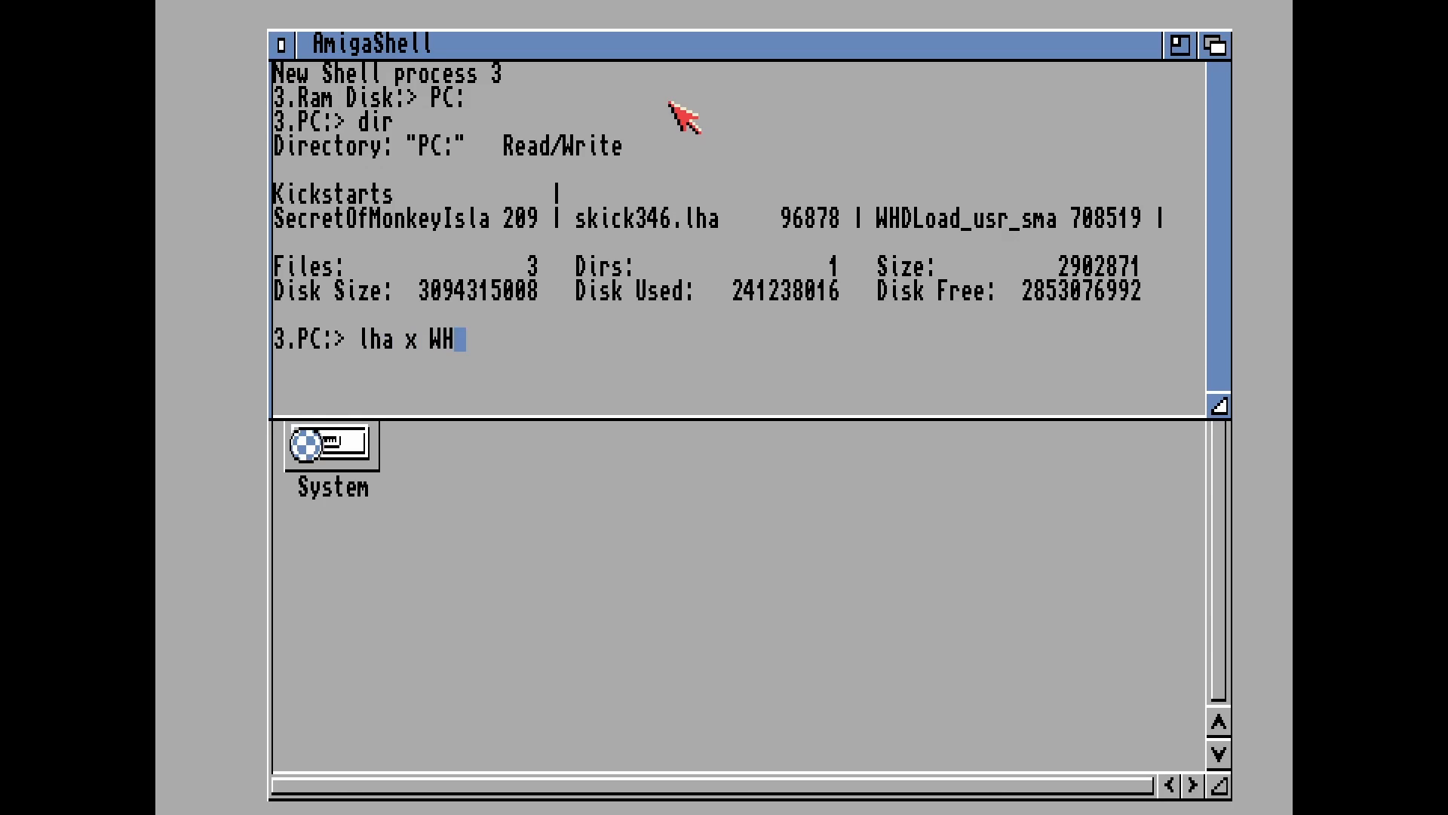
text(DLoad_usr_)
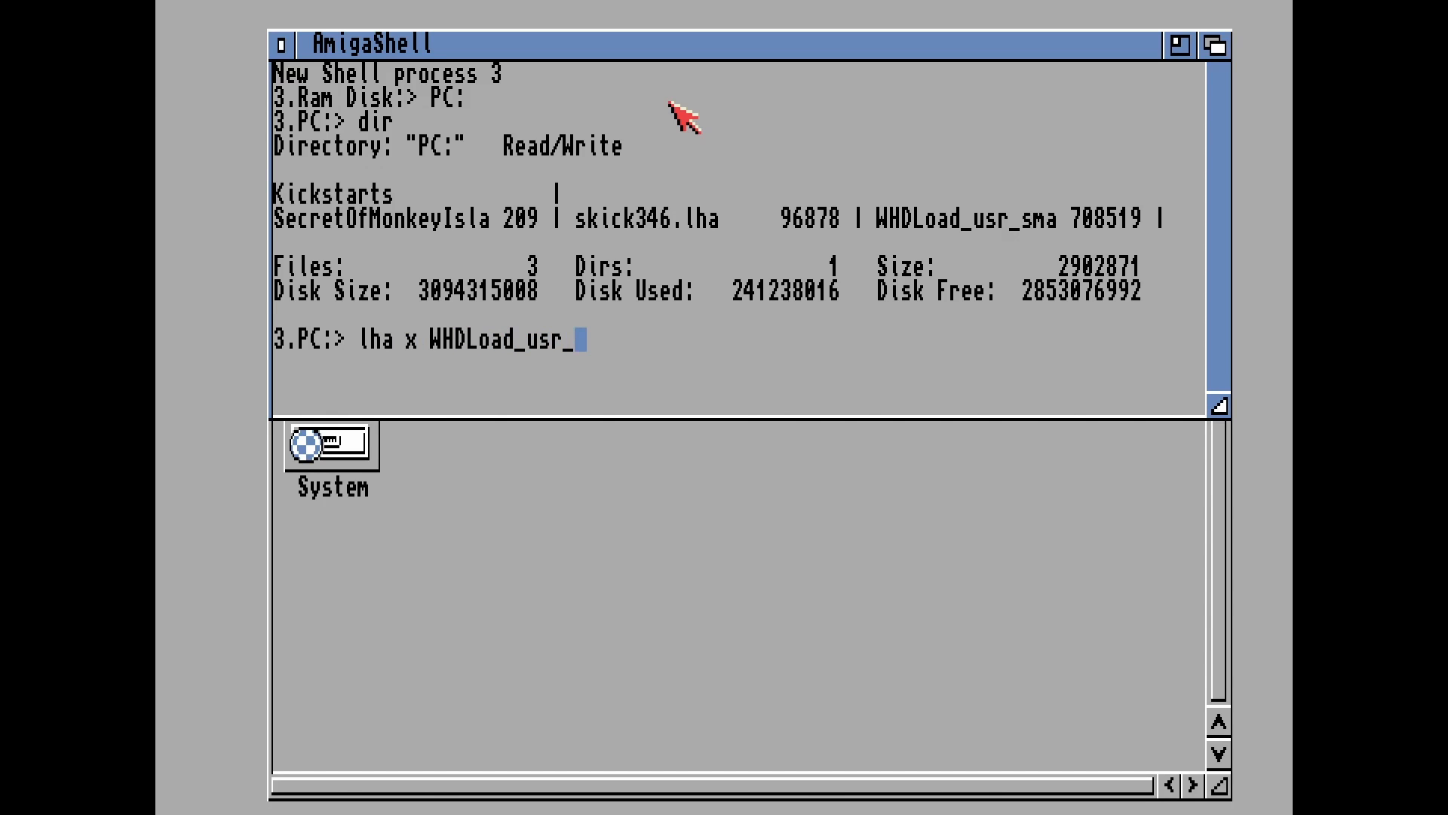
text(small.)
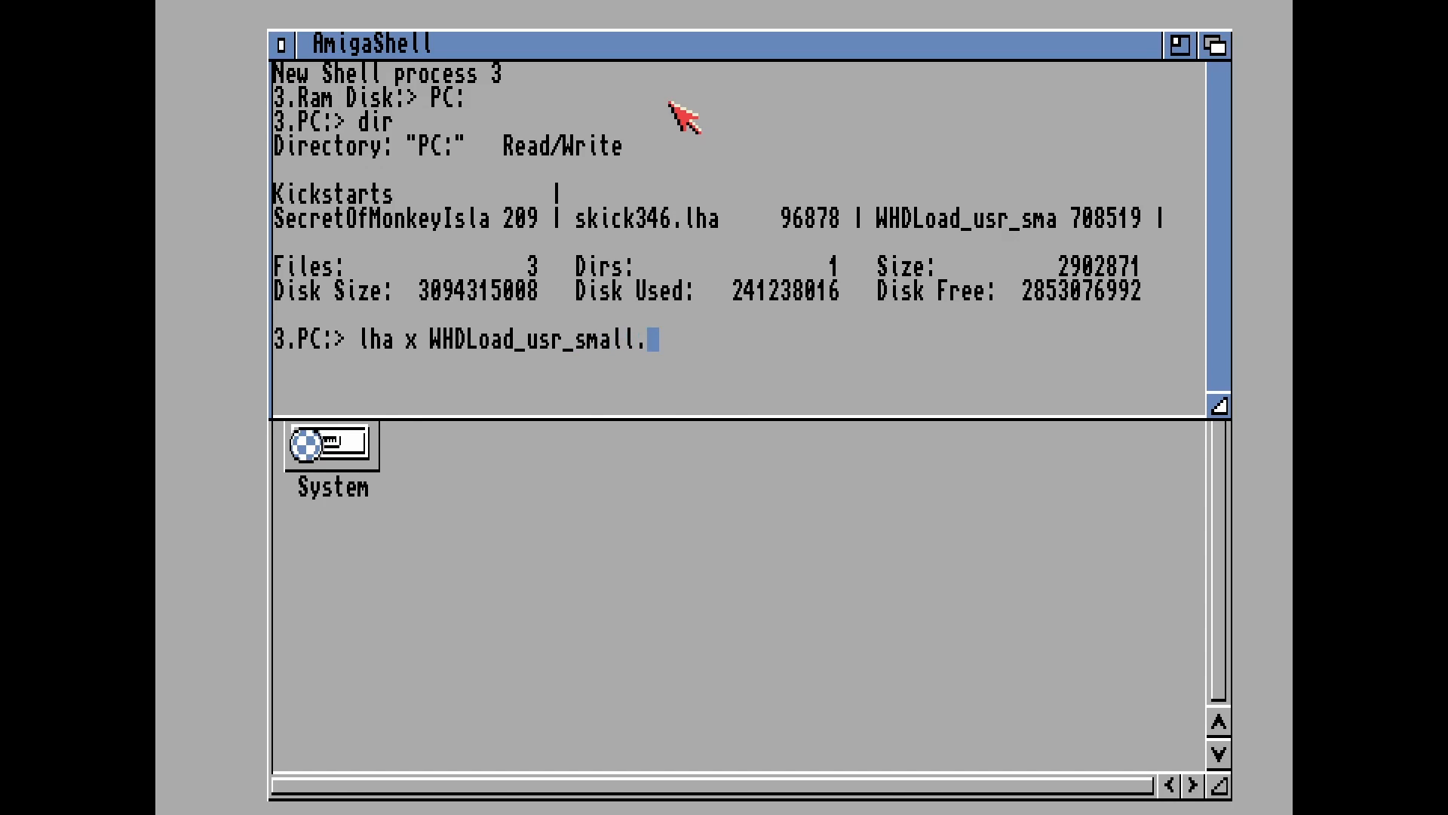
text(lha RA)
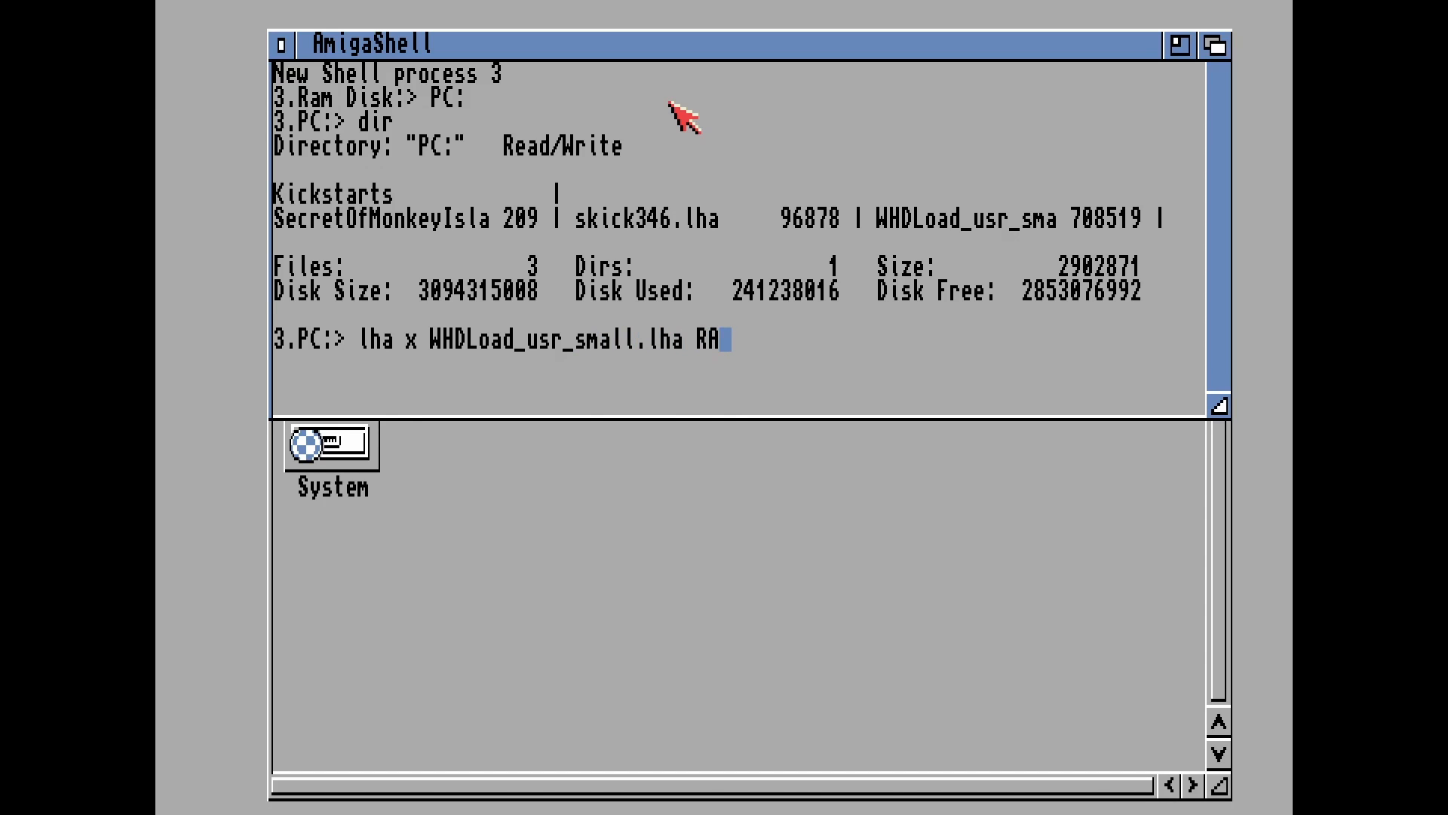
text(:)
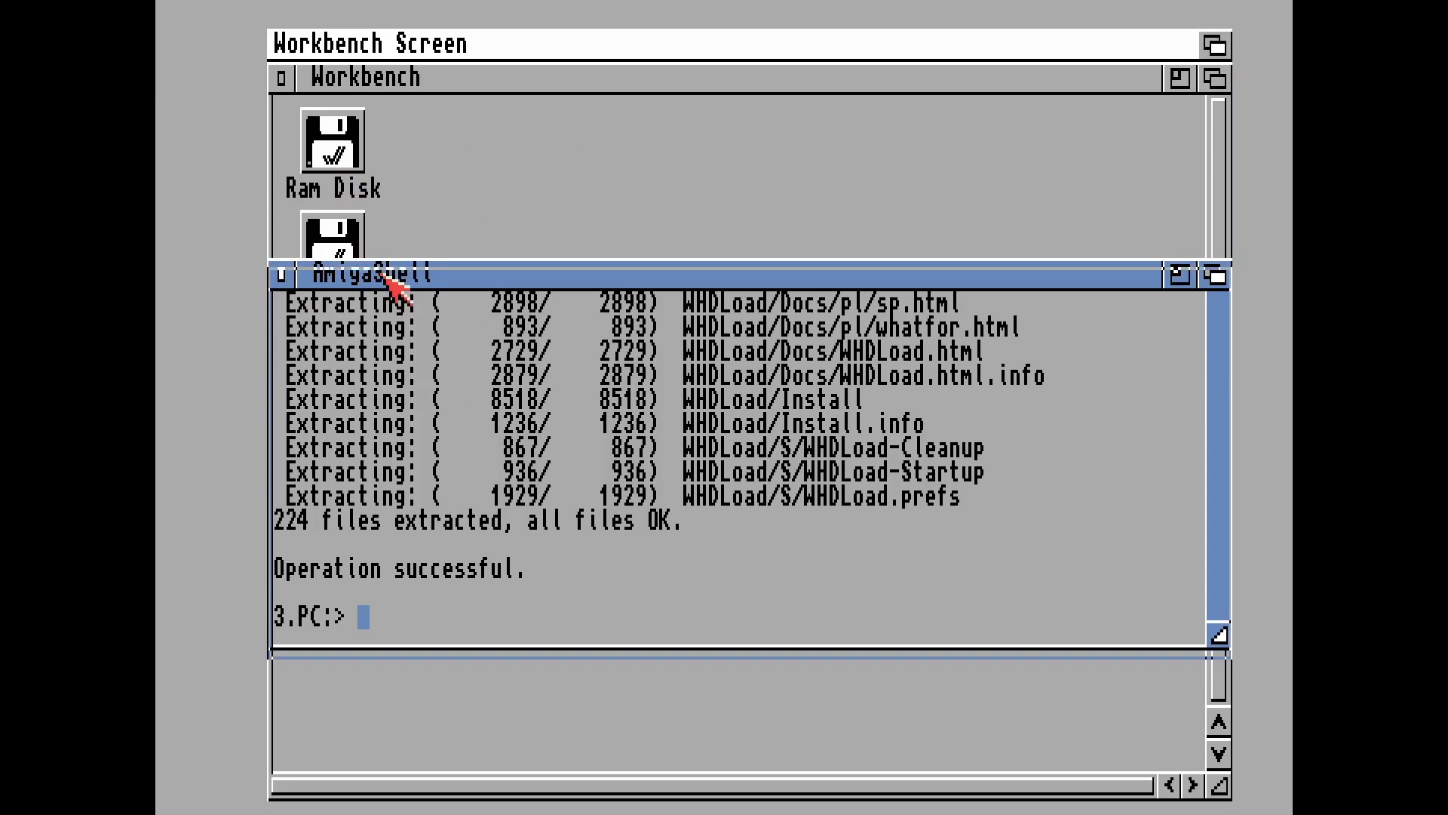
Open the extracted WHDLoad drawer in Ram Disk and launch its installer
double_click(334, 143)
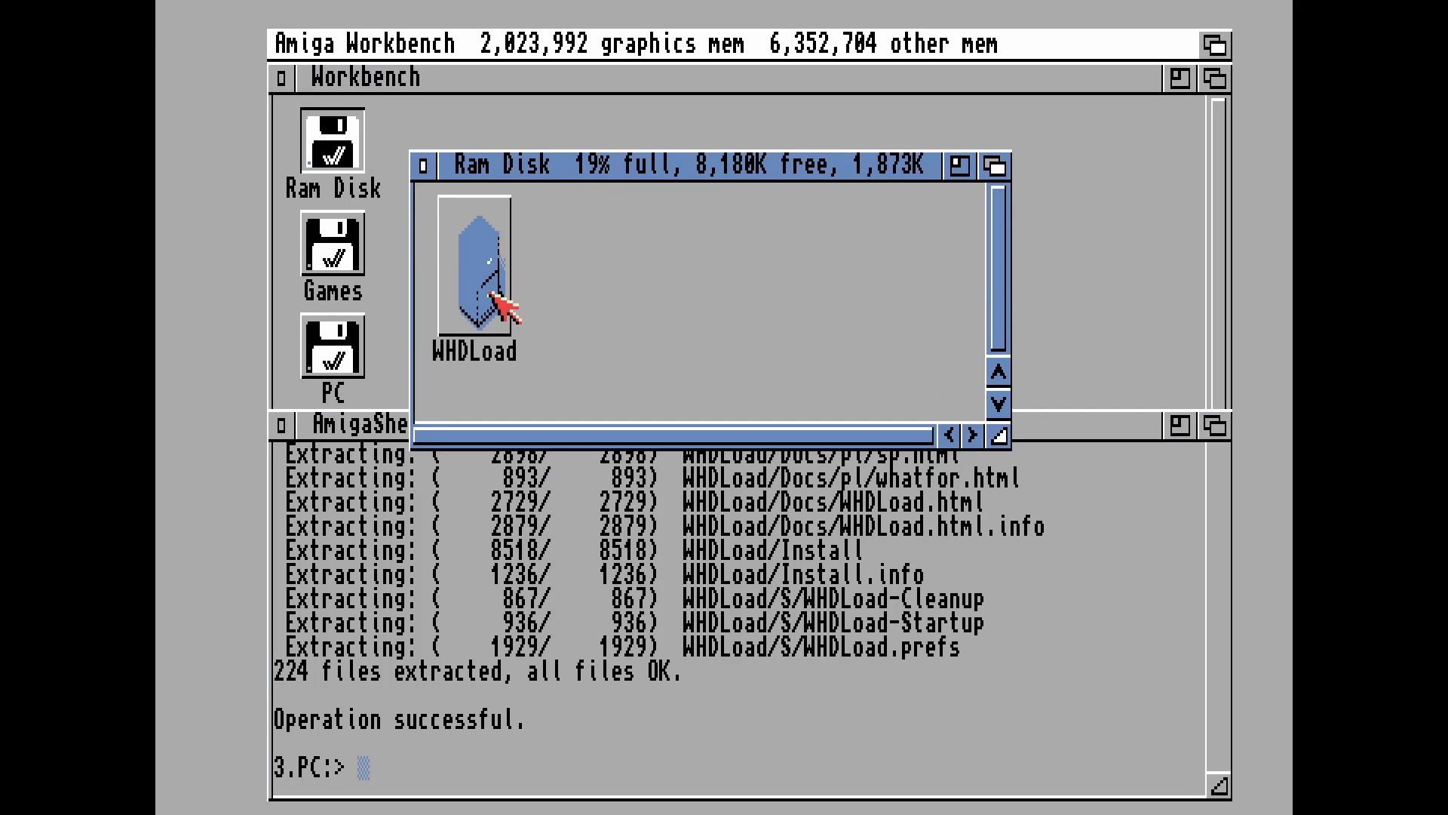
double_click(474, 273)
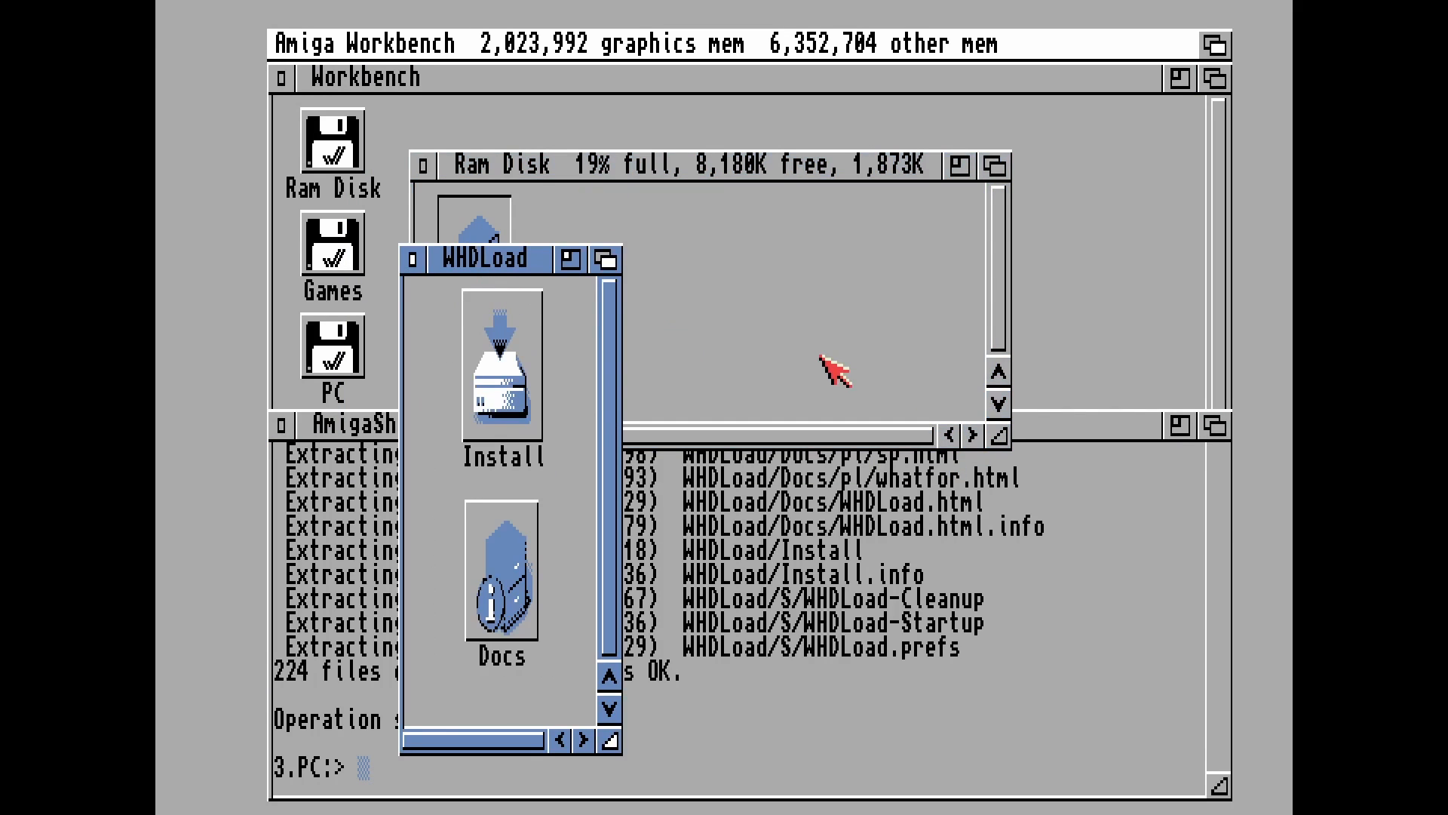
double_click(503, 367)
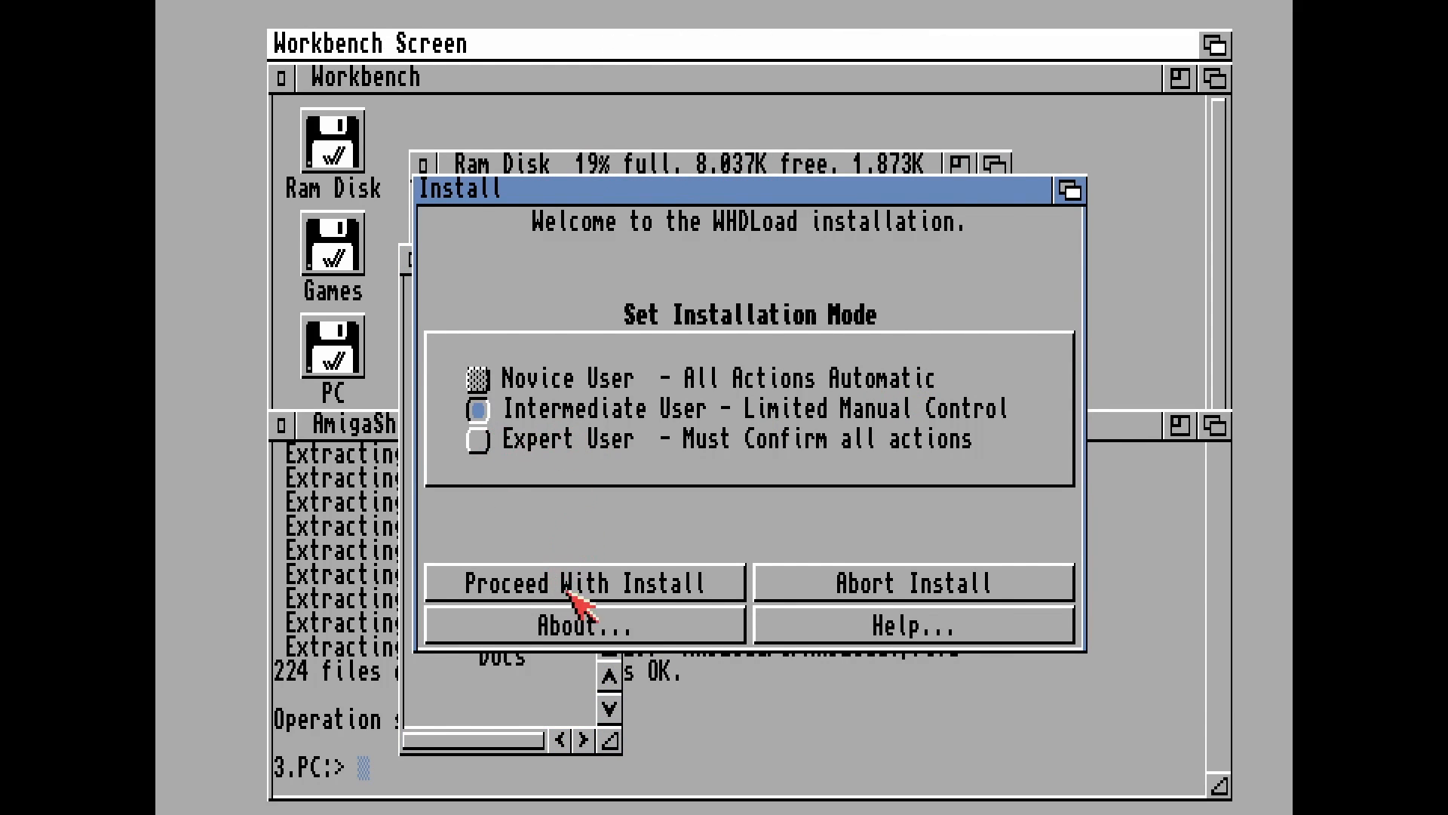
Install WHDLoad to C: with its documentation, then close the WHDLoad drawer
click(582, 582)
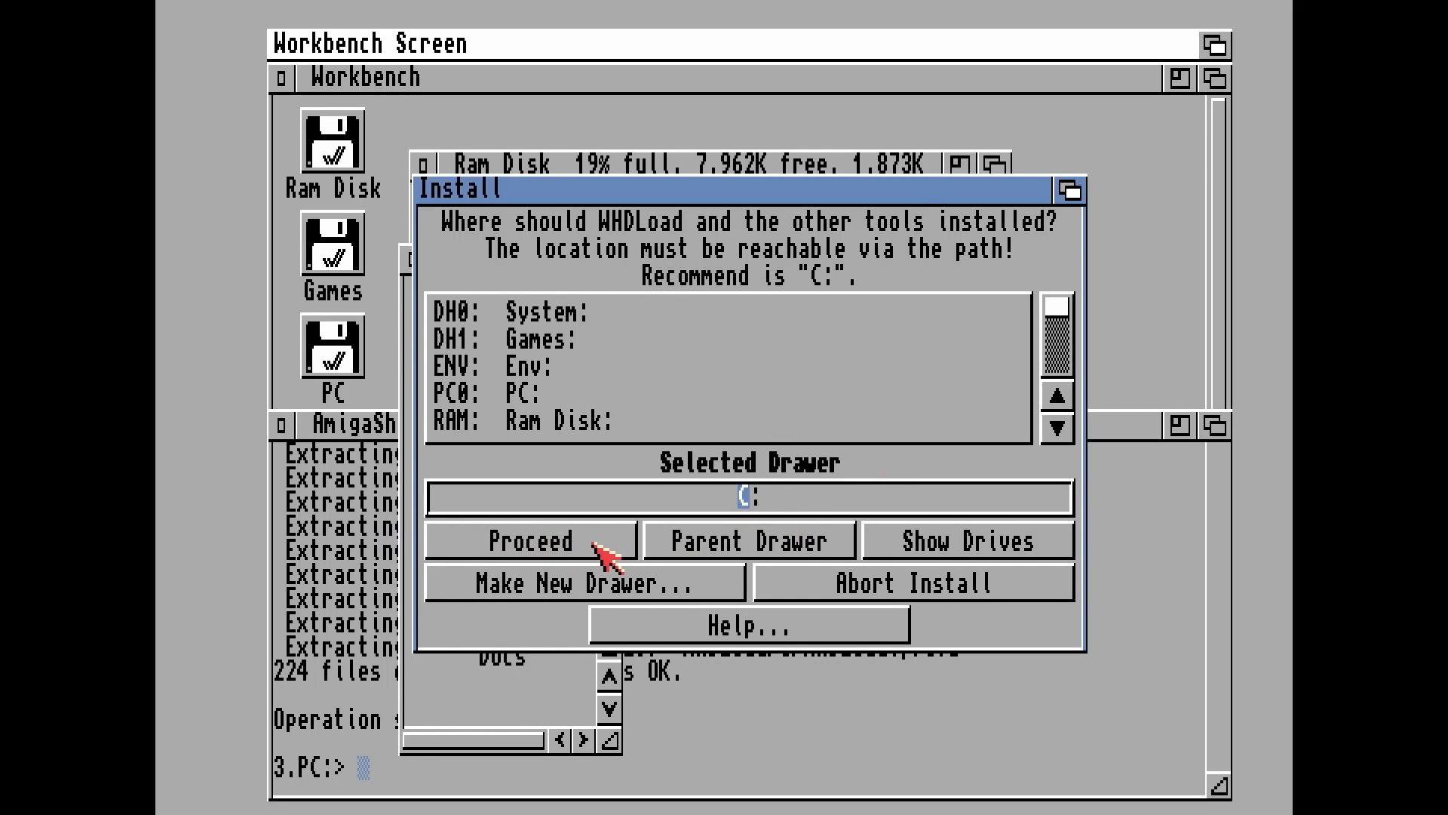
click(529, 540)
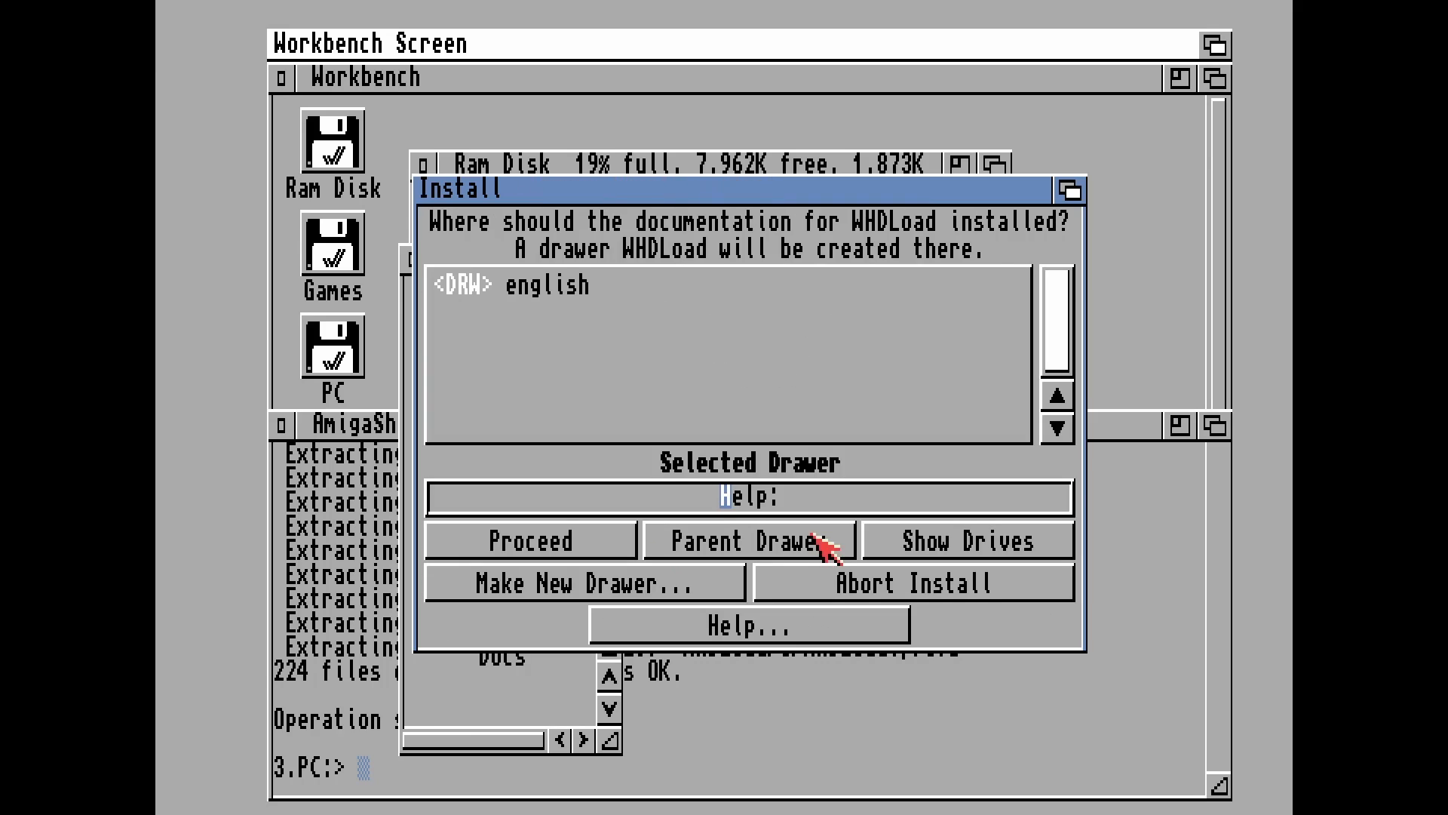
click(529, 540)
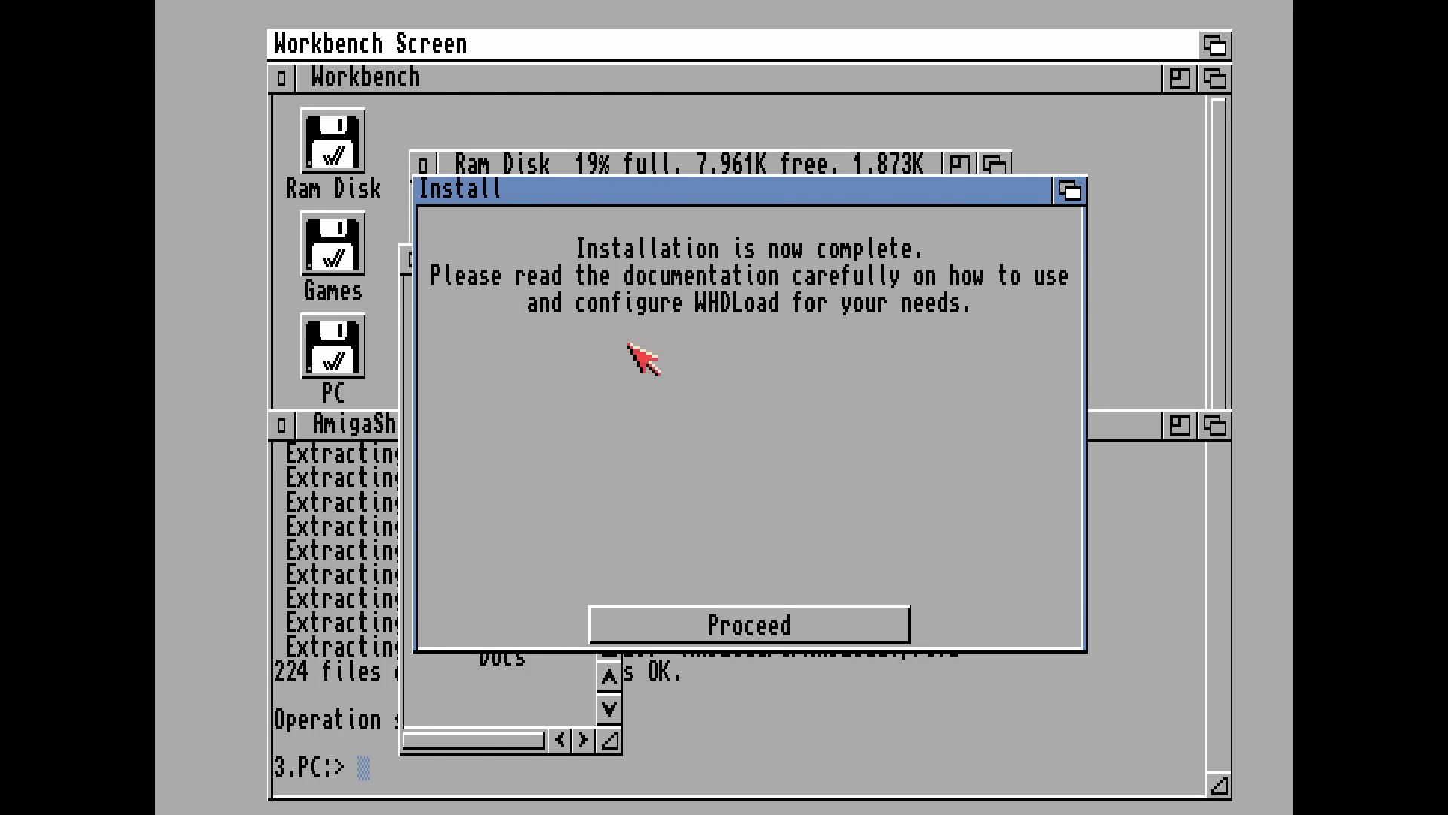
click(748, 624)
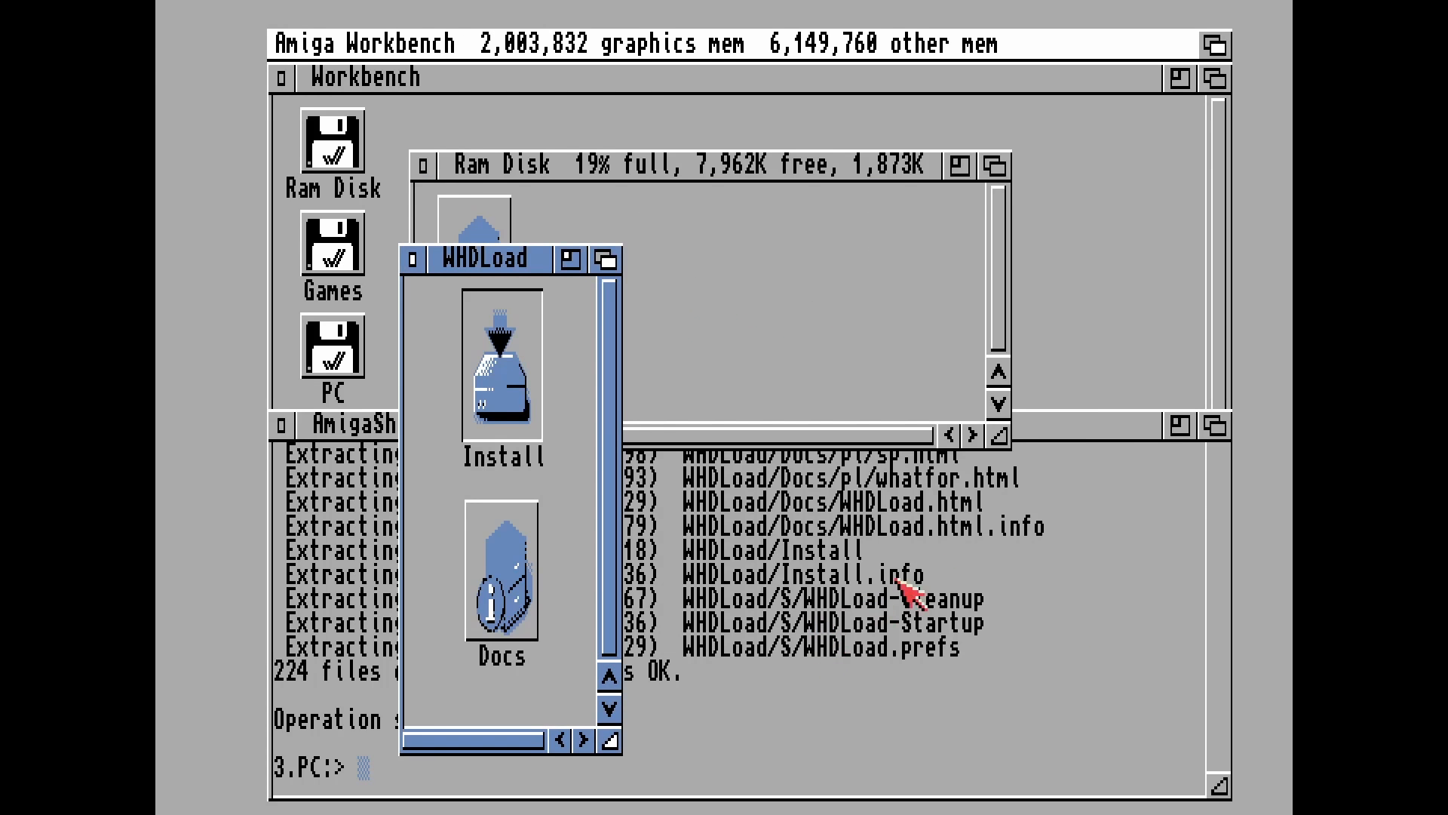
mouse_move(434, 263)
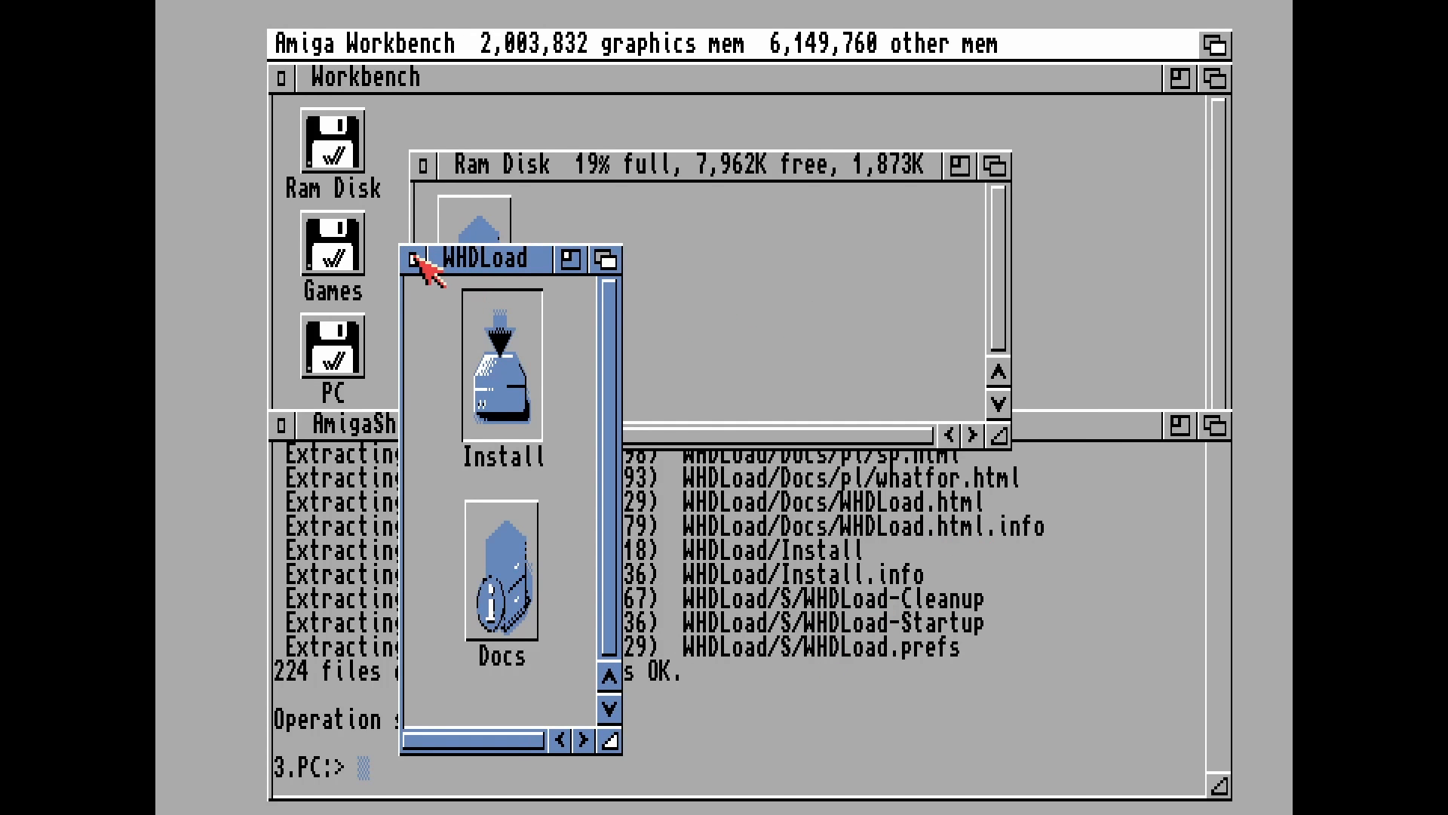
click(411, 259)
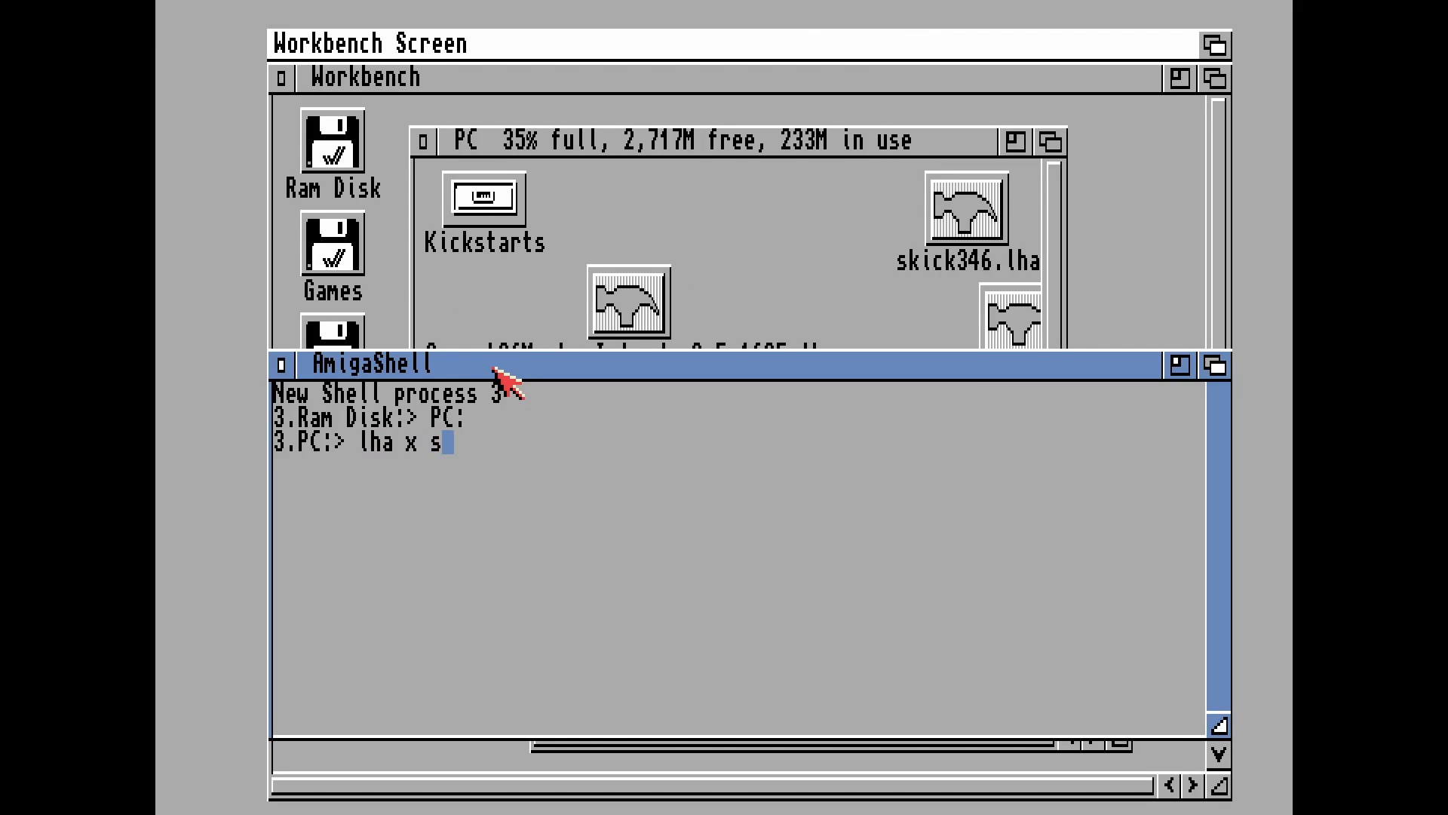
Extract skick346.lha into RAM: with the lha x command in AmigaShell
text(kick)
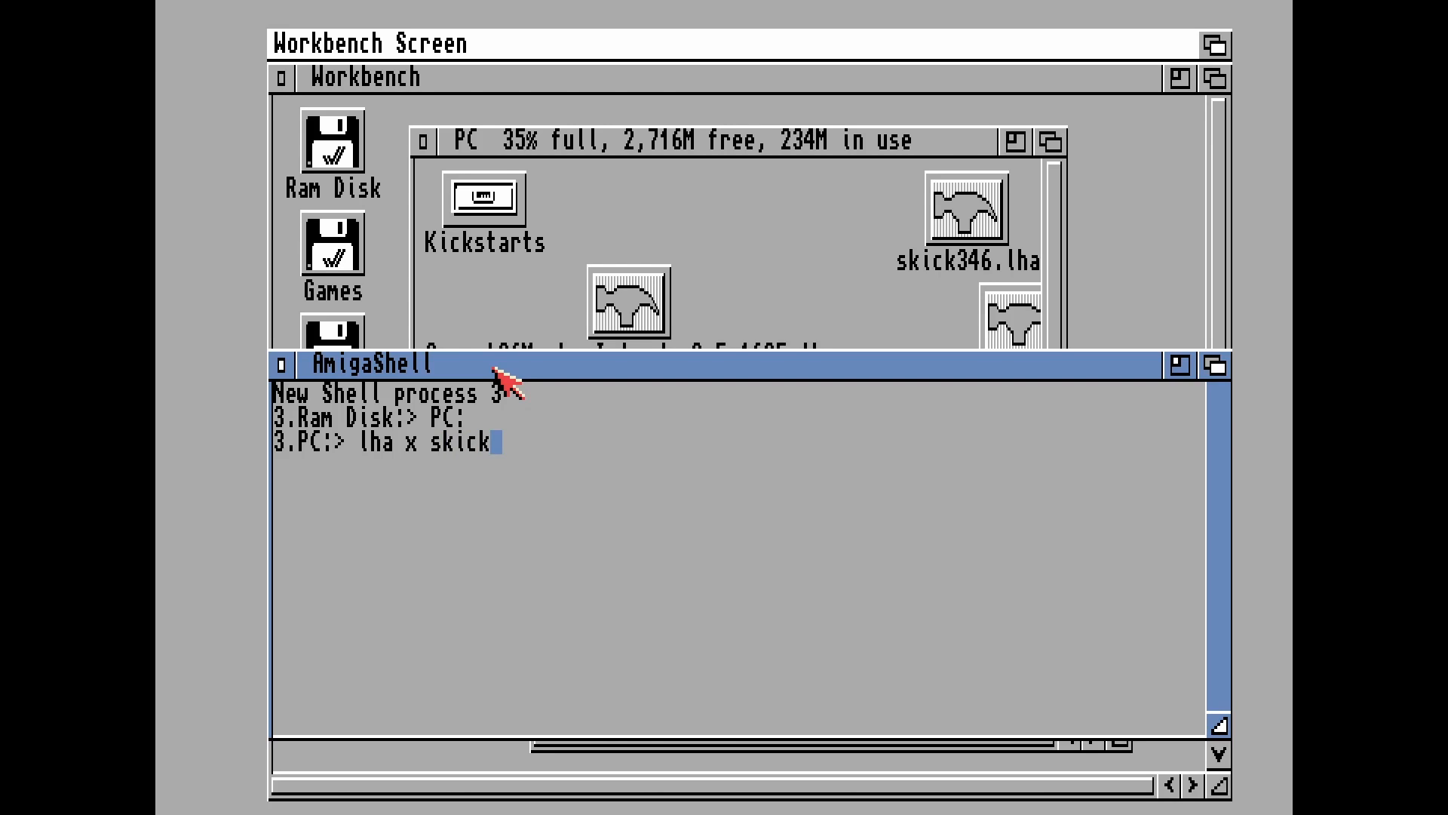
text(346.)
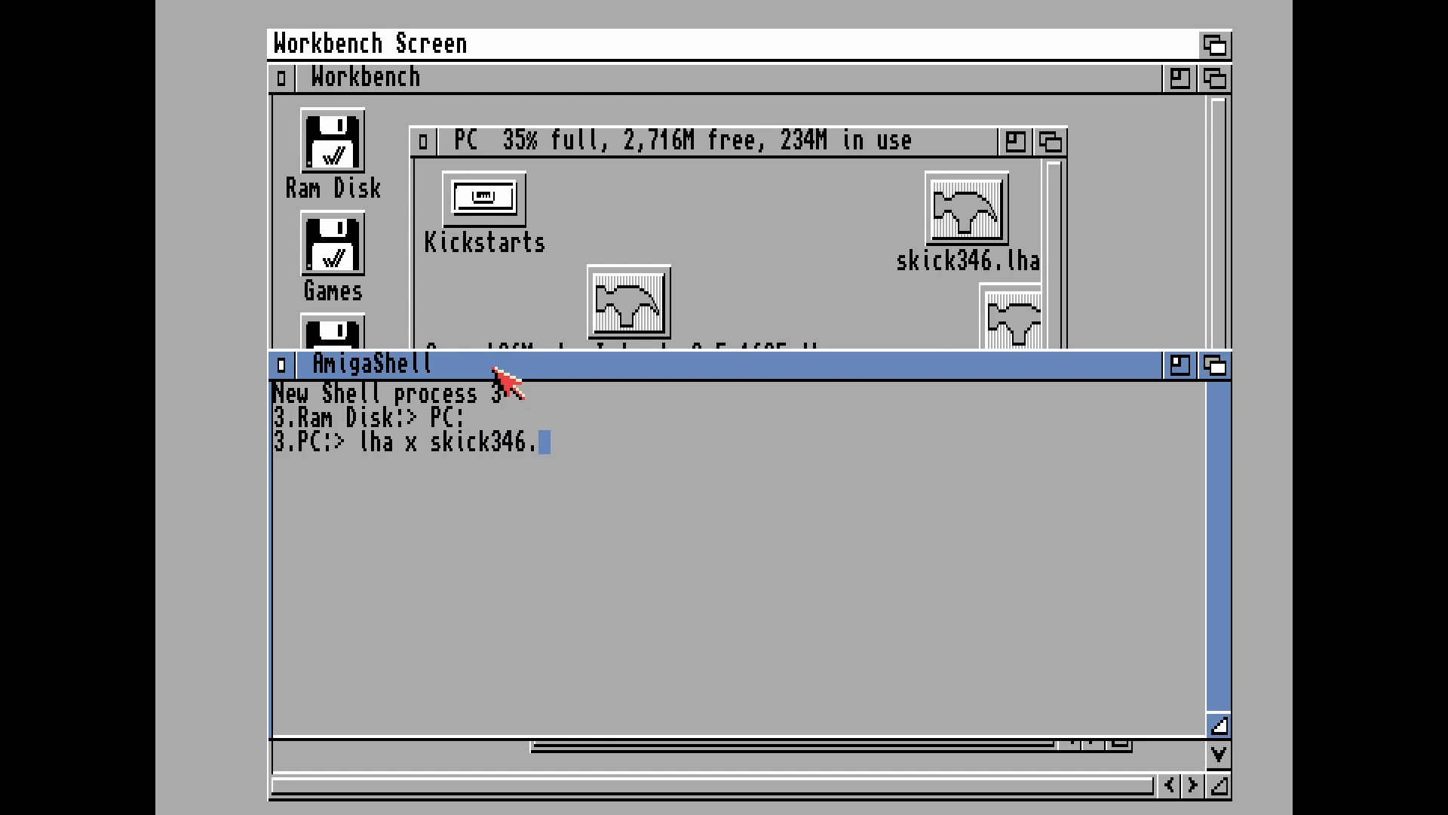
text(lha RAM:)
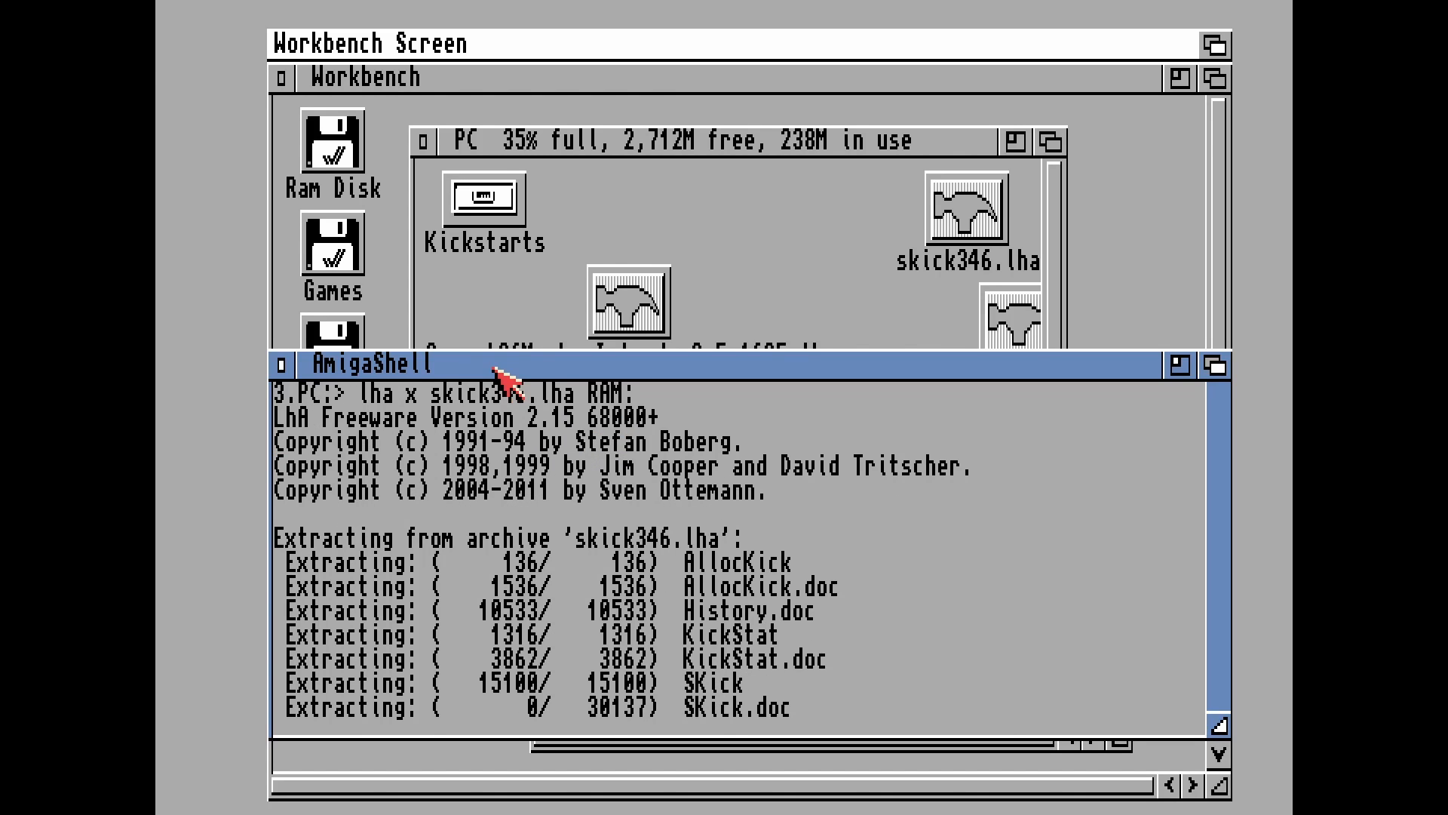
click(445, 42)
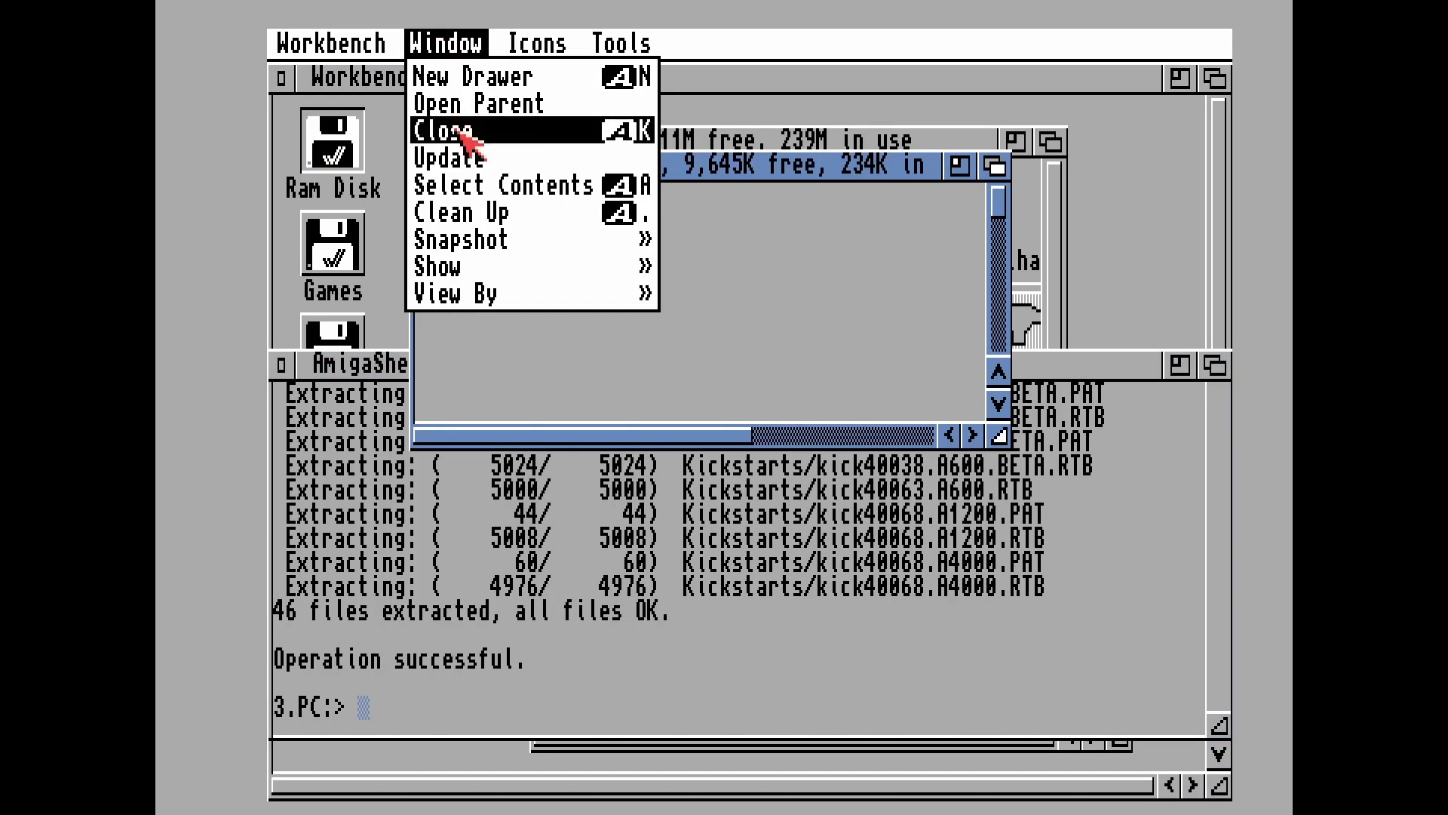
Refresh Ram Disk and move the Kickstarts drawer into System's Devs drawer, then close Devs
click(445, 129)
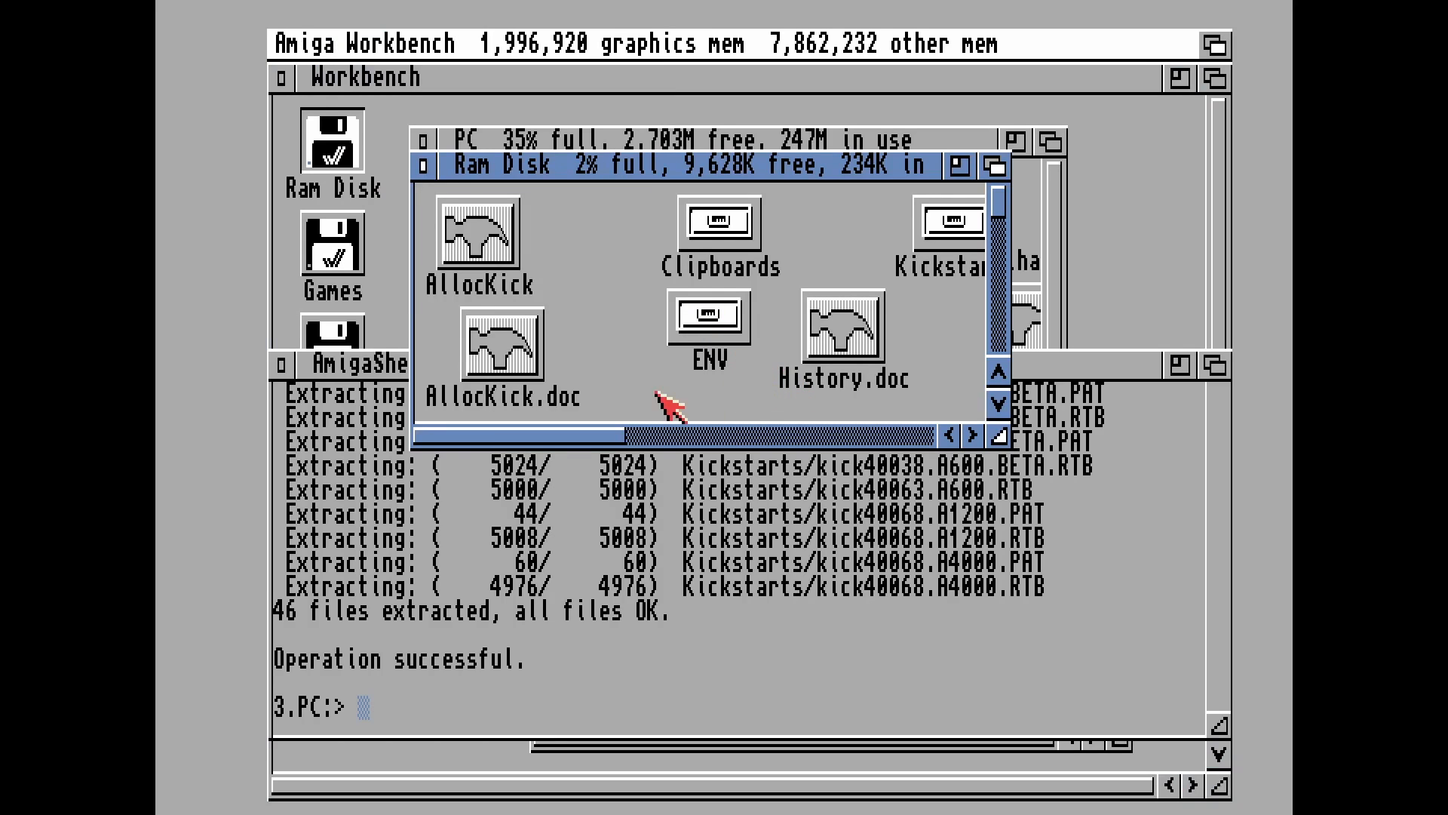
double_click(946, 240)
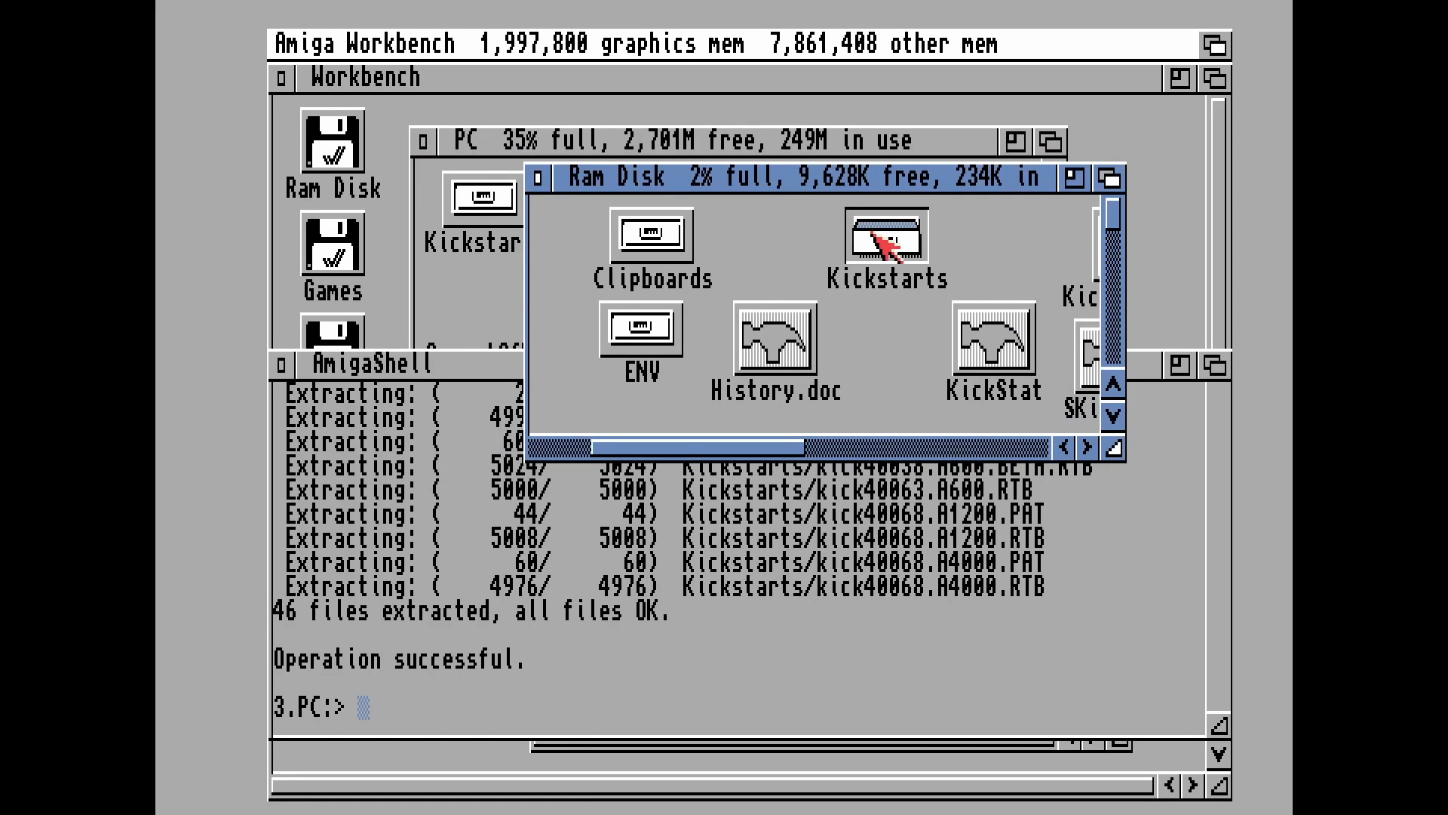
mouse_move(281, 259)
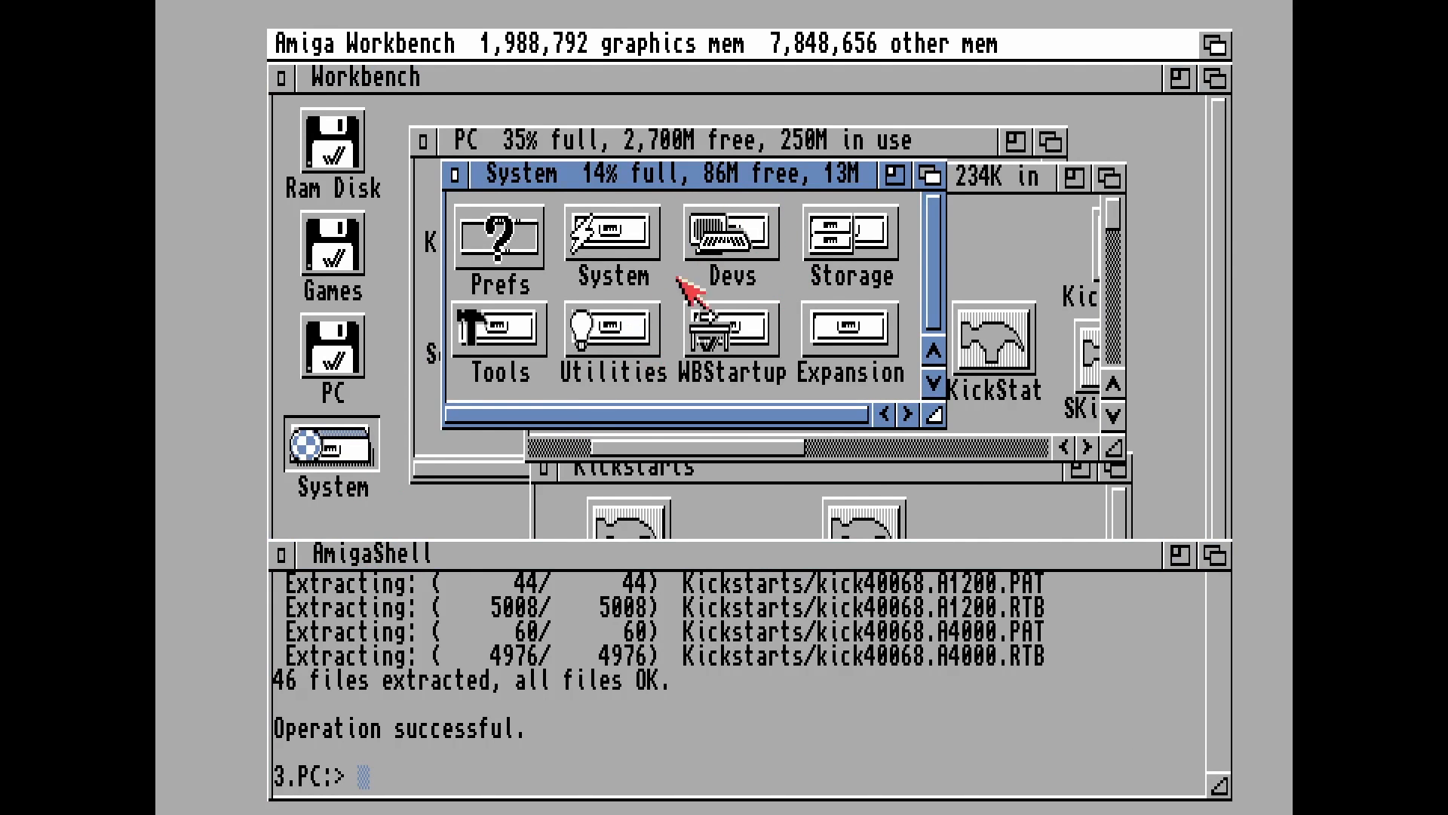
double_click(731, 233)
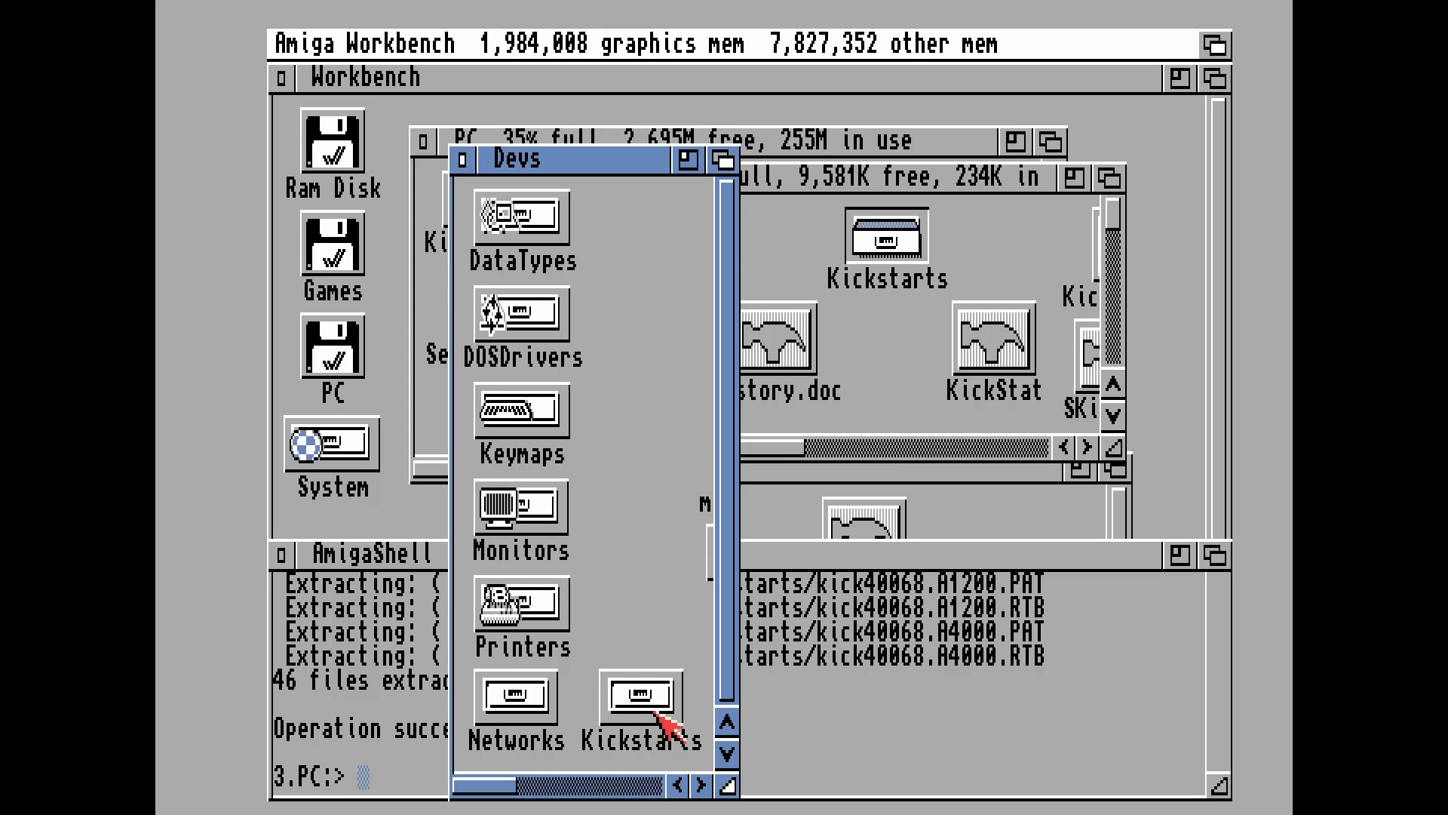
double_click(639, 697)
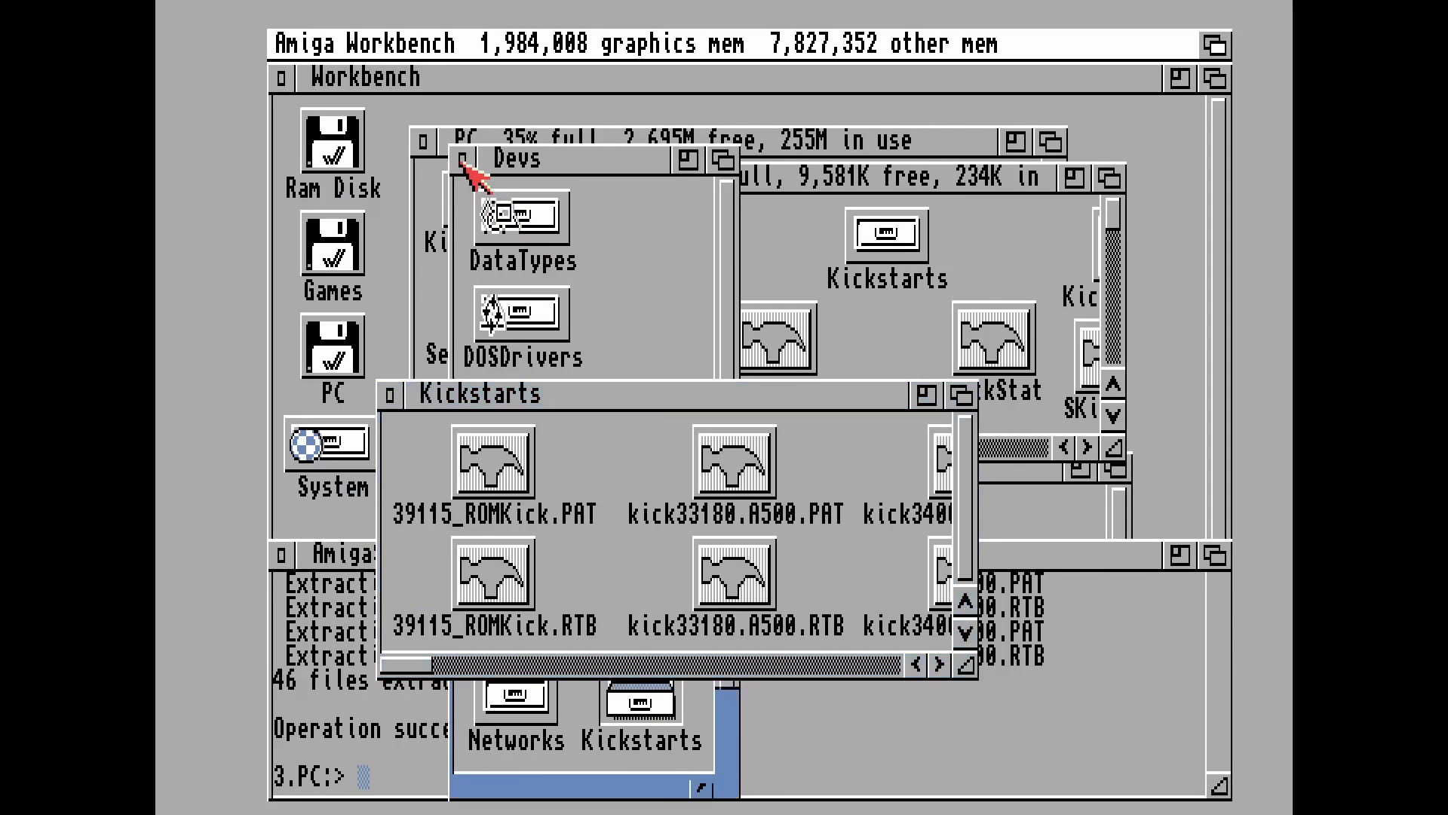
click(476, 392)
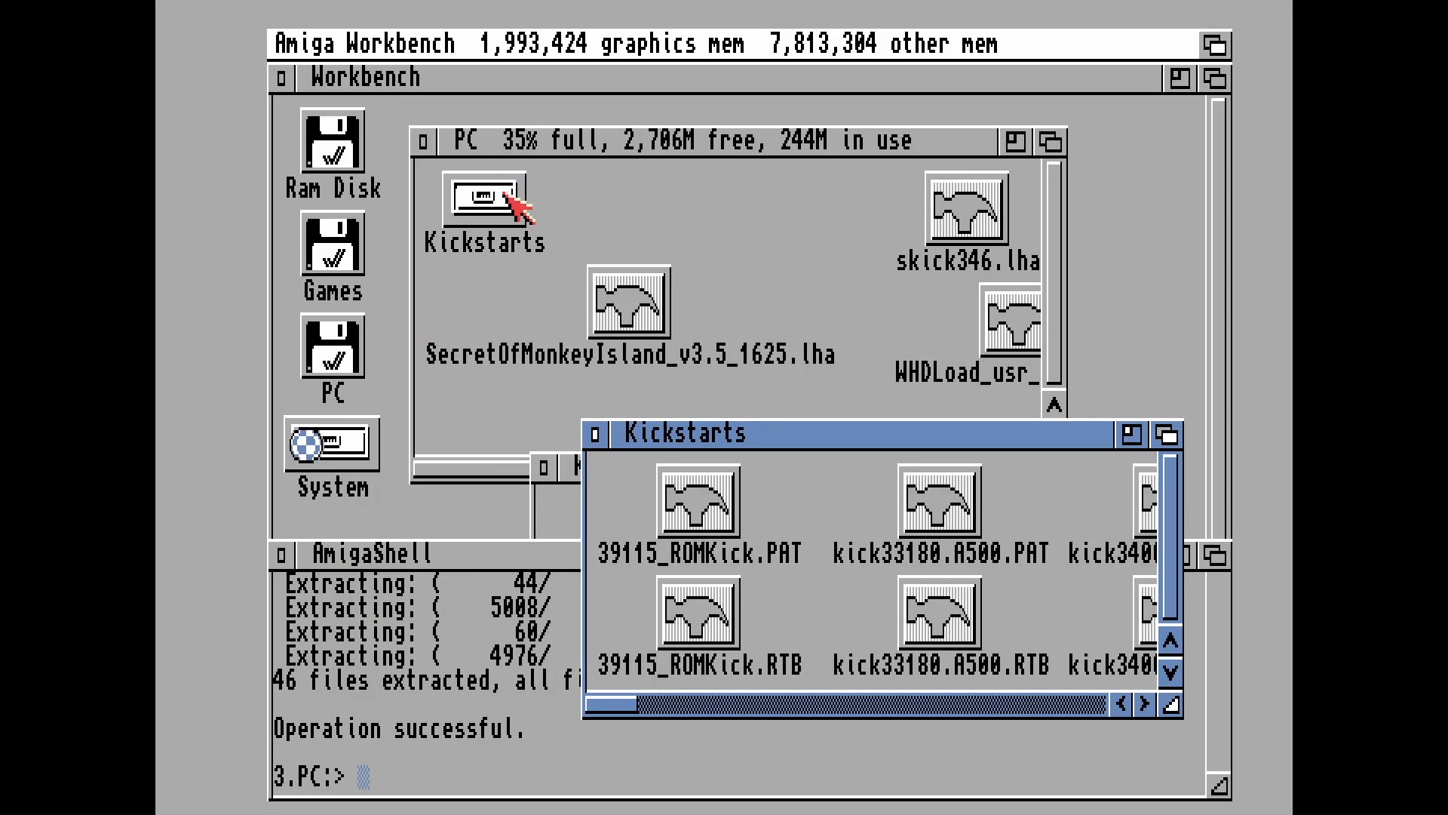
Close the Kickstarts, Ram Disk, PC and System windows and the AmigaShell
double_click(484, 197)
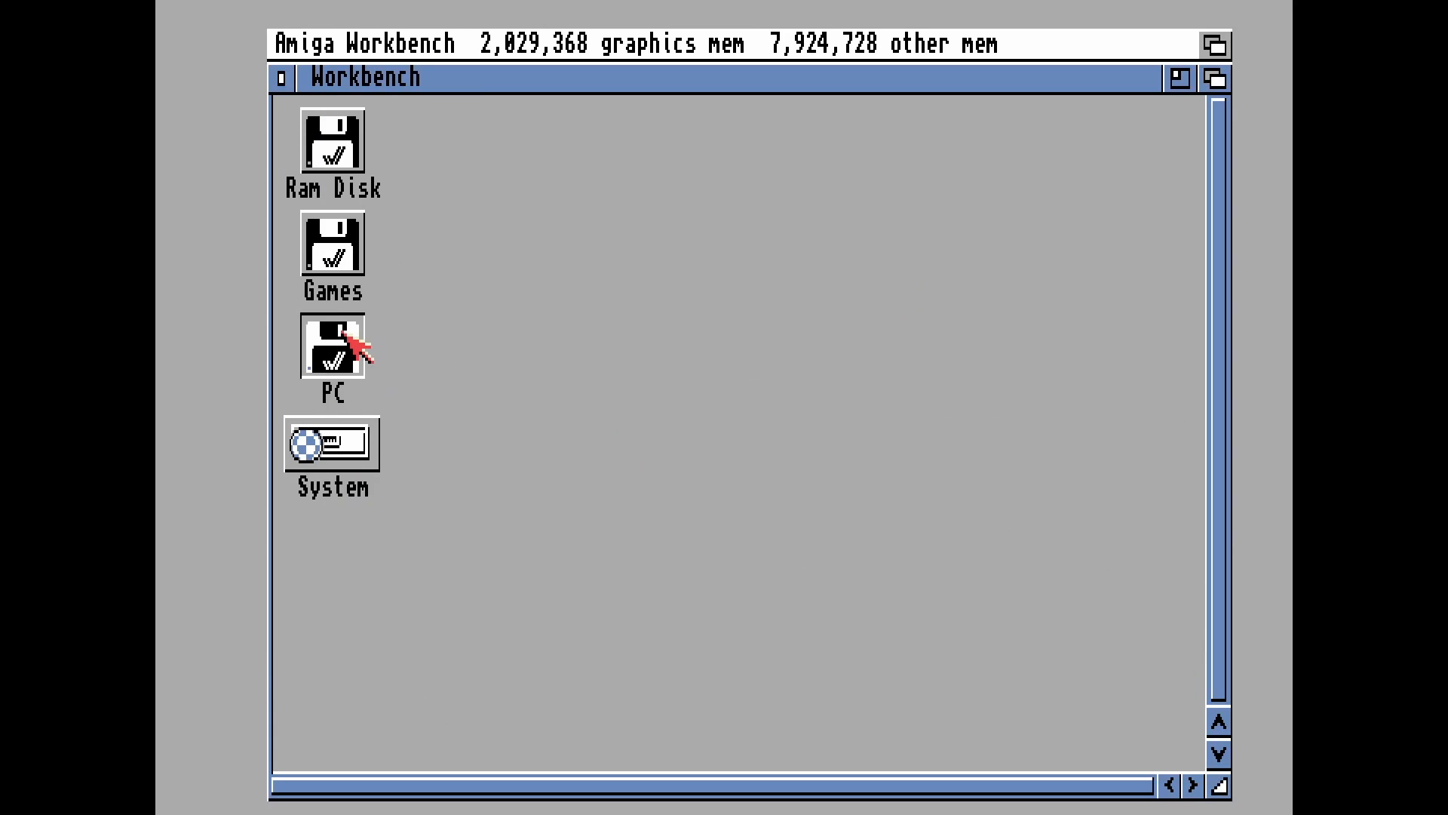
Run 'lha x' on SecretOfMonkeyIsland_v3.5_1625.lha from the PC drive, targeting Games
double_click(332, 349)
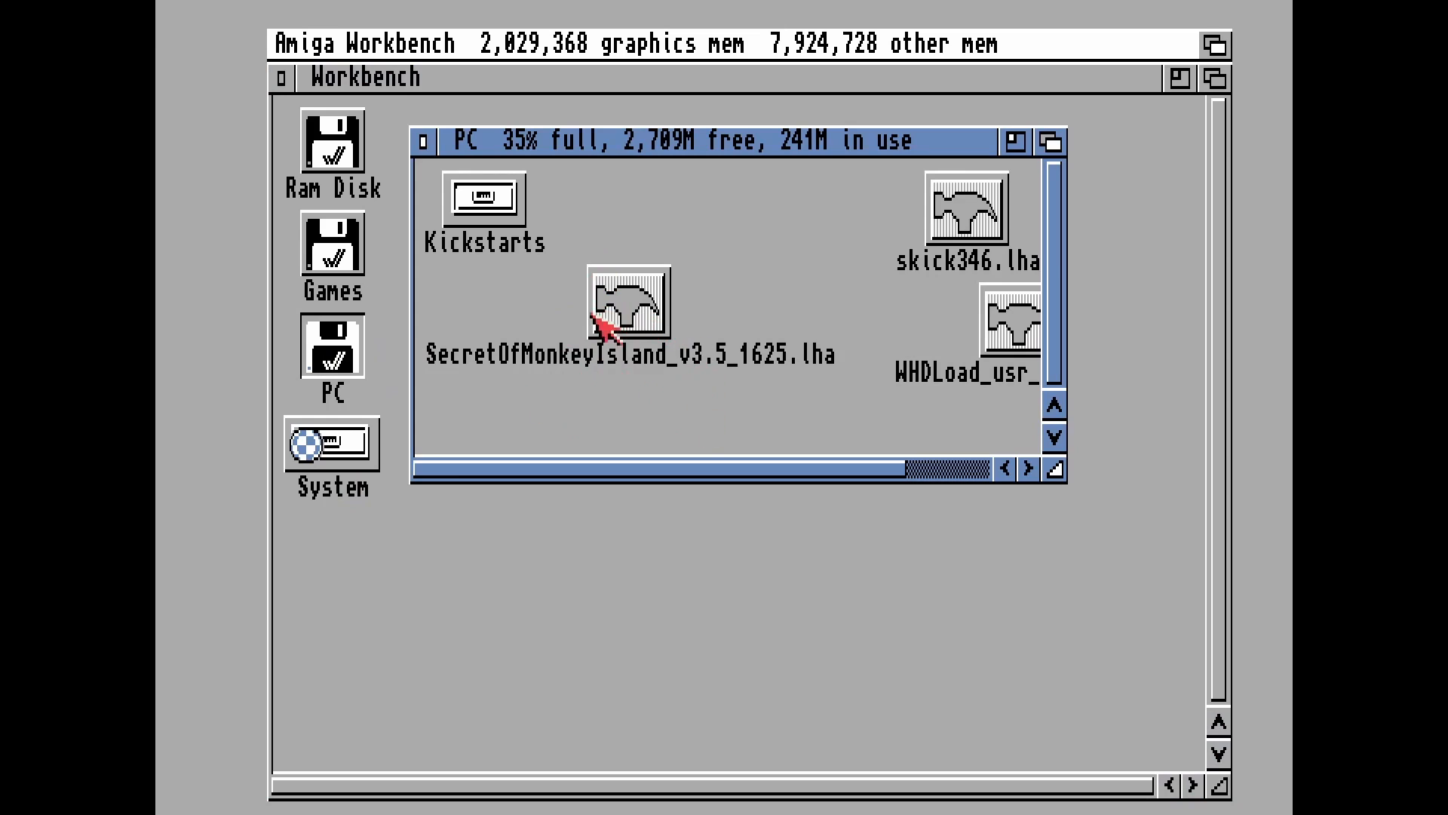
mouse_move(351, 256)
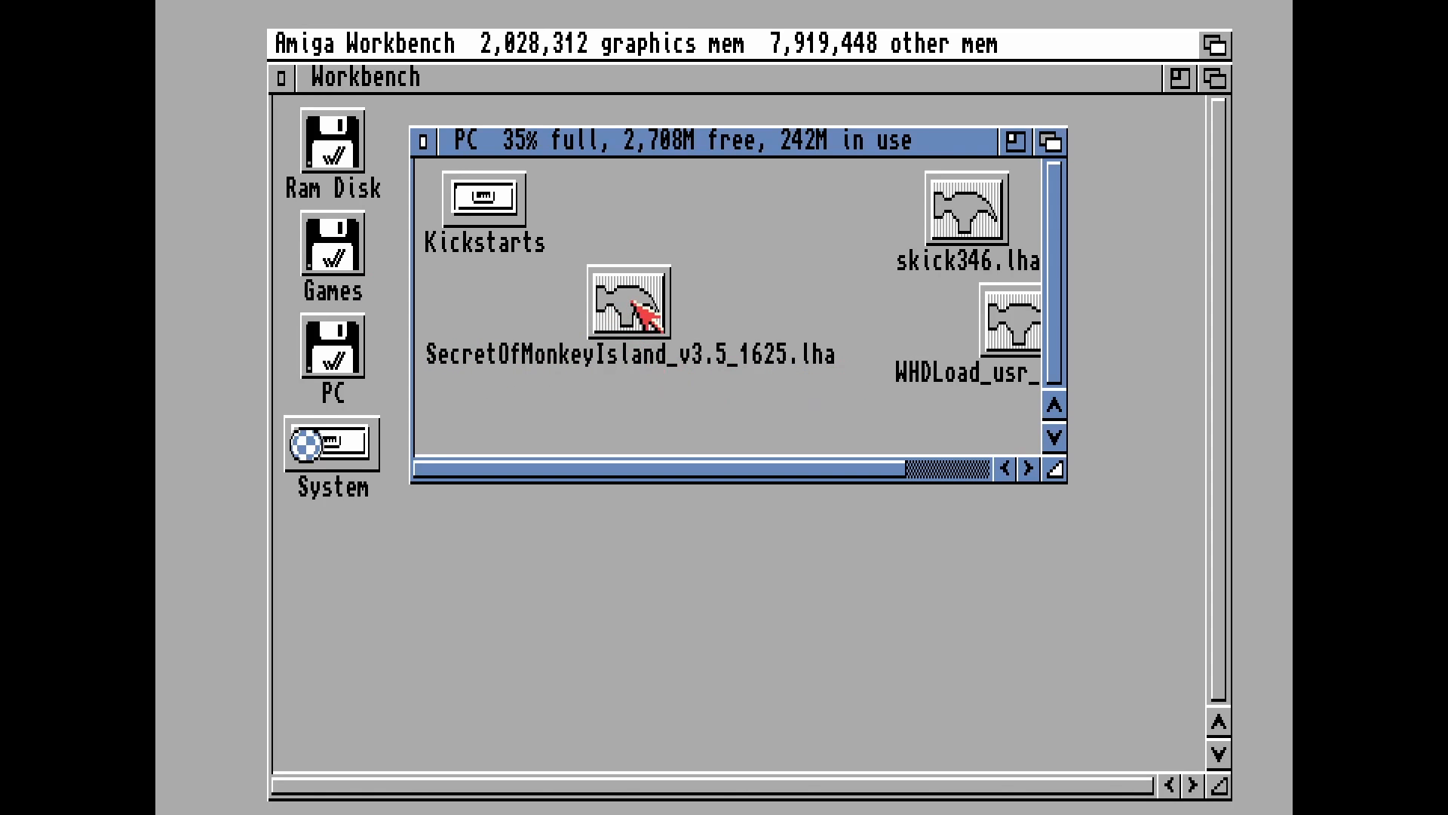
mouse_move(643, 317)
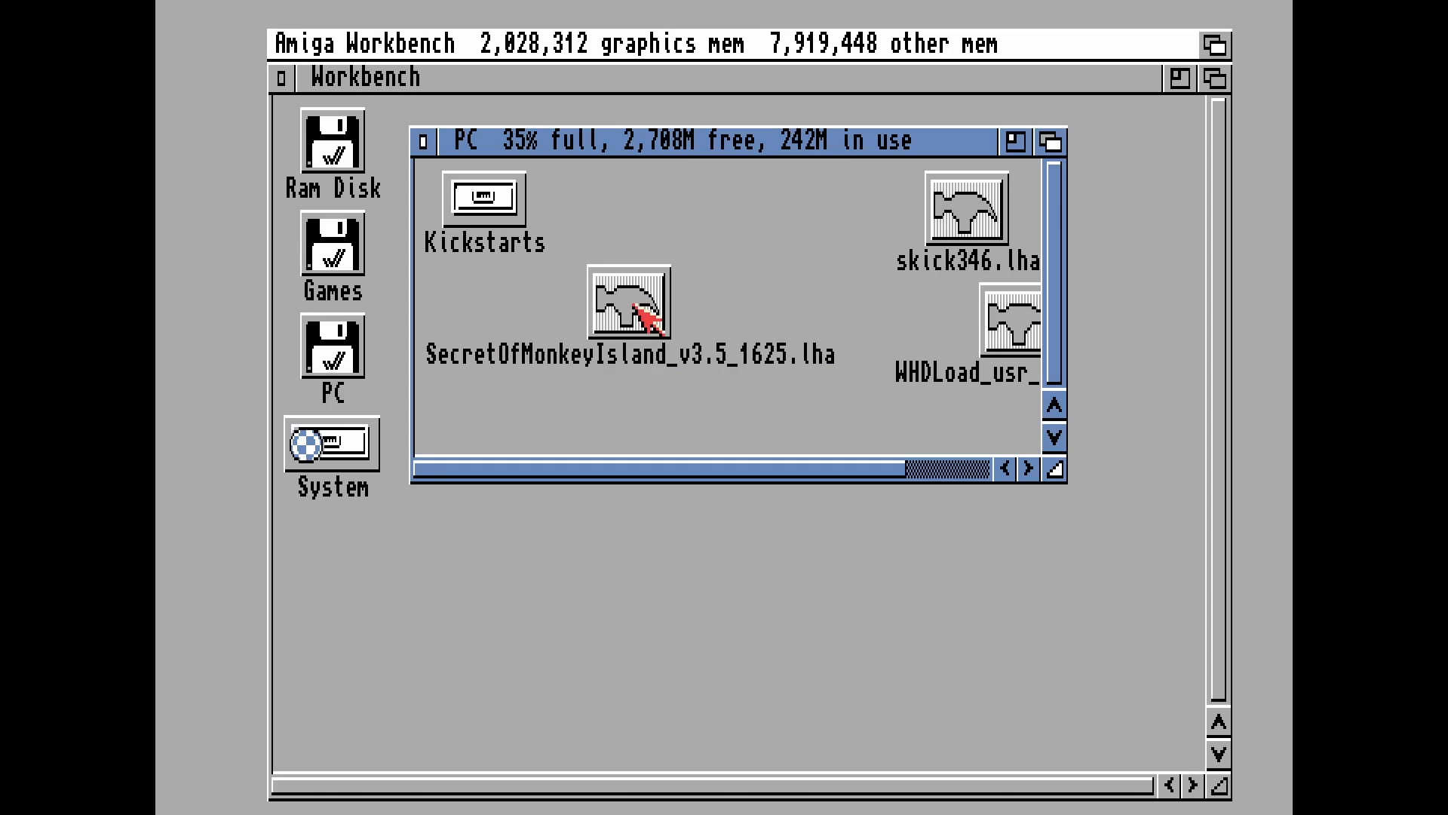
double_click(634, 307)
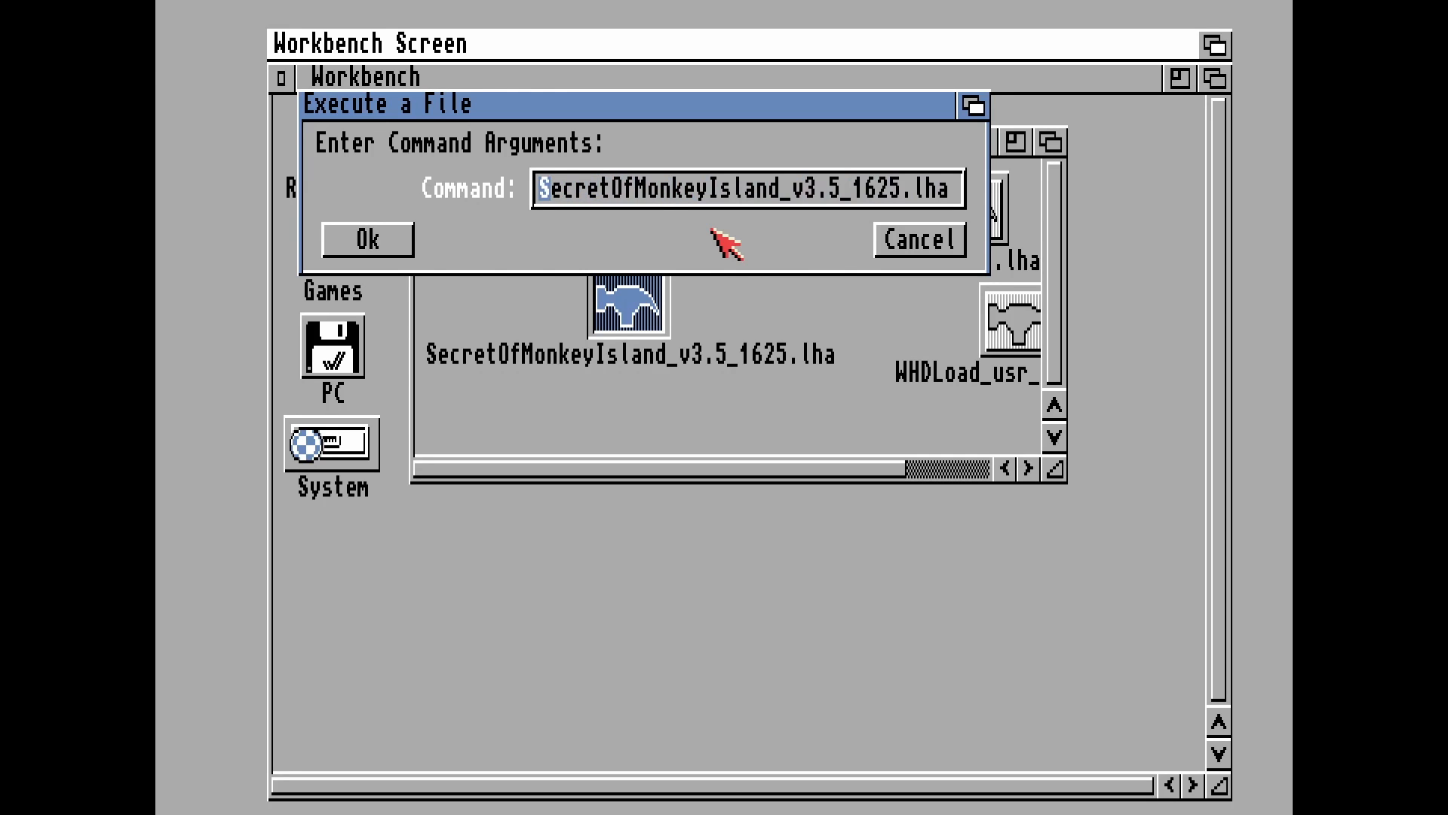
text(lha x)
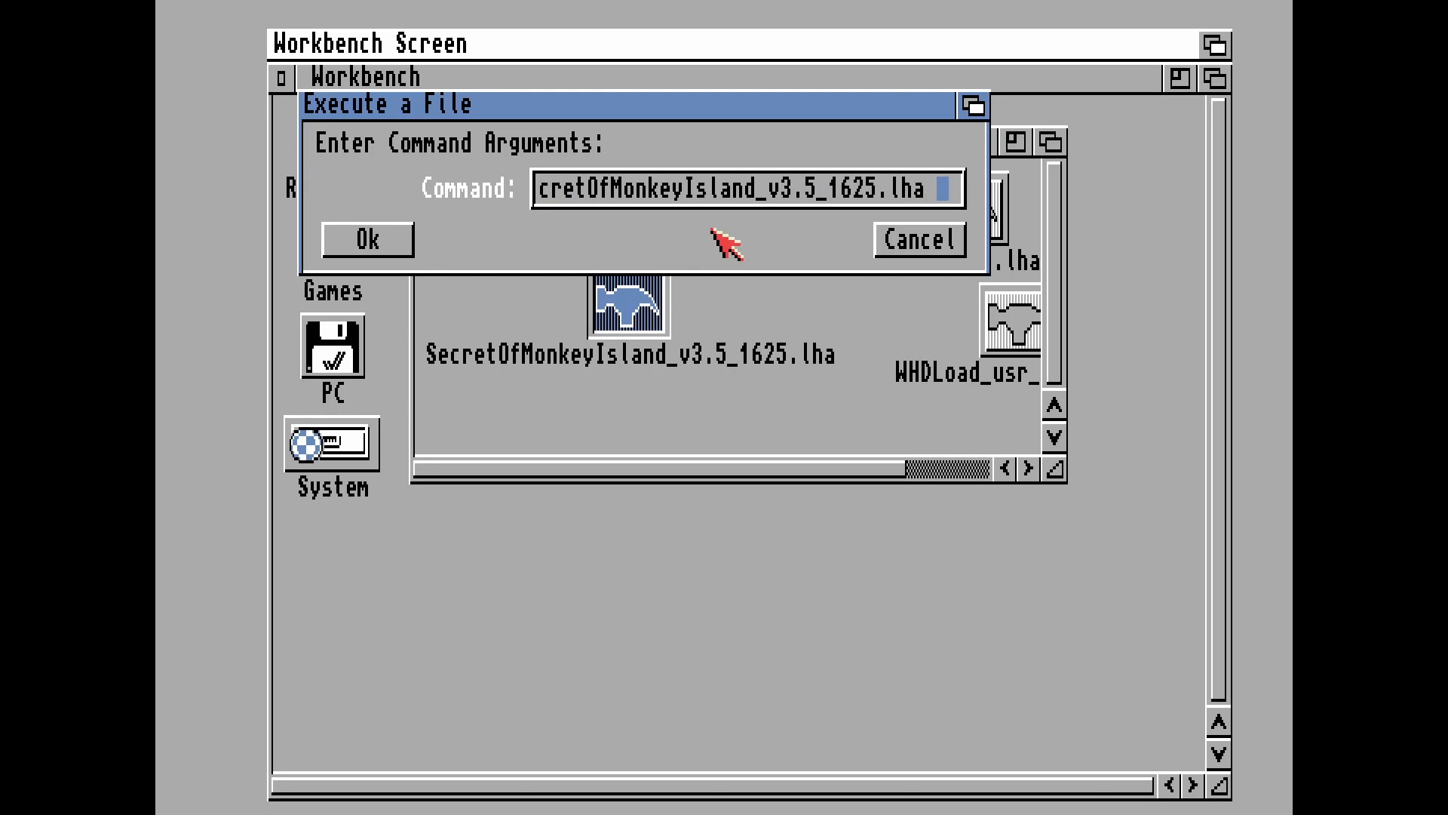
text(Games)
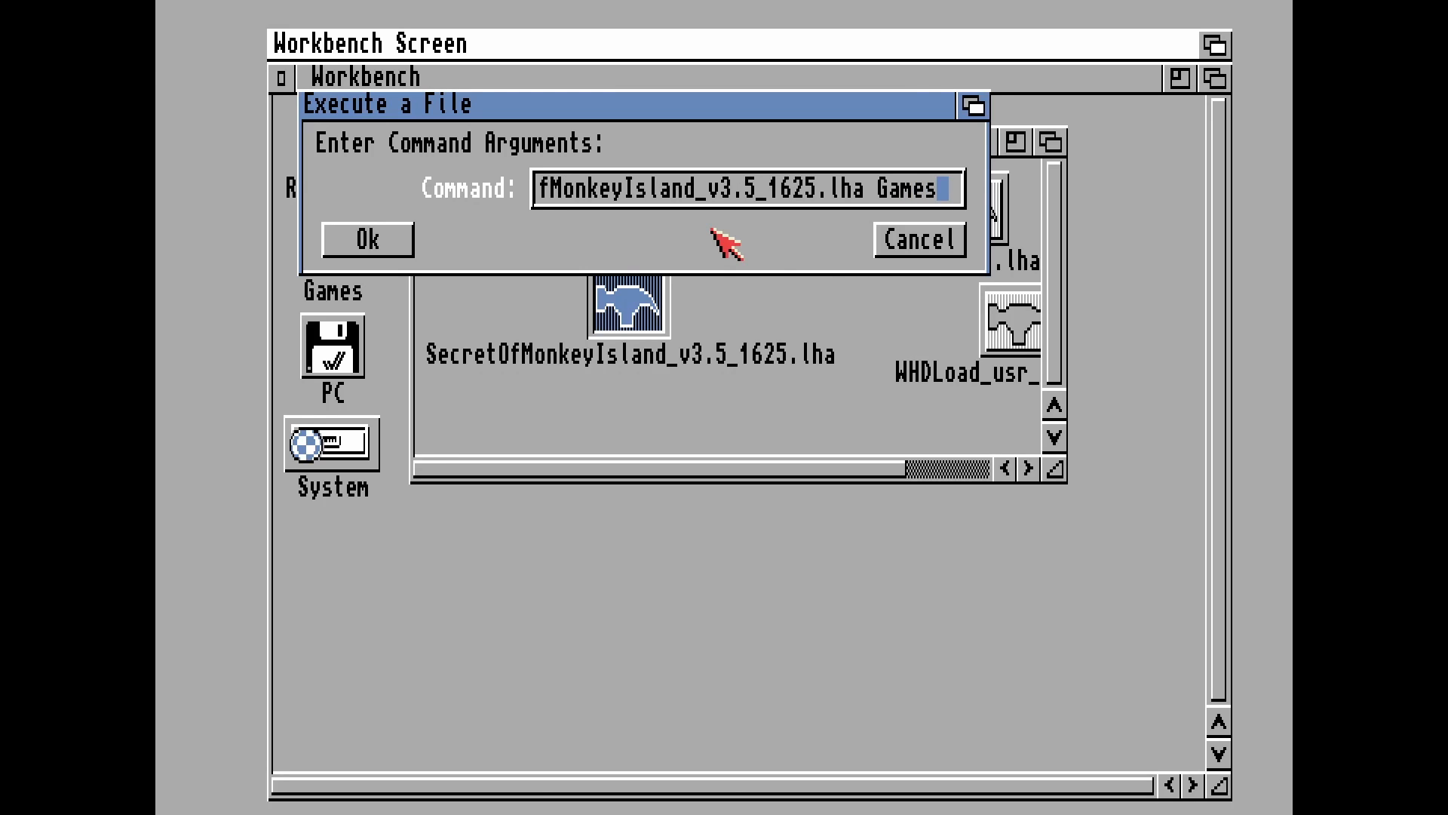
click(365, 242)
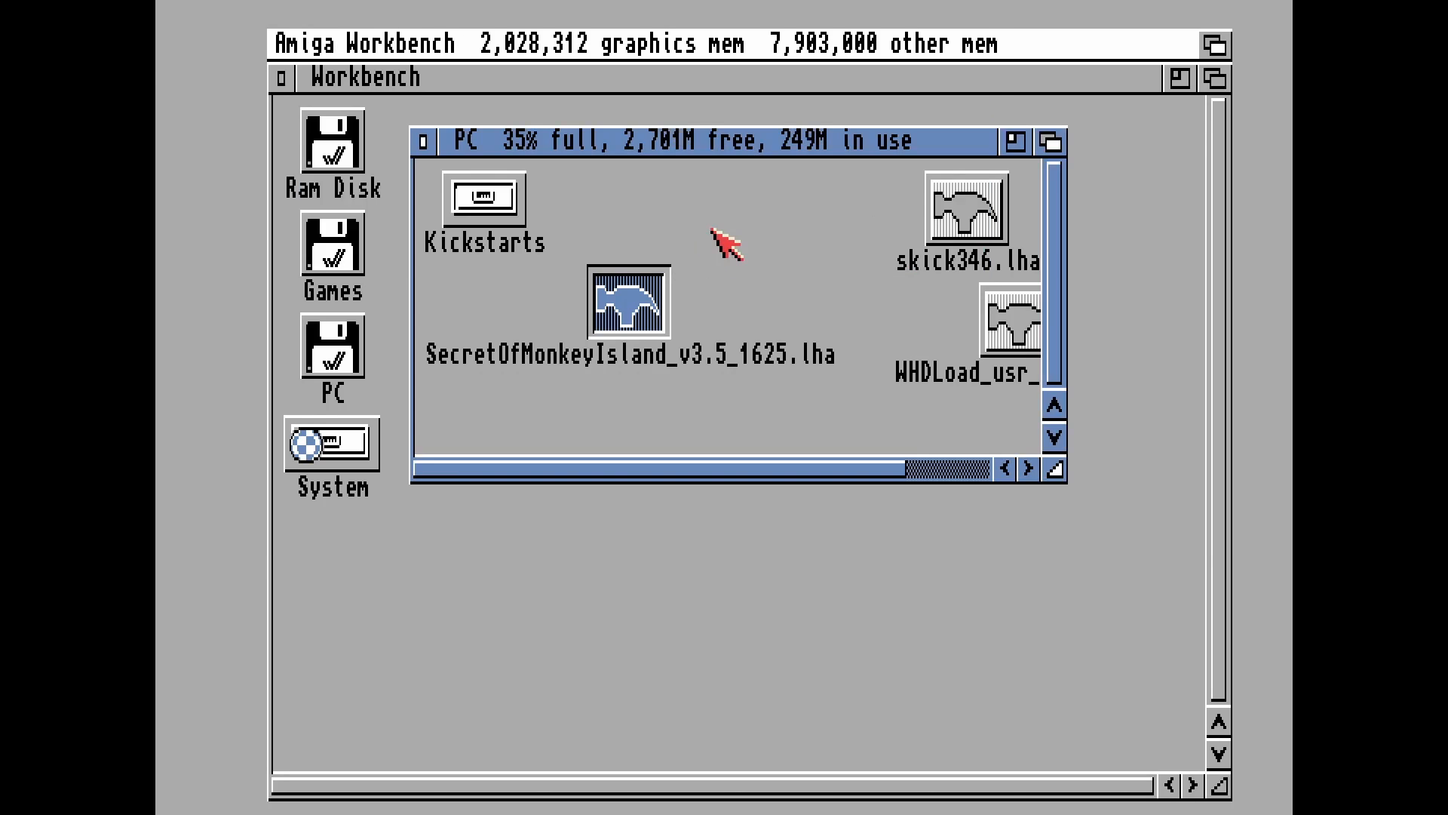
Open Games and the SecretOfMonkeyIsland drawer, then launch the SecretOfMonkeyIsland game icon
double_click(631, 301)
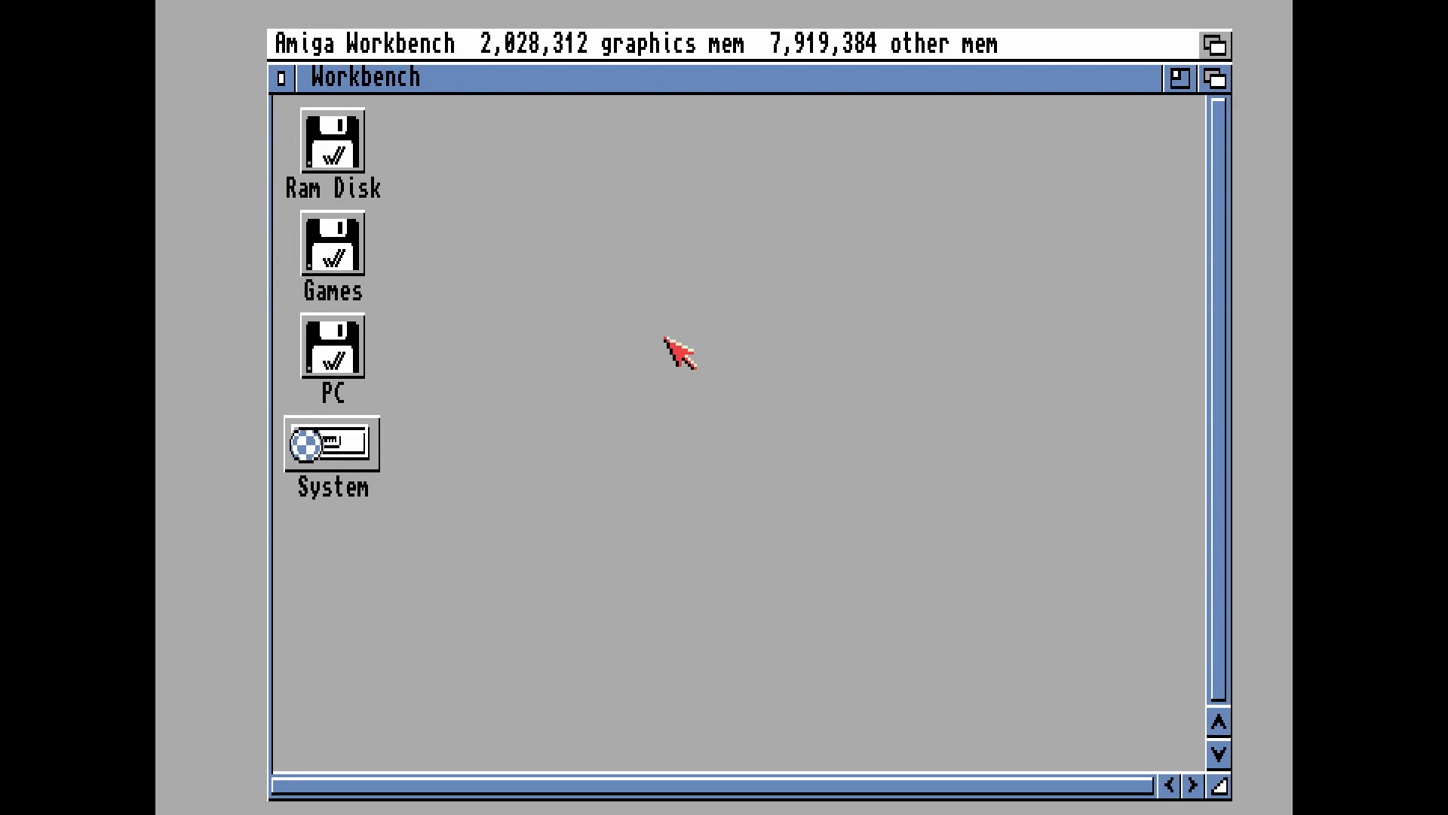
double_click(332, 246)
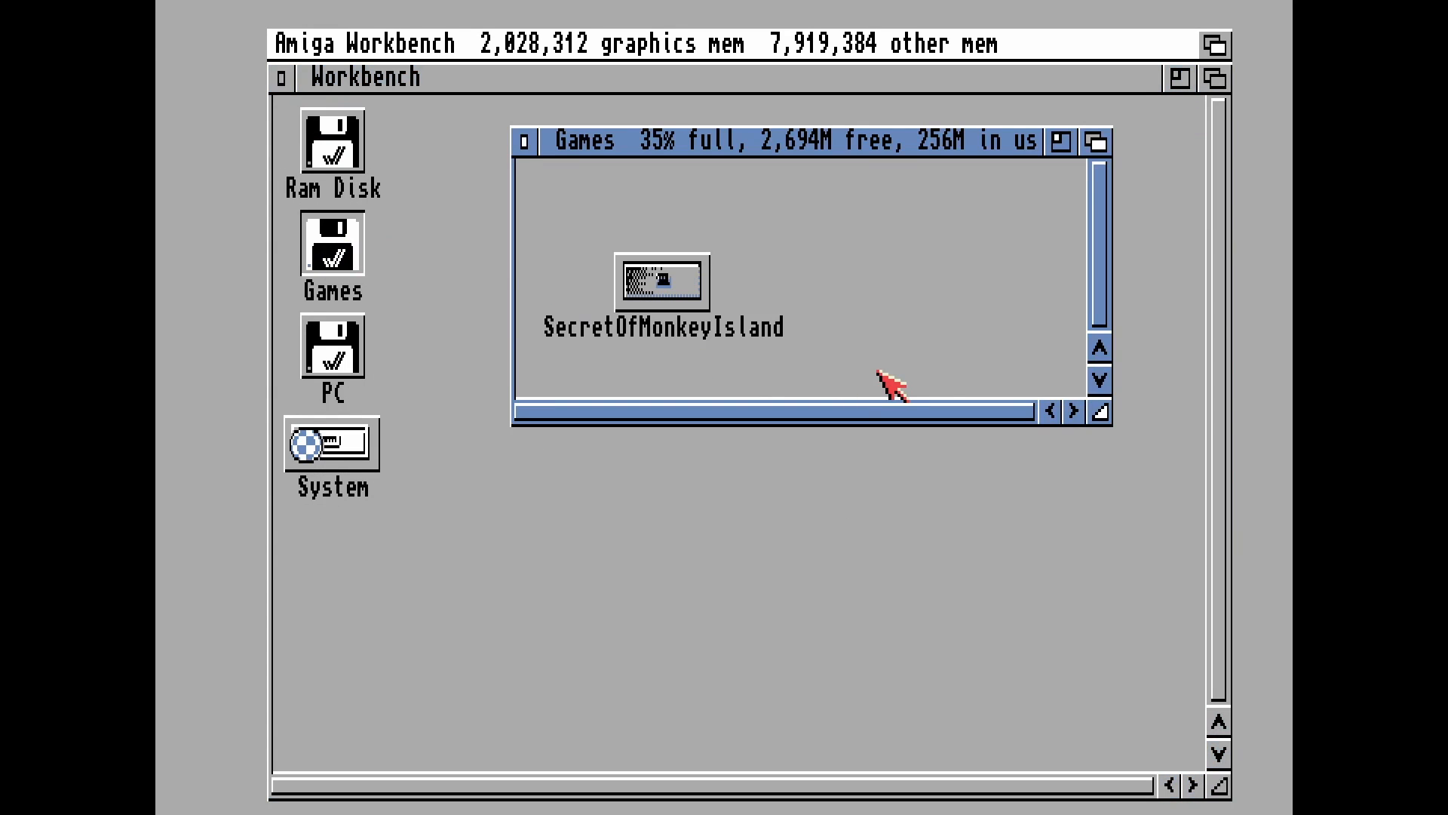
double_click(662, 282)
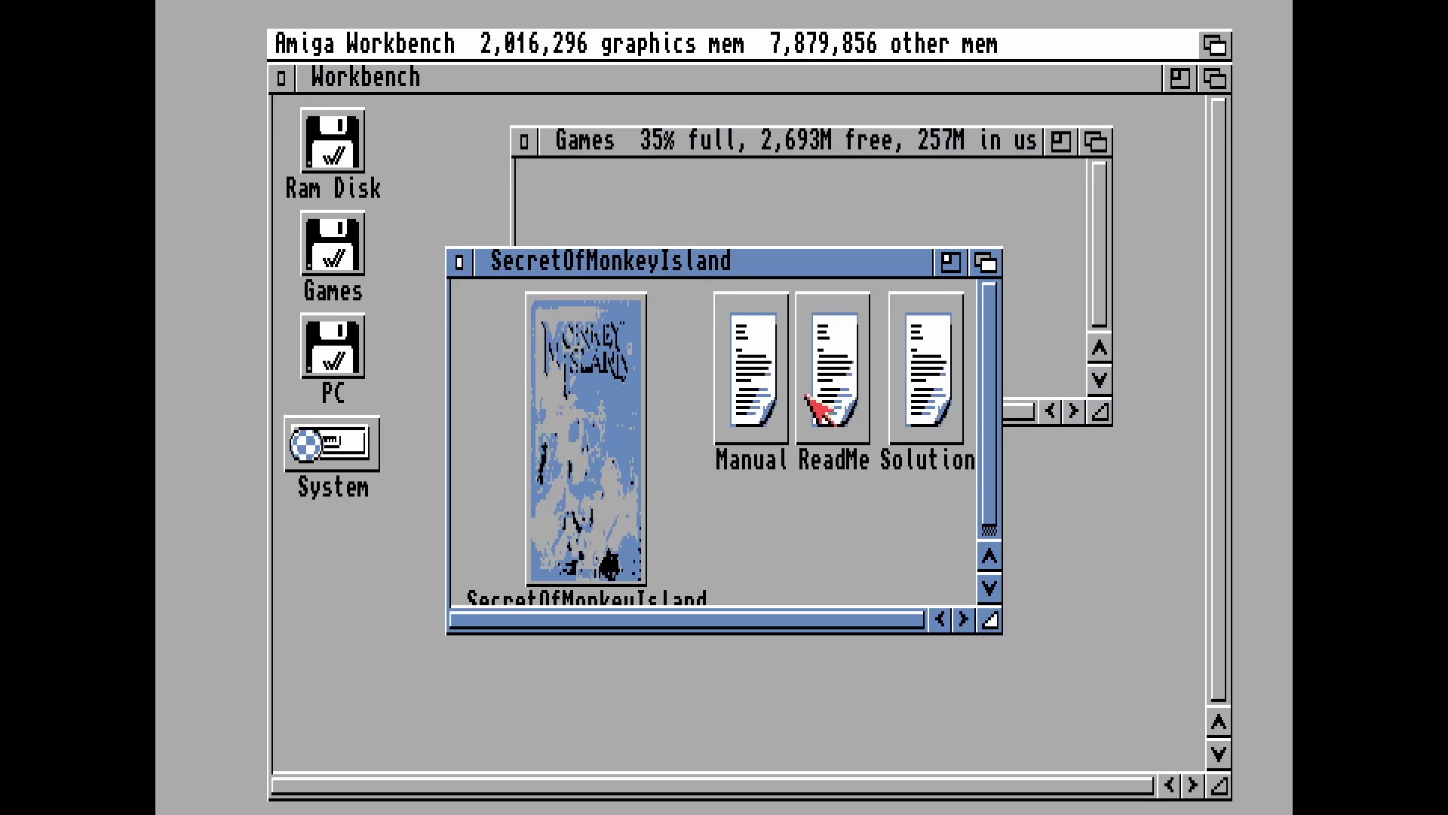
mouse_move(1088, 681)
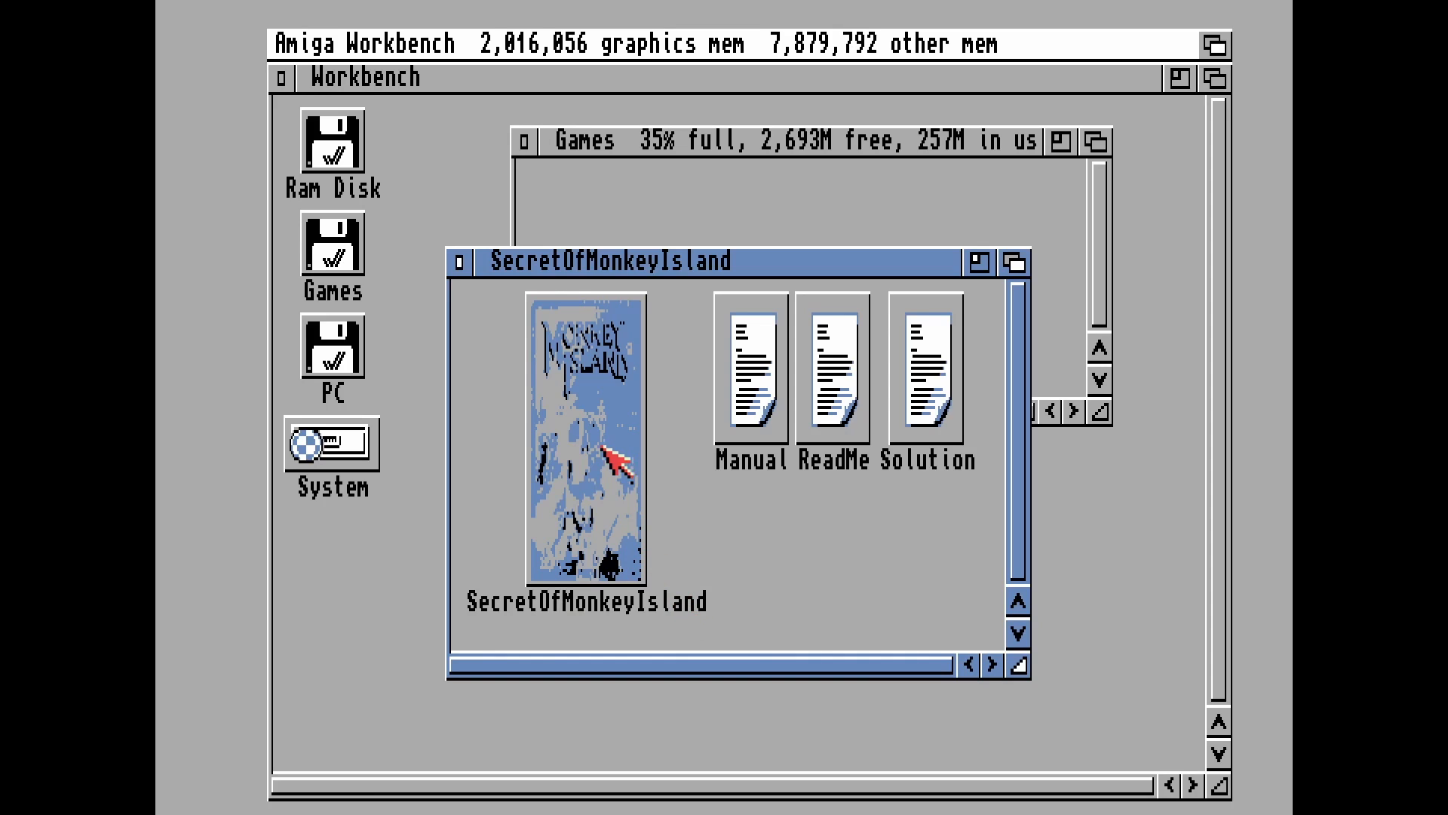
mouse_move(614, 470)
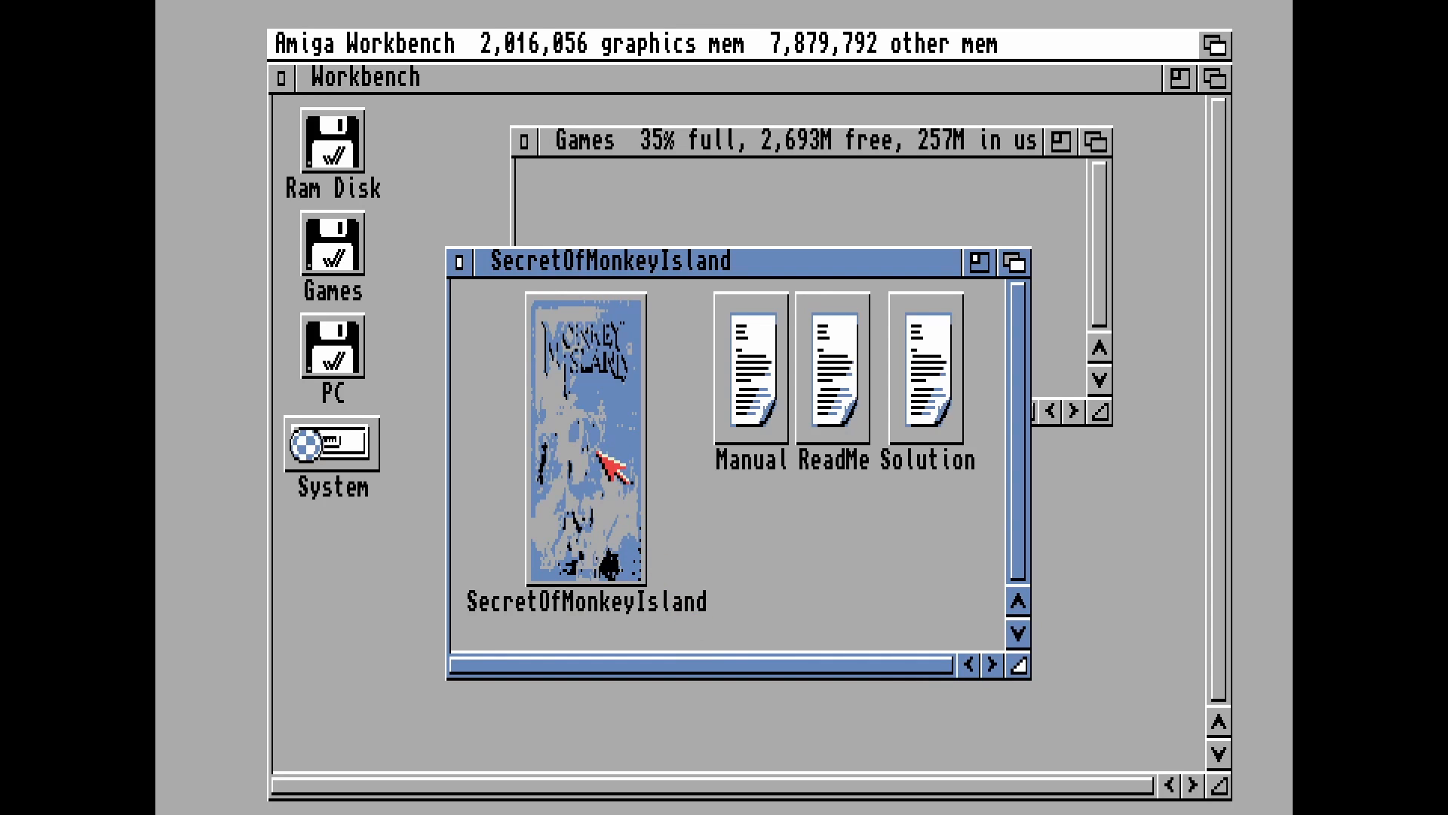
double_click(581, 439)
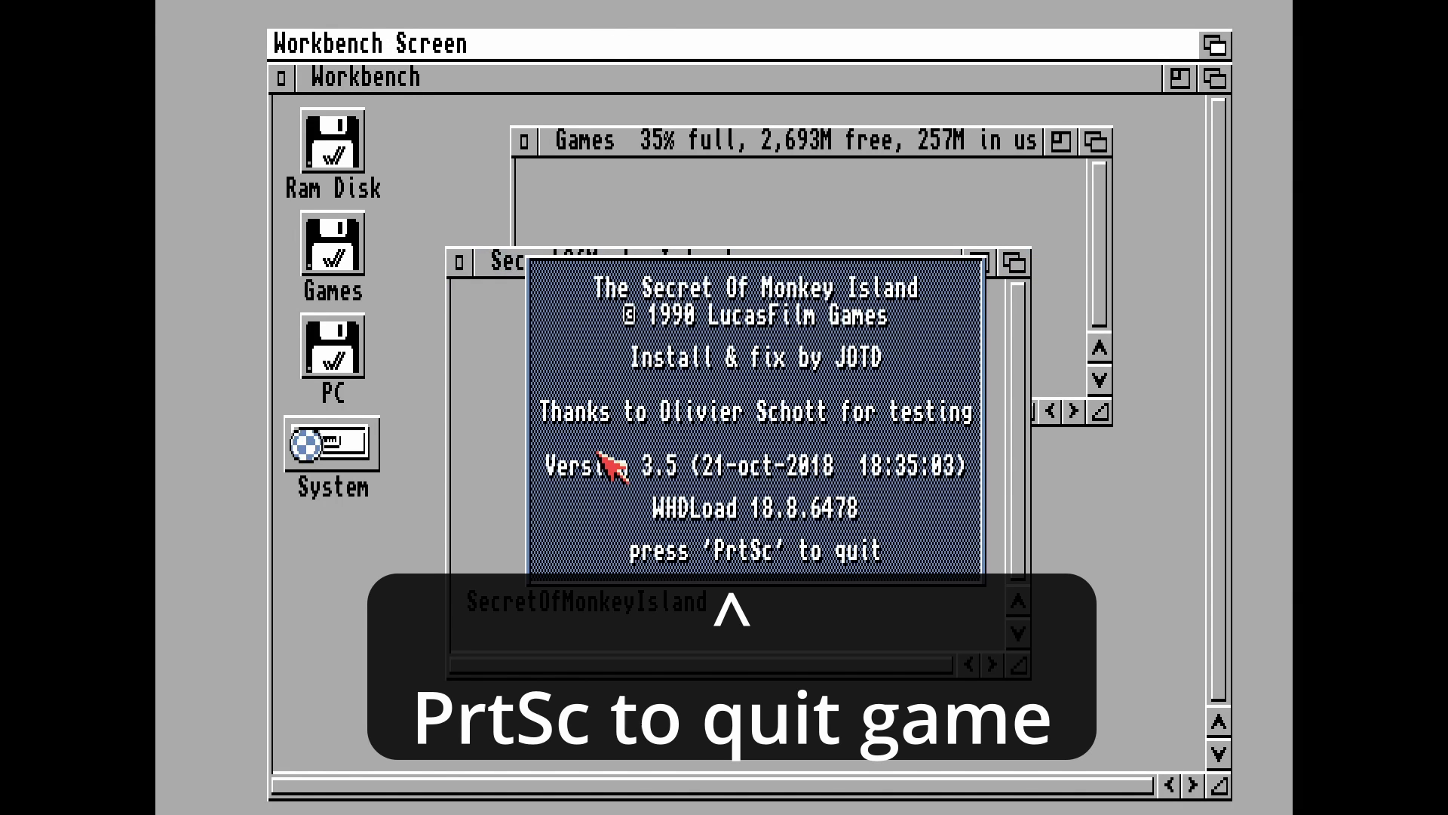